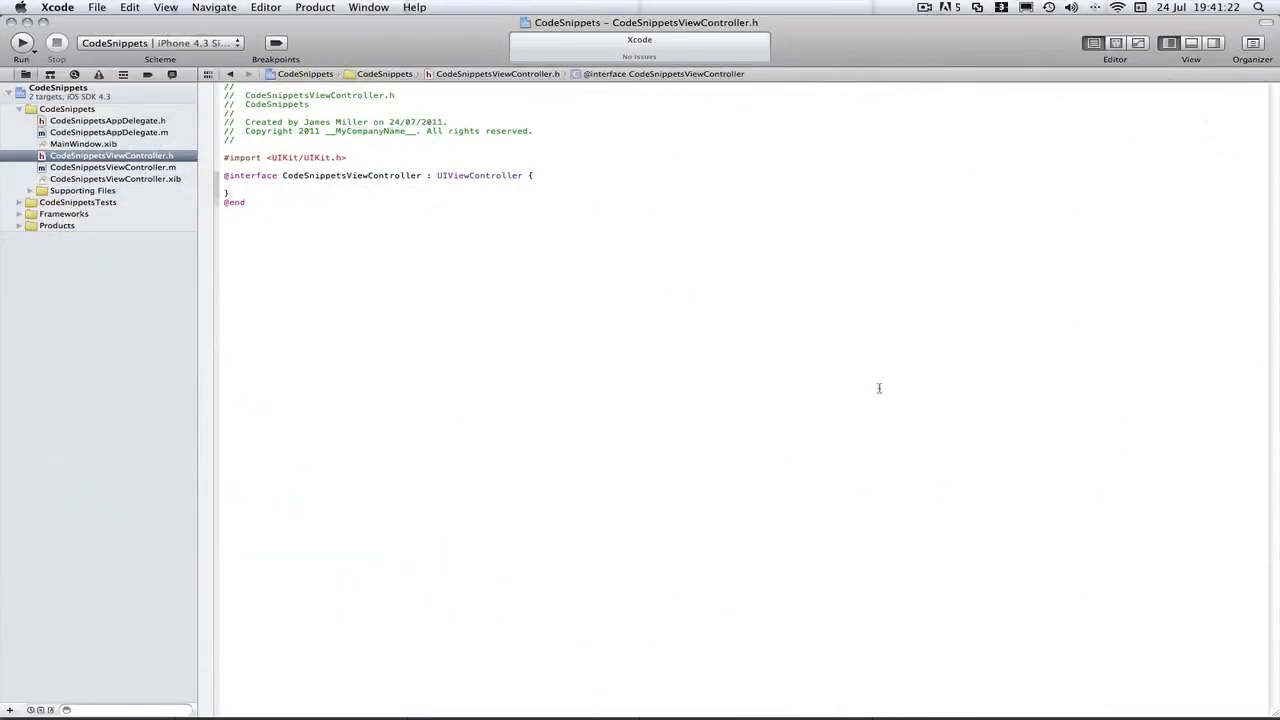
mouse_move(708, 273)
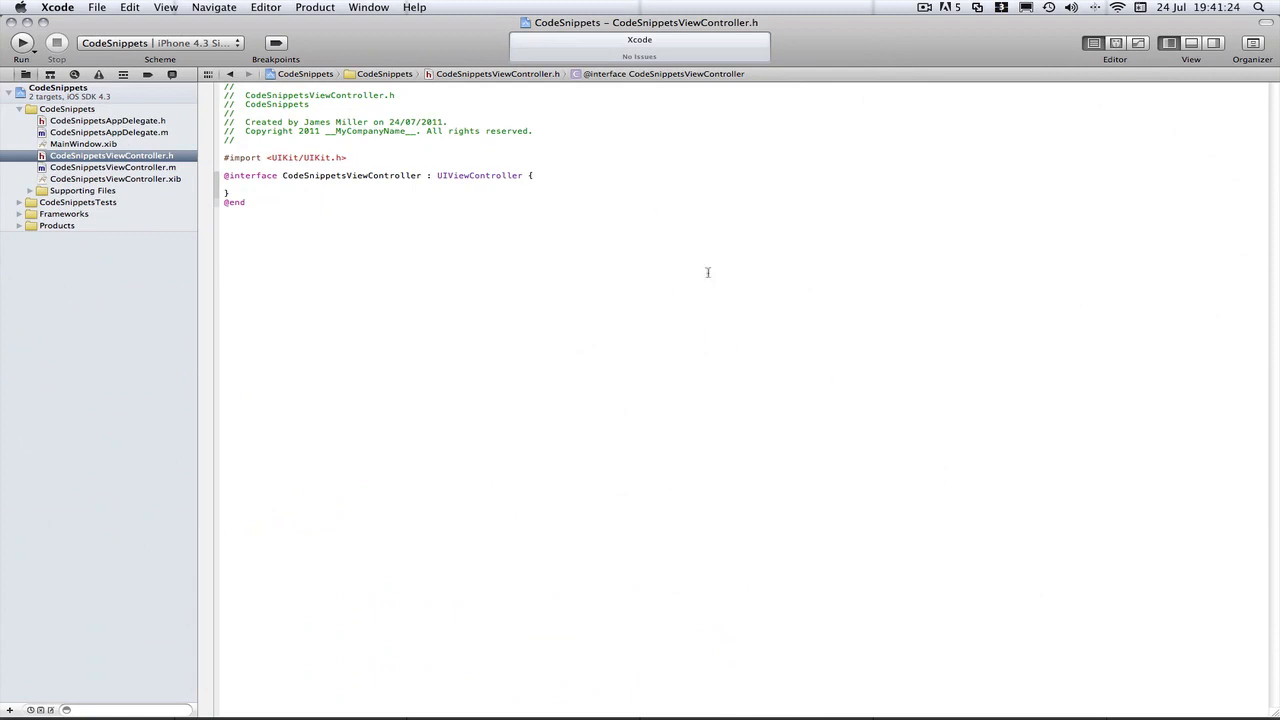
mouse_move(631, 401)
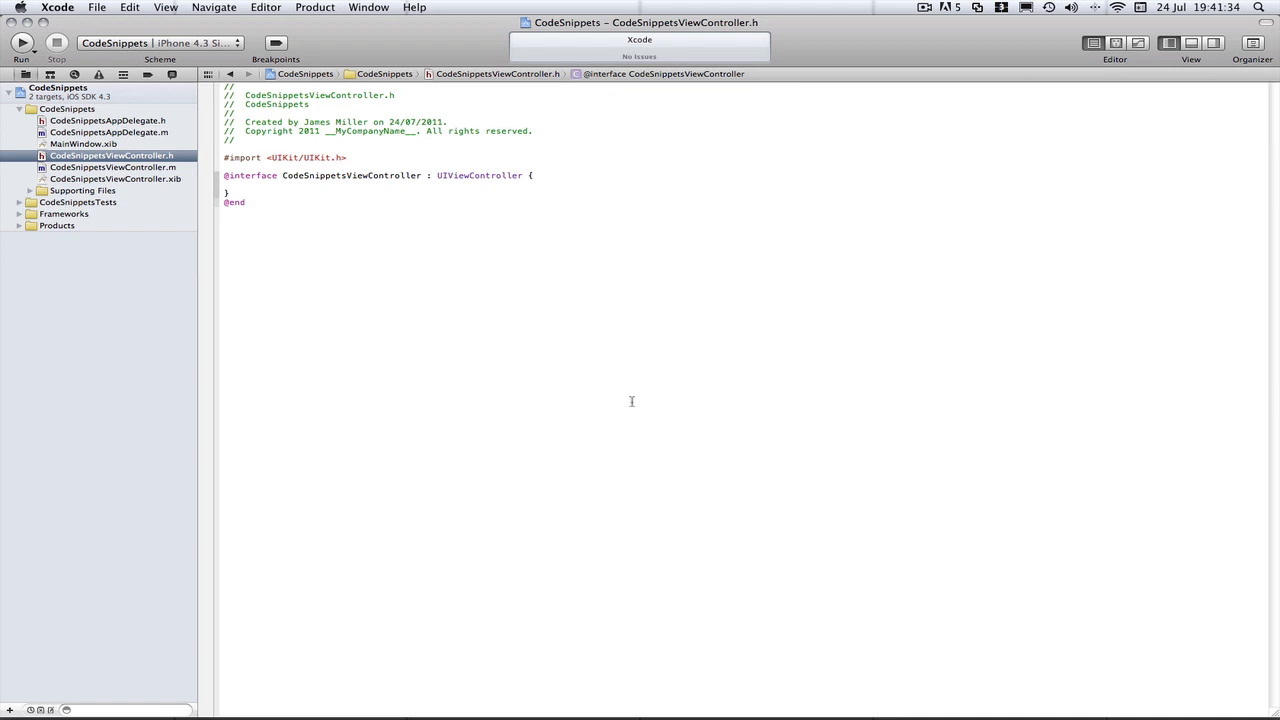
Begin a 'UIAlertView *a' declaration on a new line at the top of viewDidLoad.
click(240, 192)
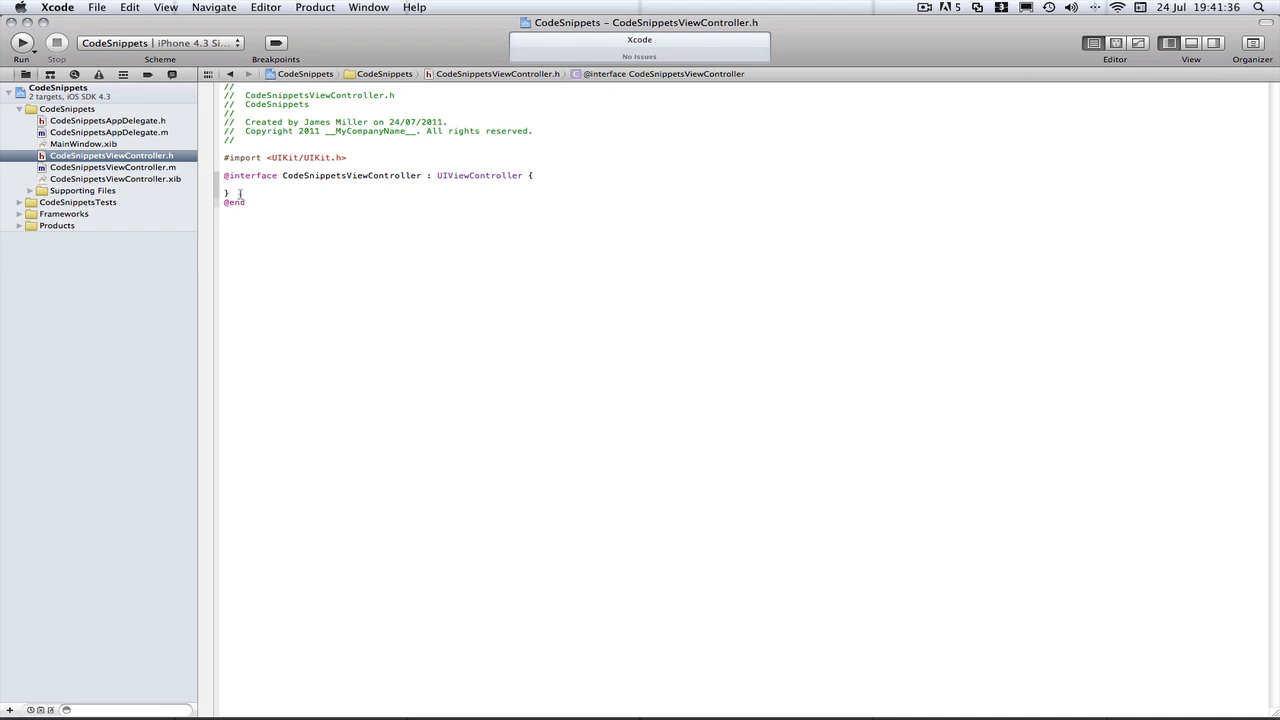
mouse_move(181, 132)
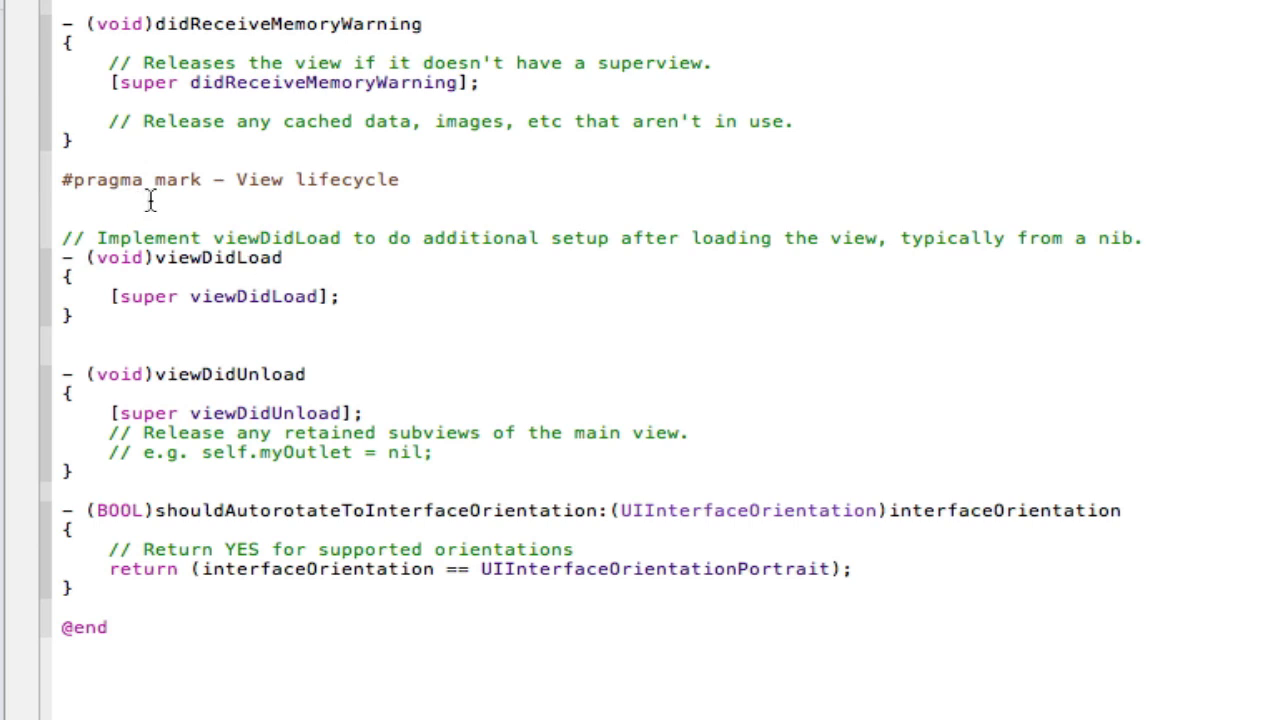
mouse_move(280, 227)
text(UIAlertView *)
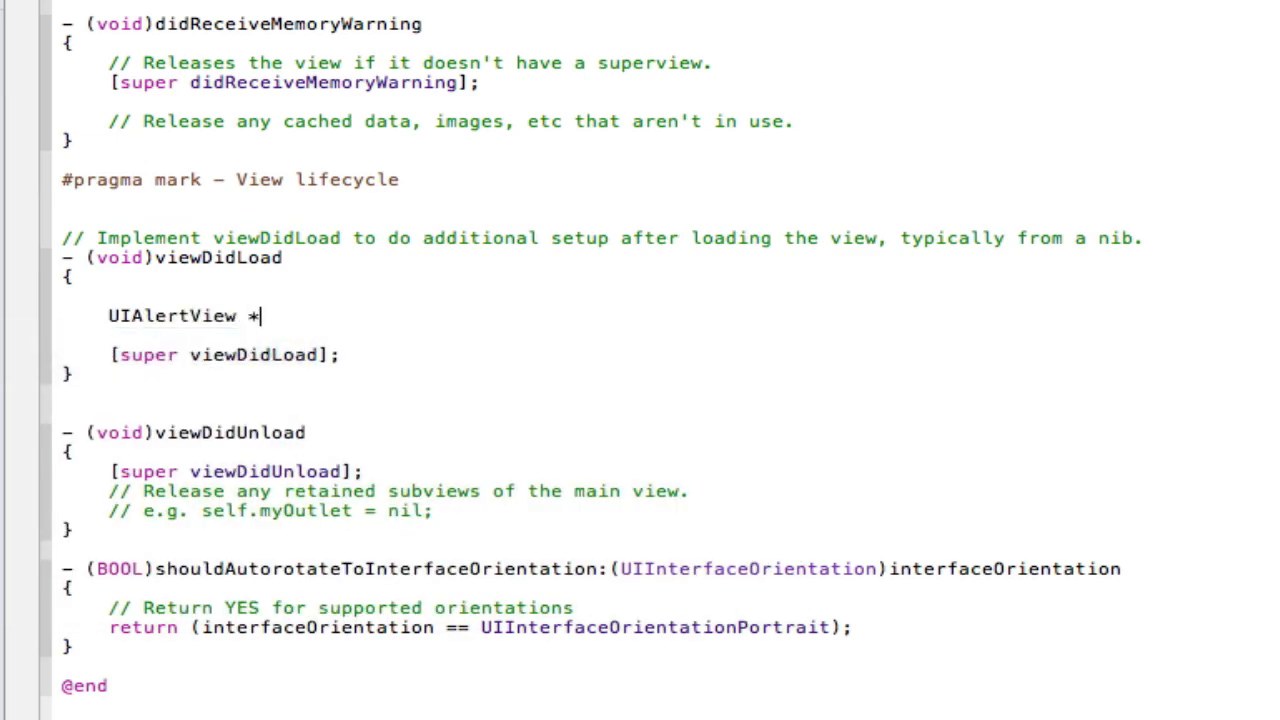
text(a)
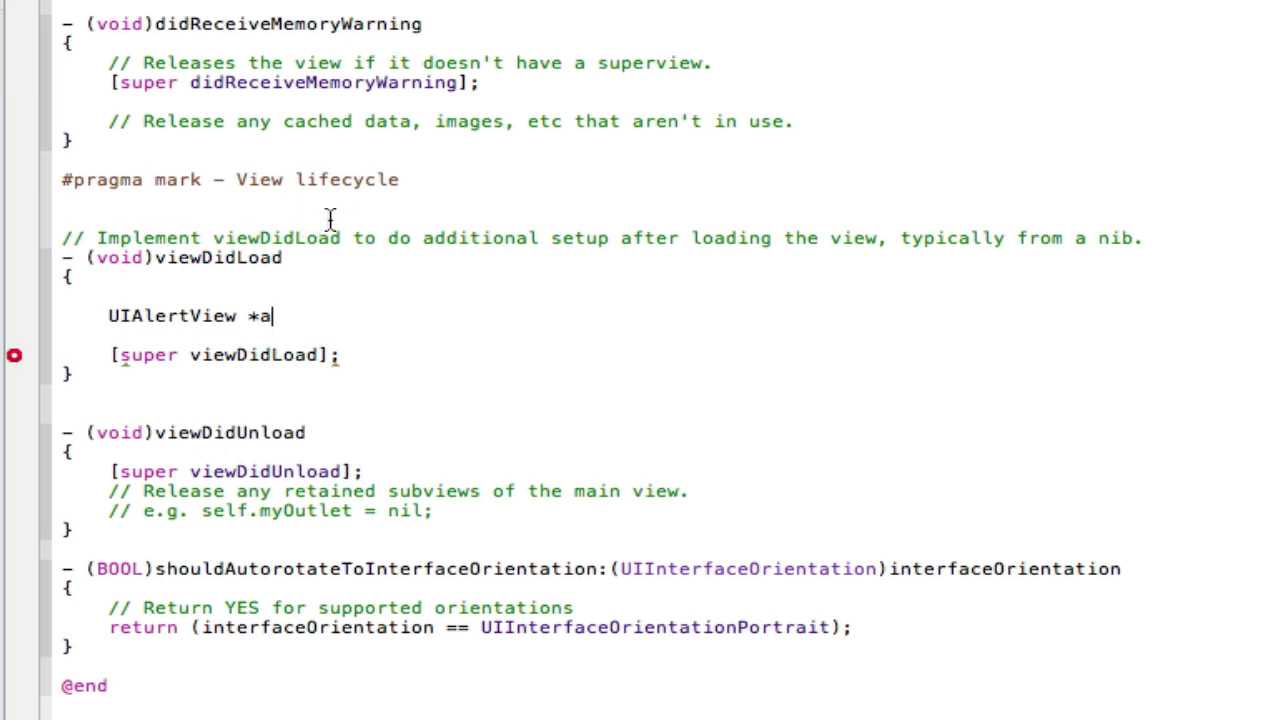
mouse_move(421, 181)
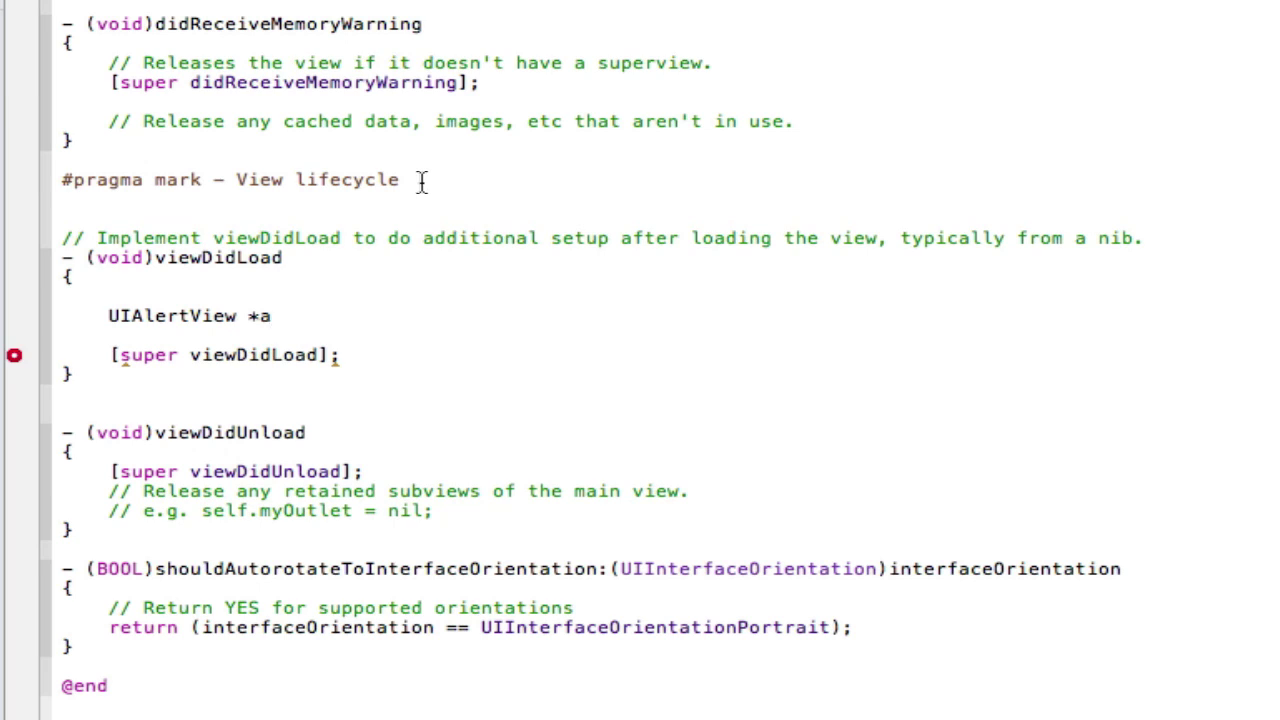
double_click(188, 316)
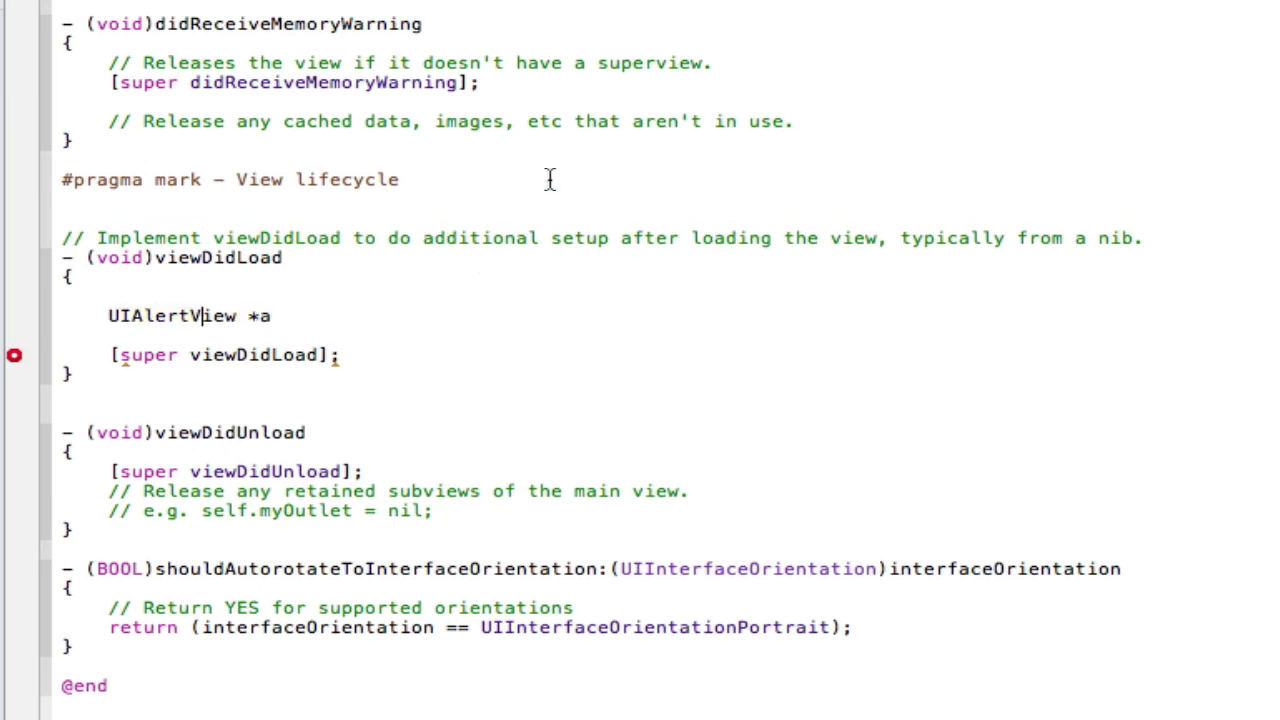
mouse_move(365, 317)
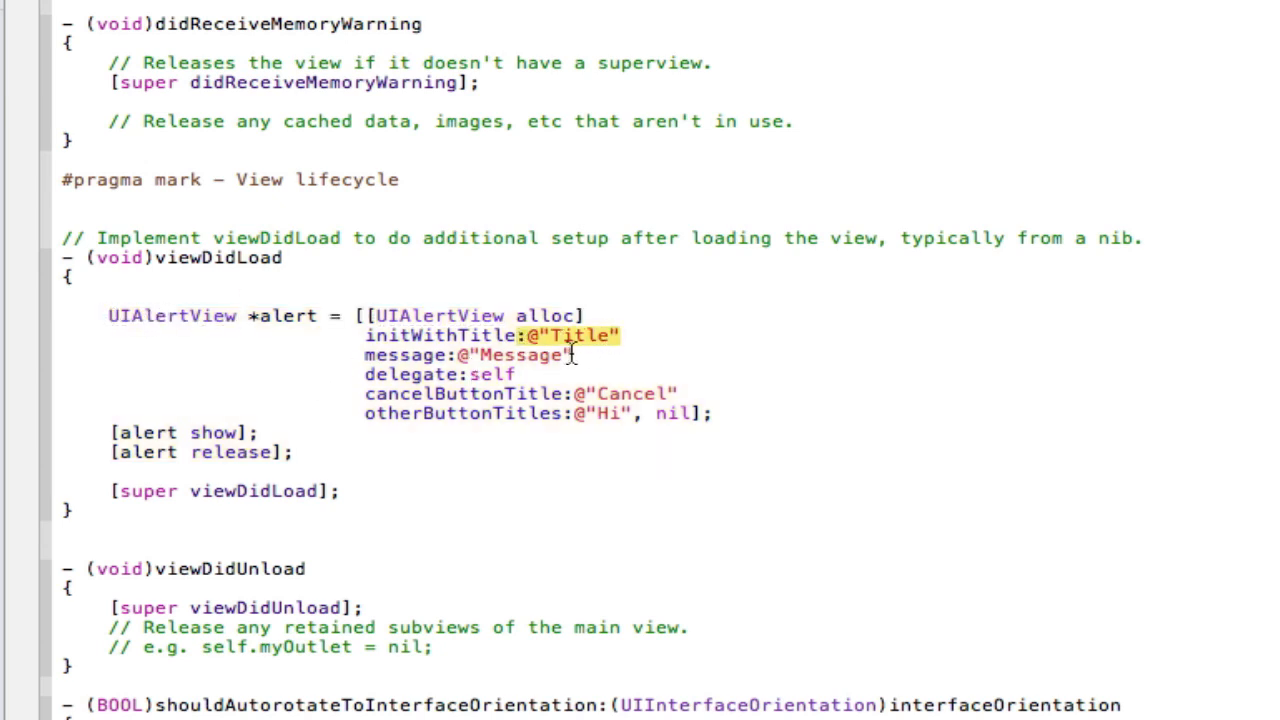
Complete the UIAlertView initWithTitle/message/Cancel/Hi call with [alert show] and [alert release].
double_click(515, 354)
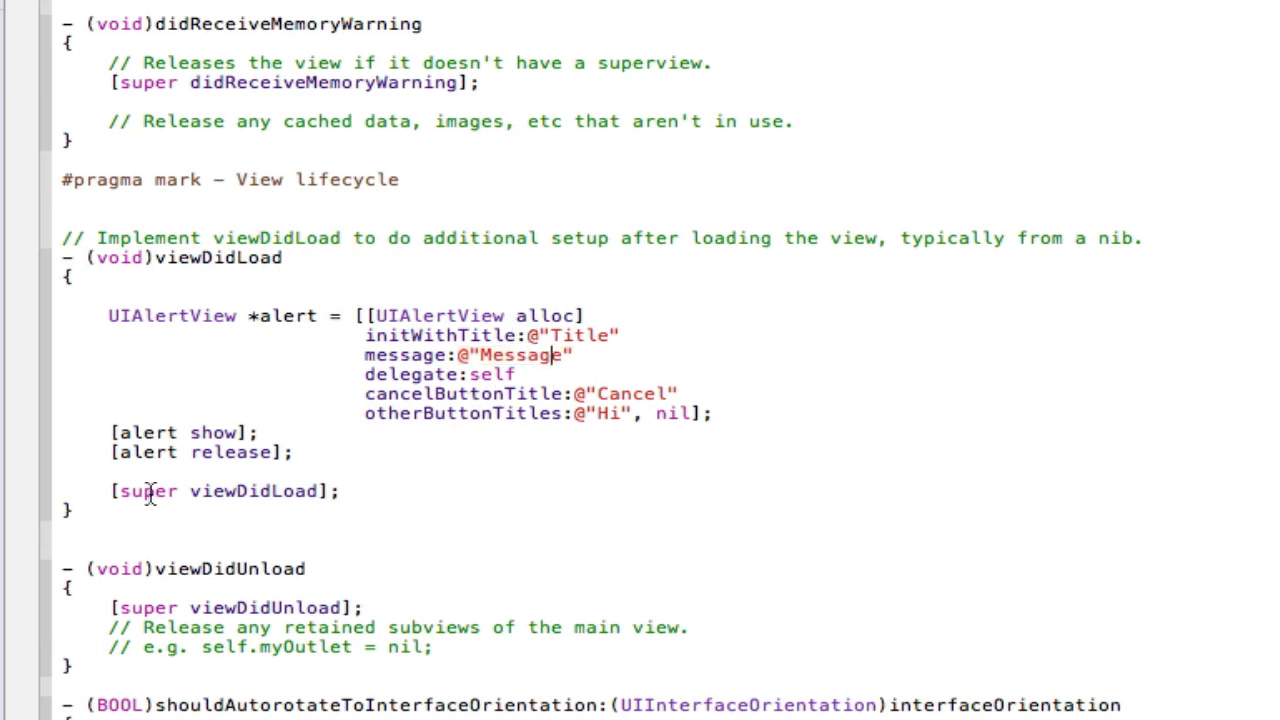
drag(108, 316, 293, 452)
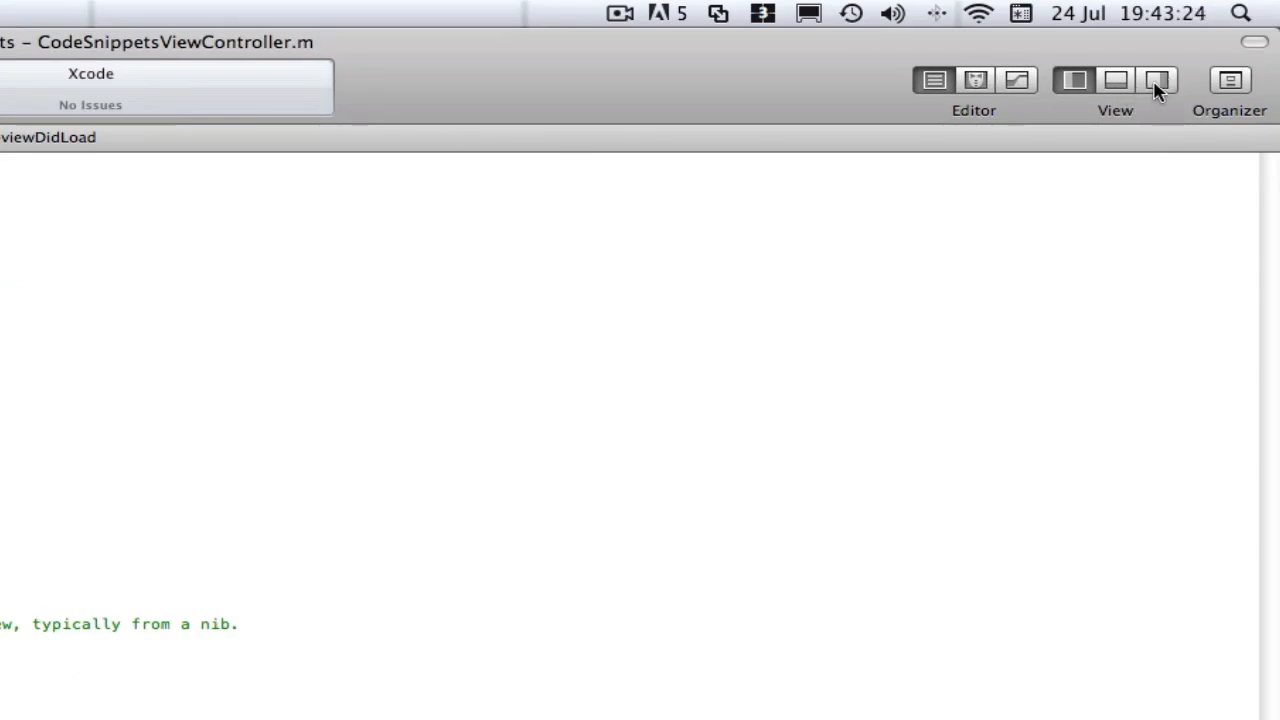
Show the Code Snippet Library and browse to the user snippets iAd, MFMail and My Void.
click(1157, 80)
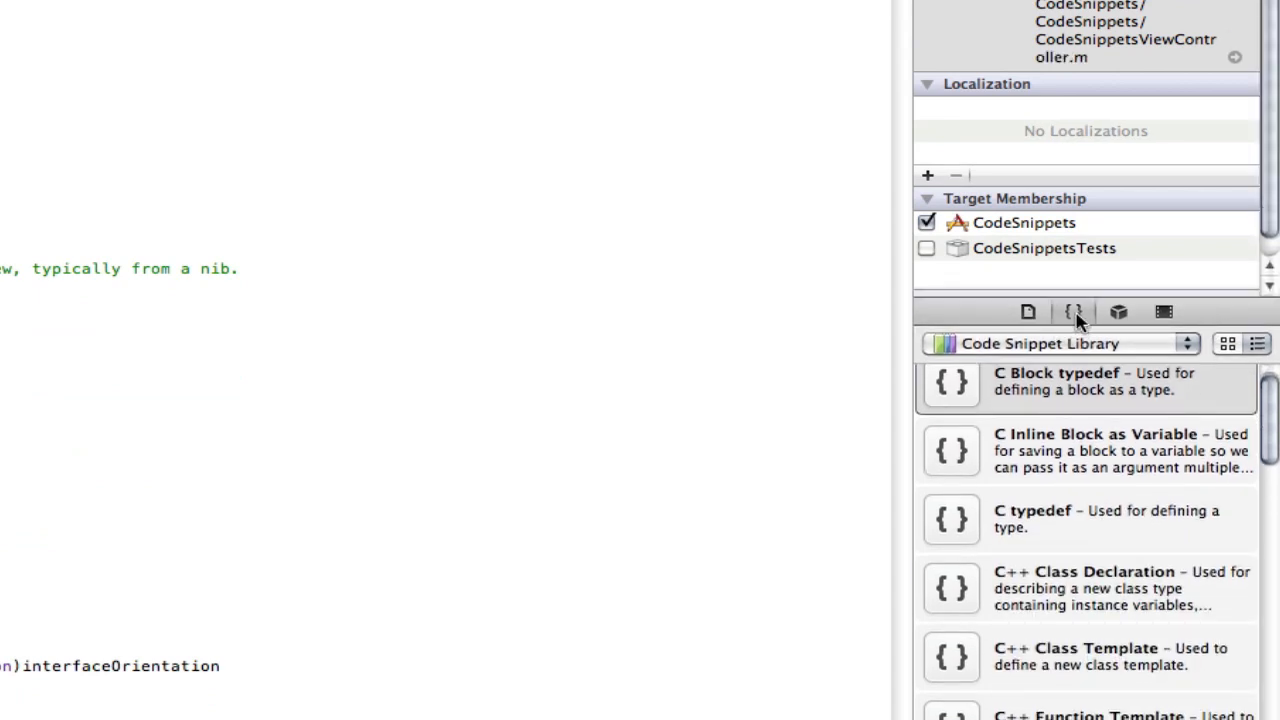
mouse_move(1088, 510)
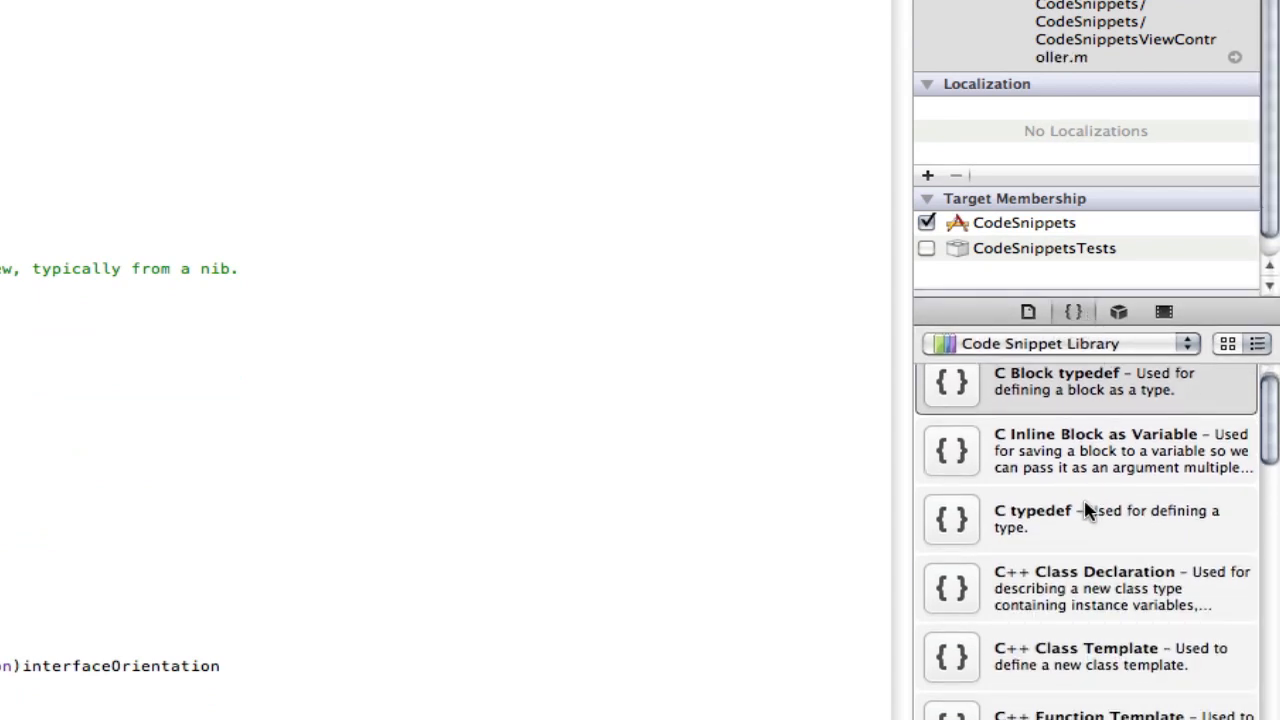
scroll(down, 3)
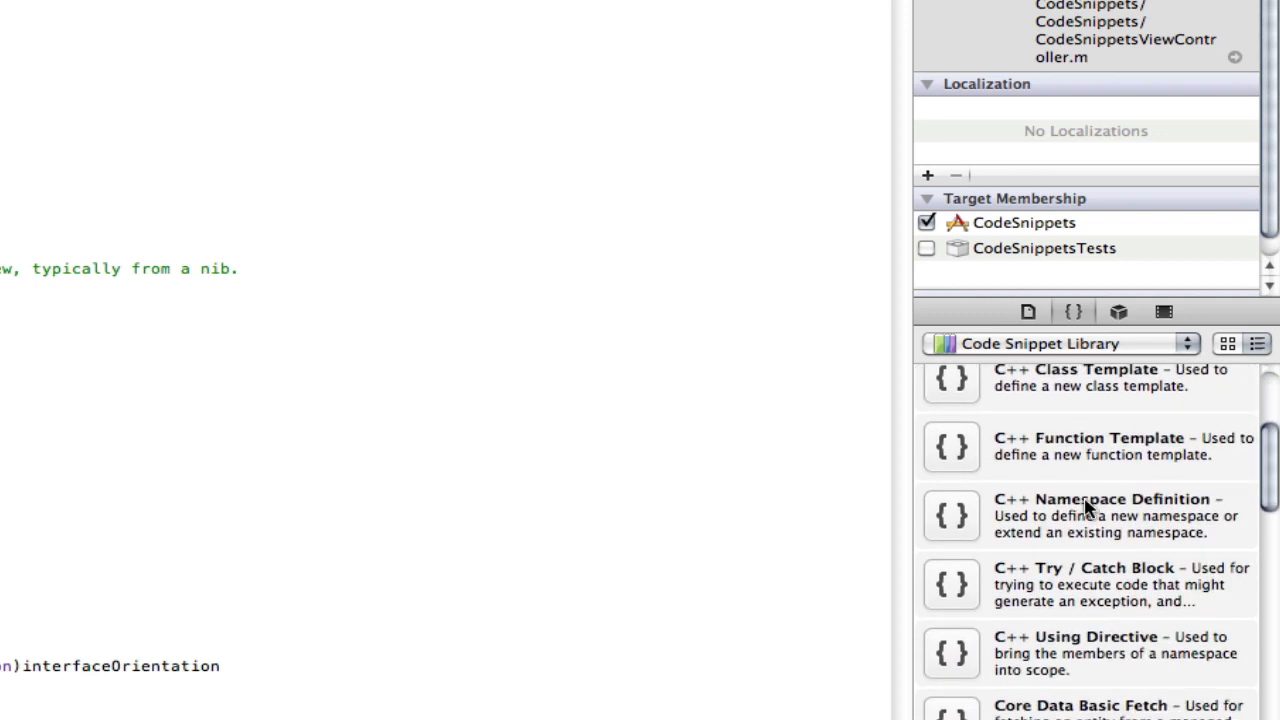
scroll(down, 3)
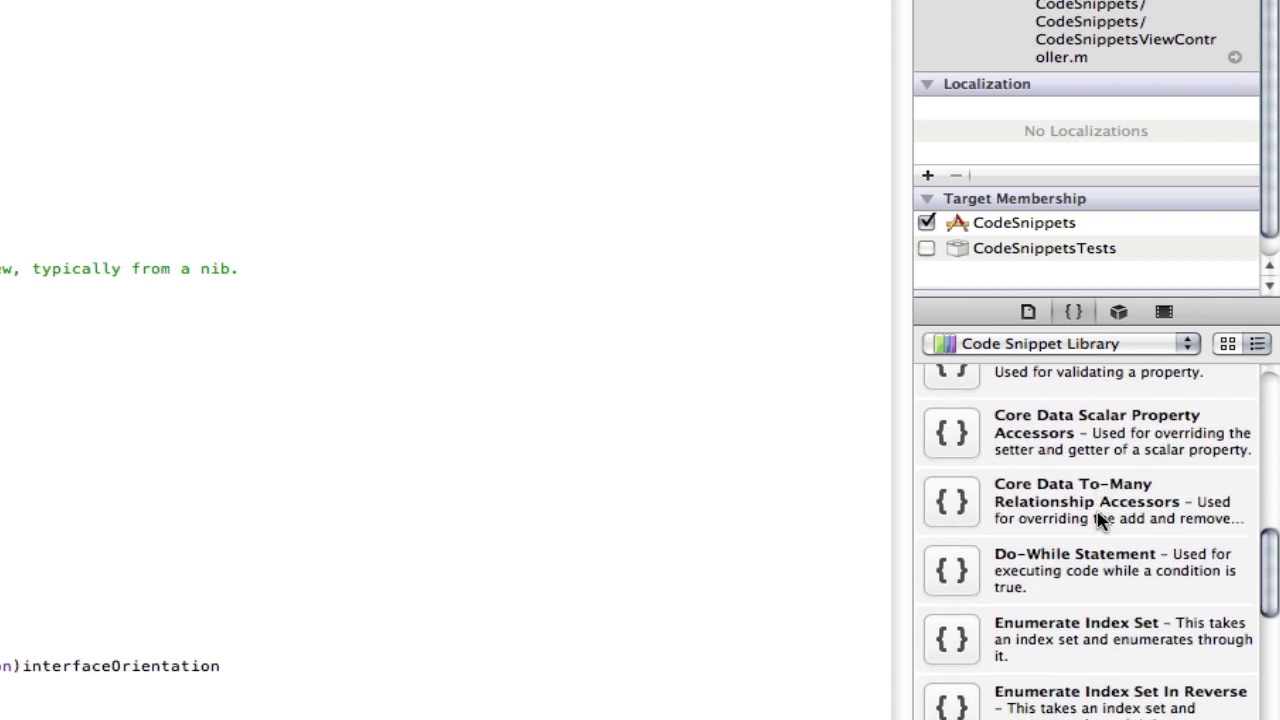
scroll(down, 3)
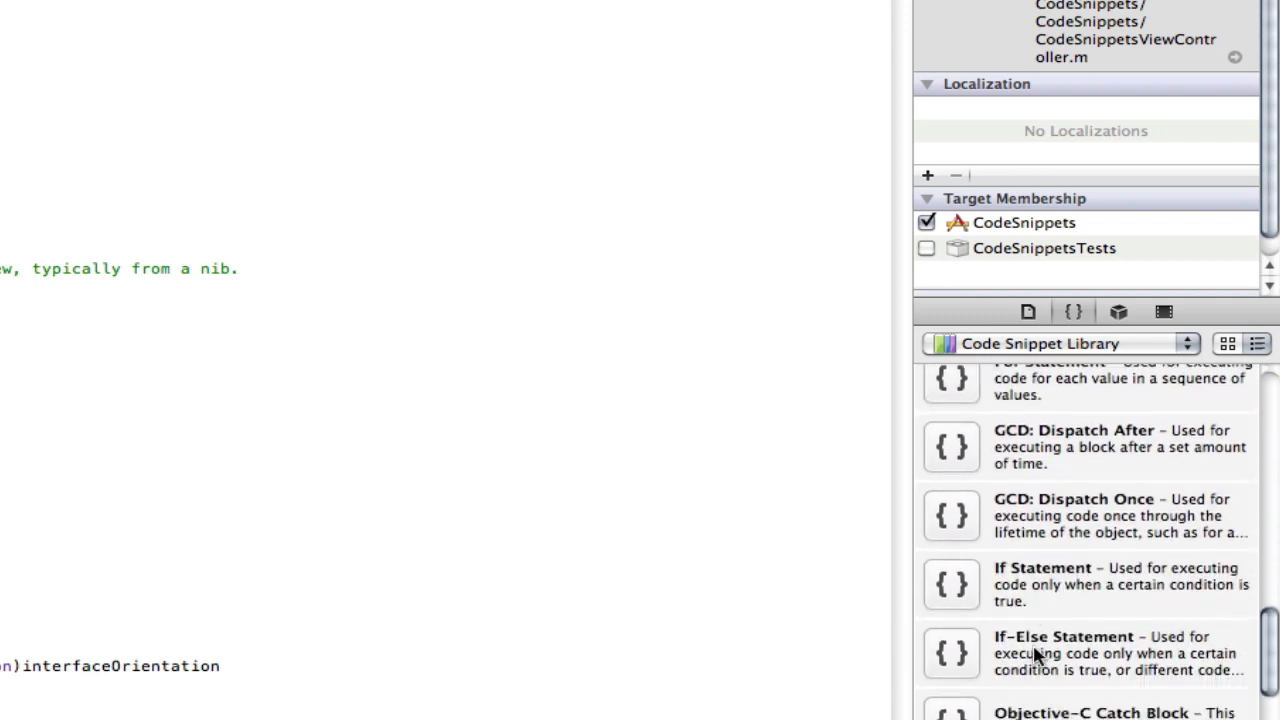
scroll(down, 3)
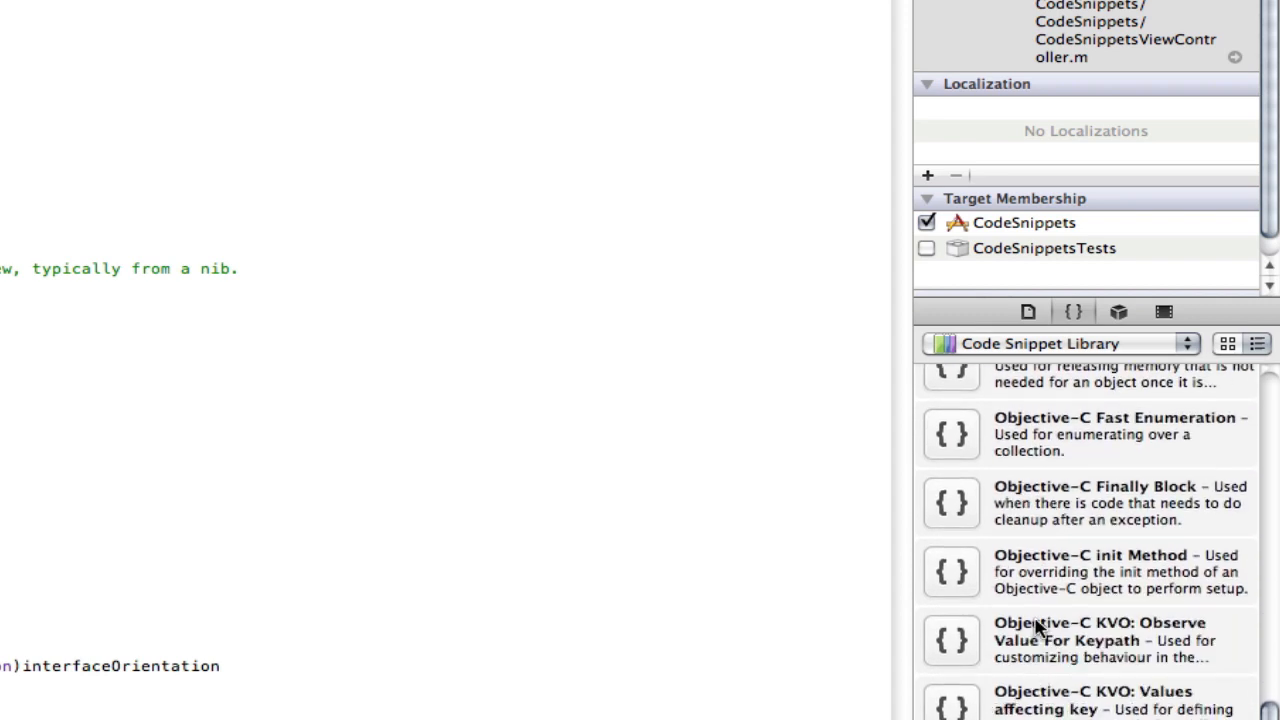
scroll(down, 3)
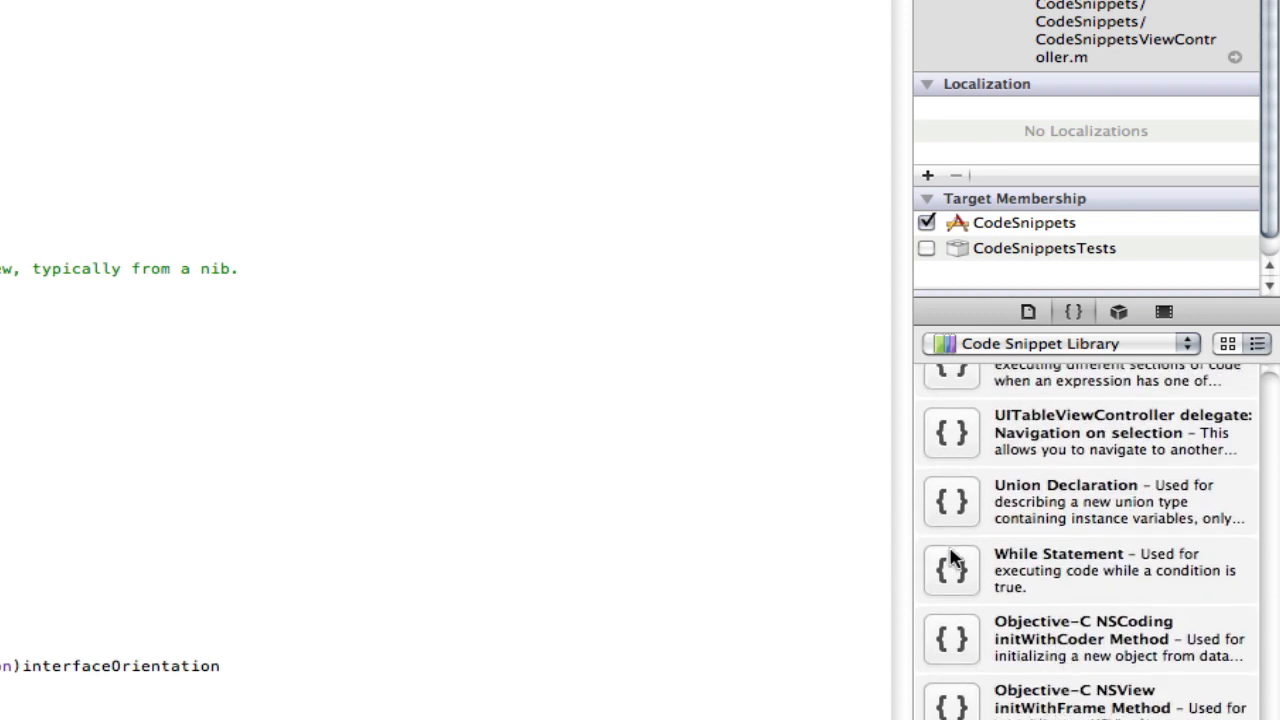
mouse_move(1090, 670)
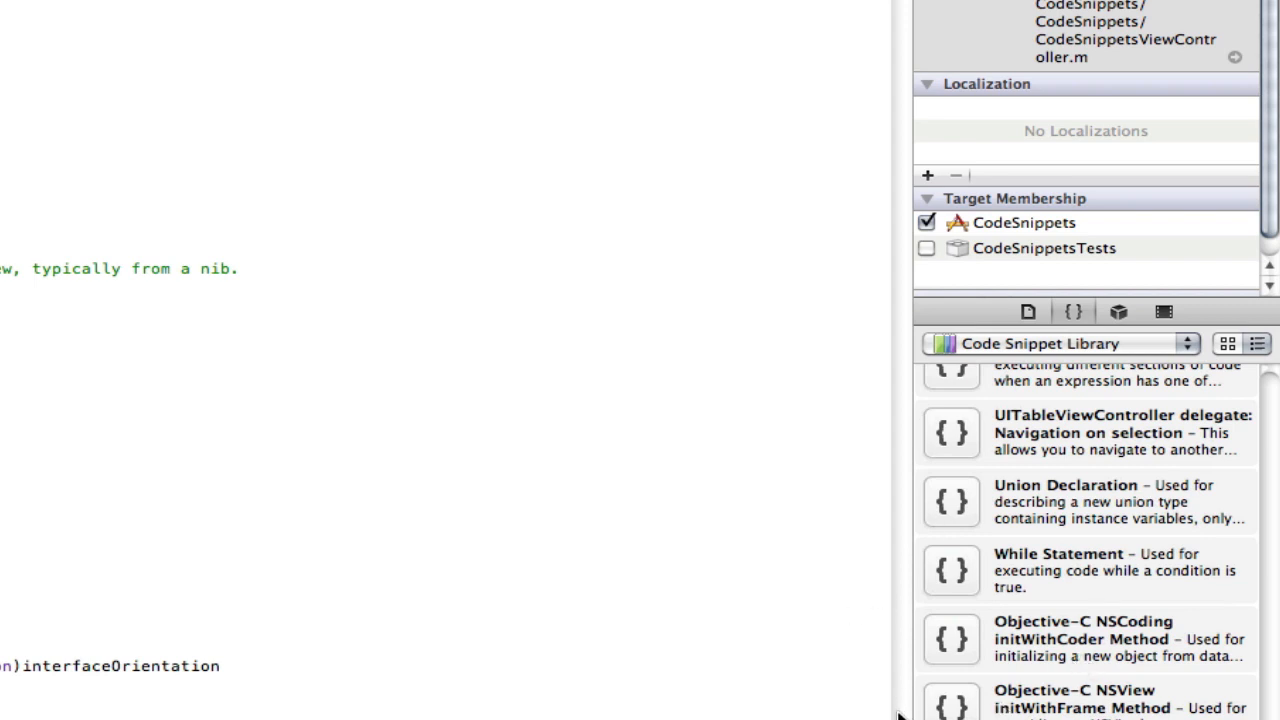
scroll(down, 3)
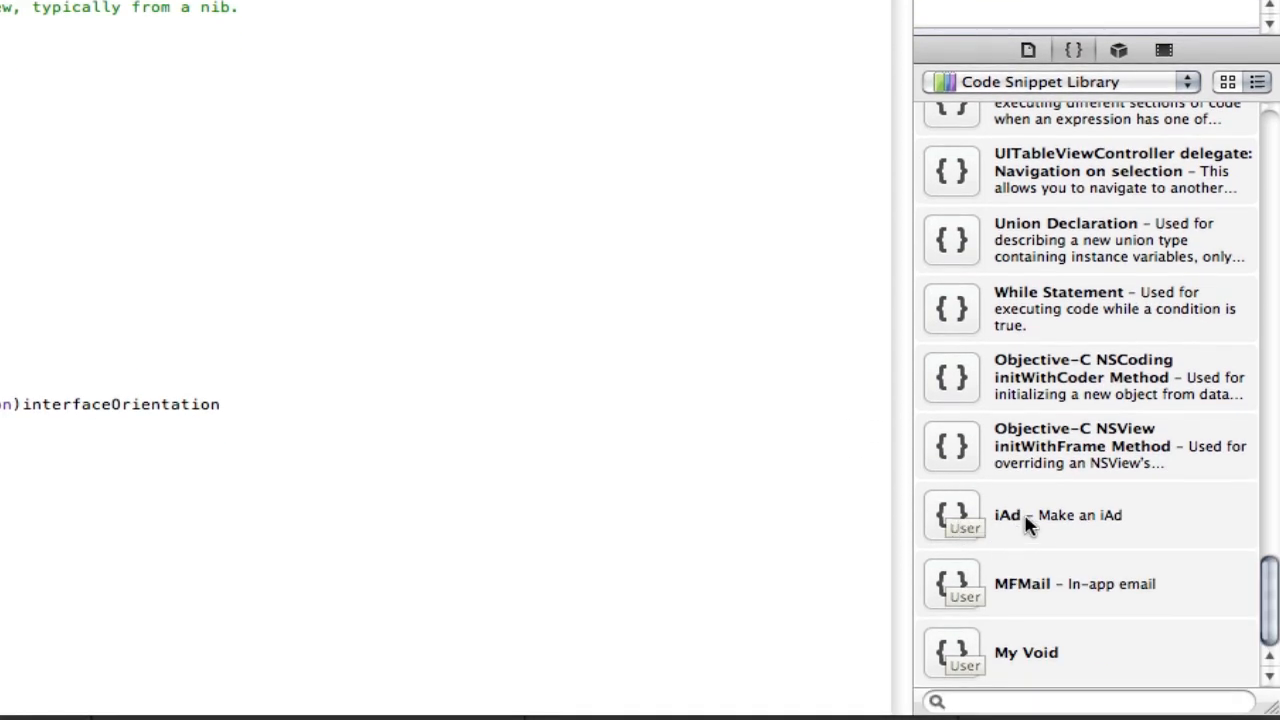
click(1025, 652)
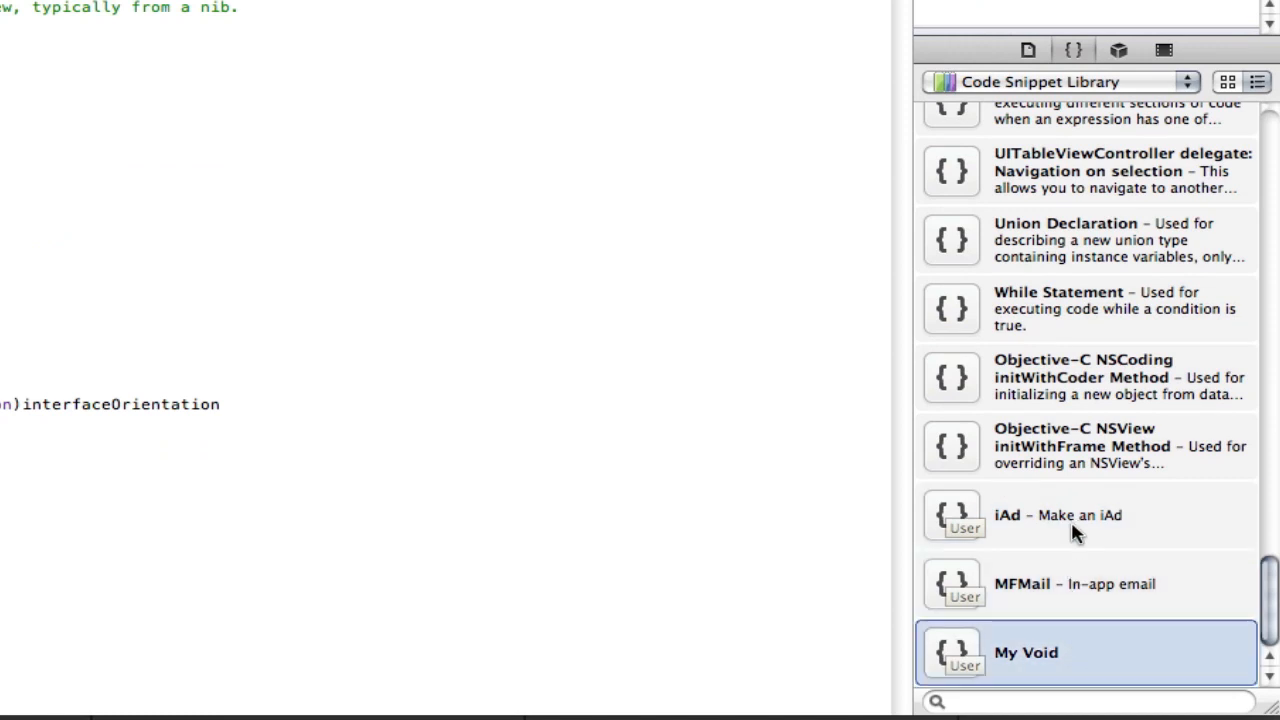
mouse_move(1007, 527)
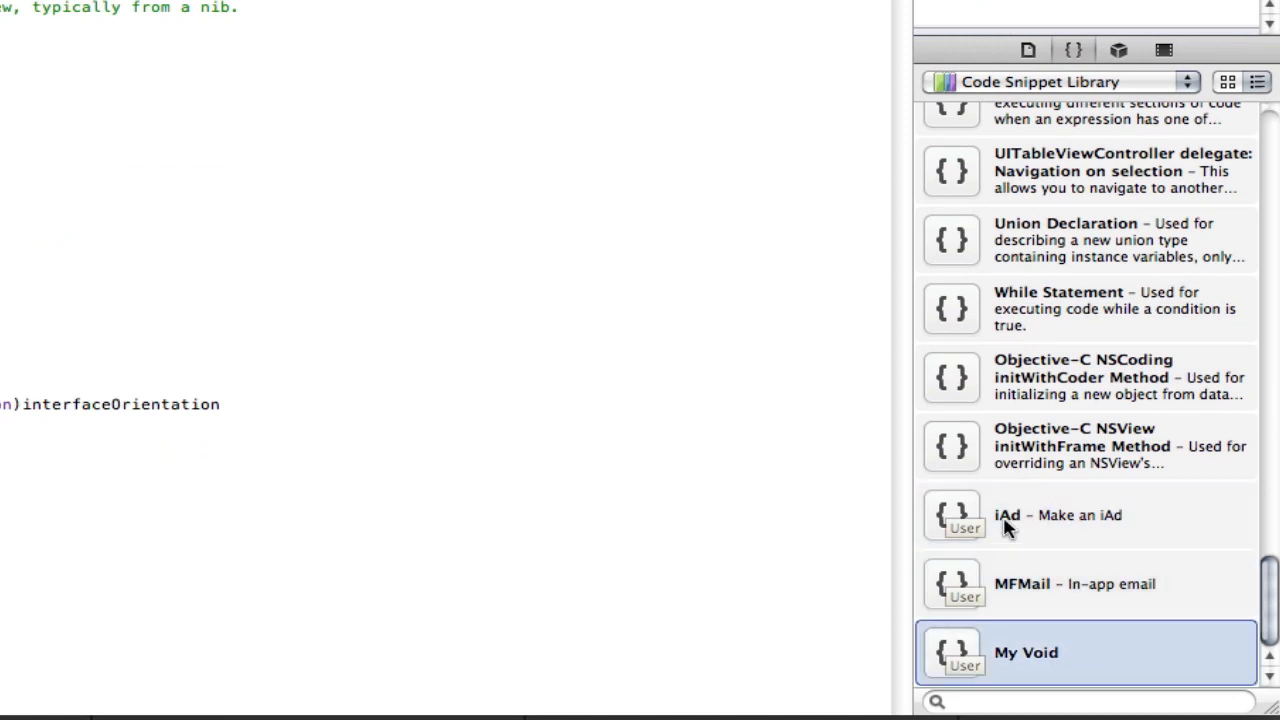
Filter the snippet library to User snippets only and return to the editor.
click(1055, 82)
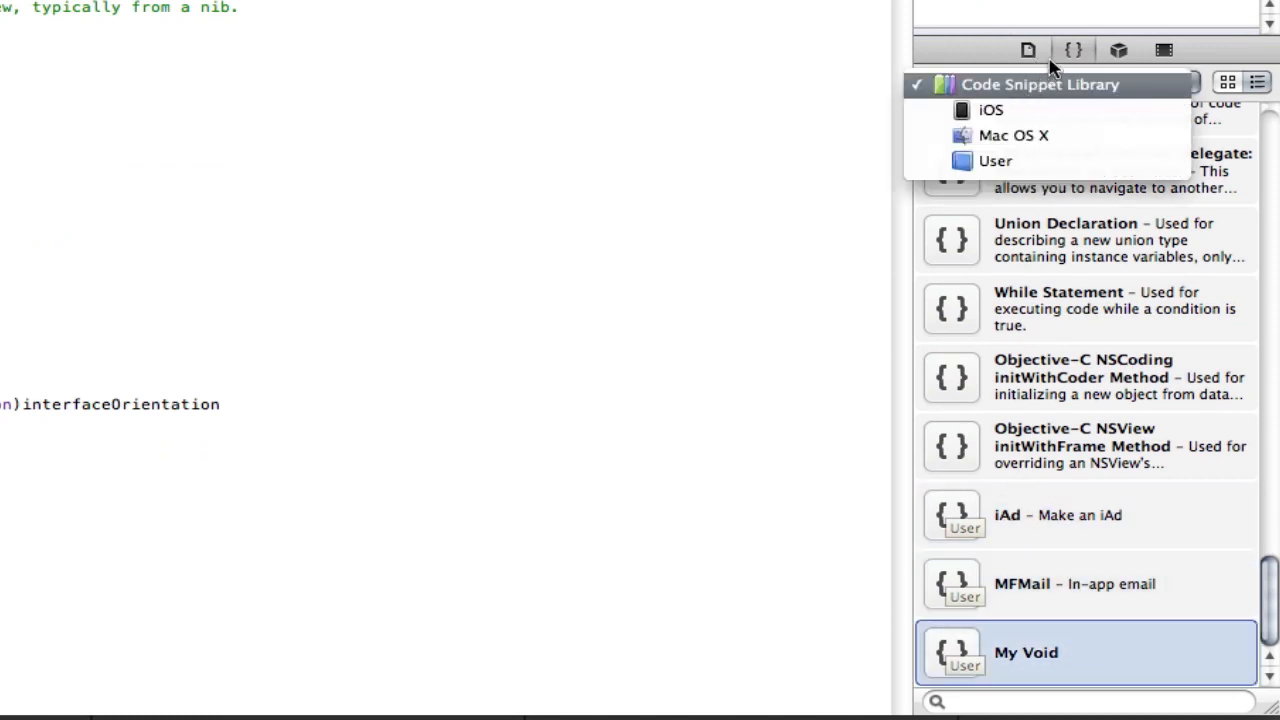
click(994, 161)
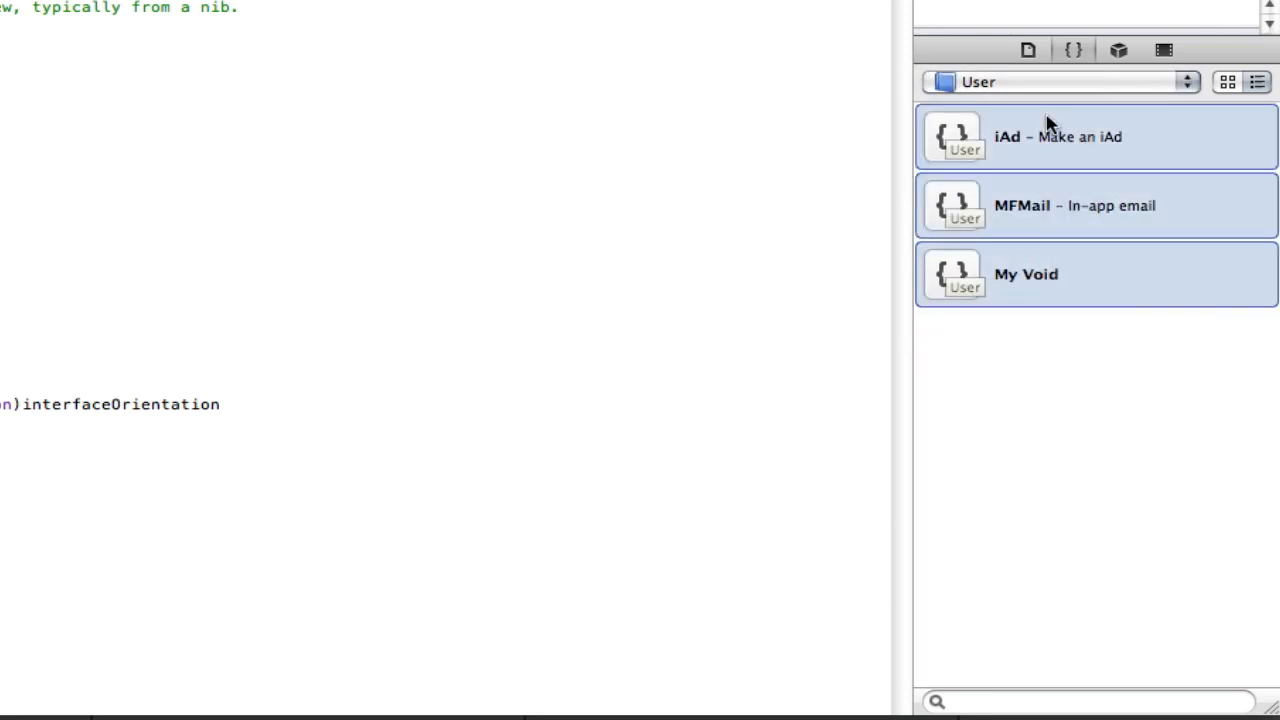
click(1095, 136)
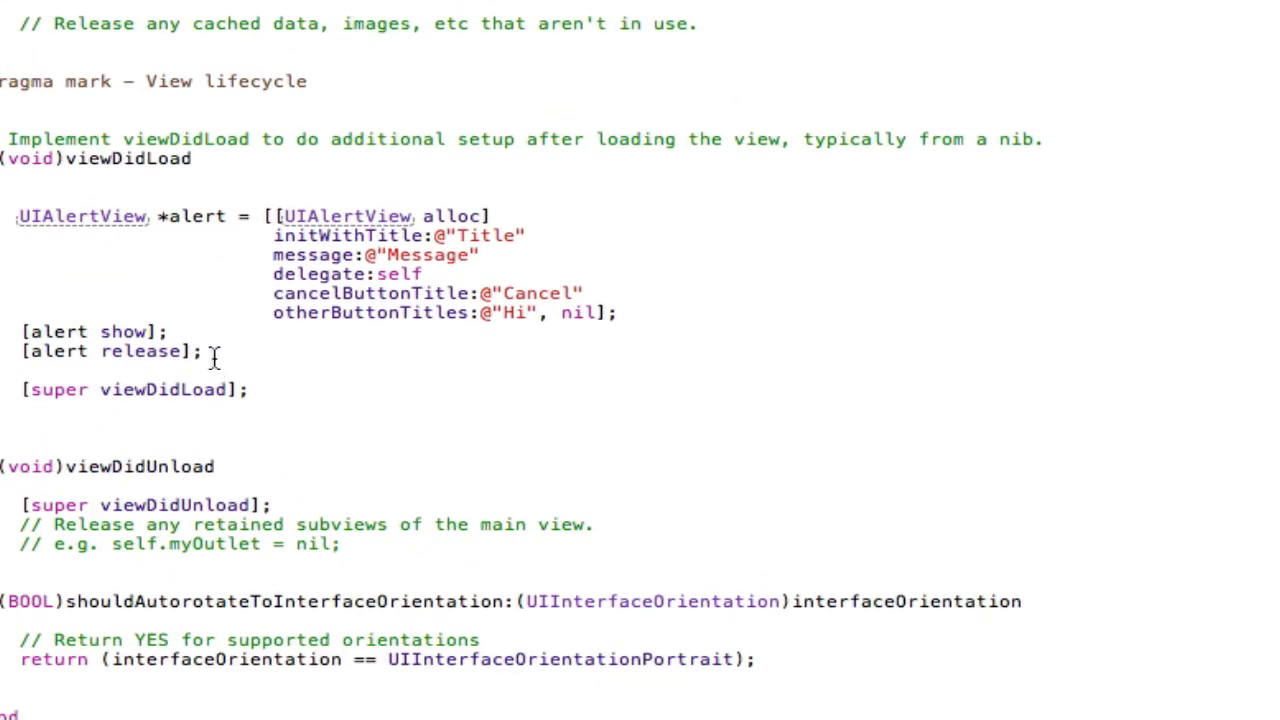
Drag the UIAlertView creation, show and release lines into the User library as My Code Snippet.
drag(15, 215, 205, 351)
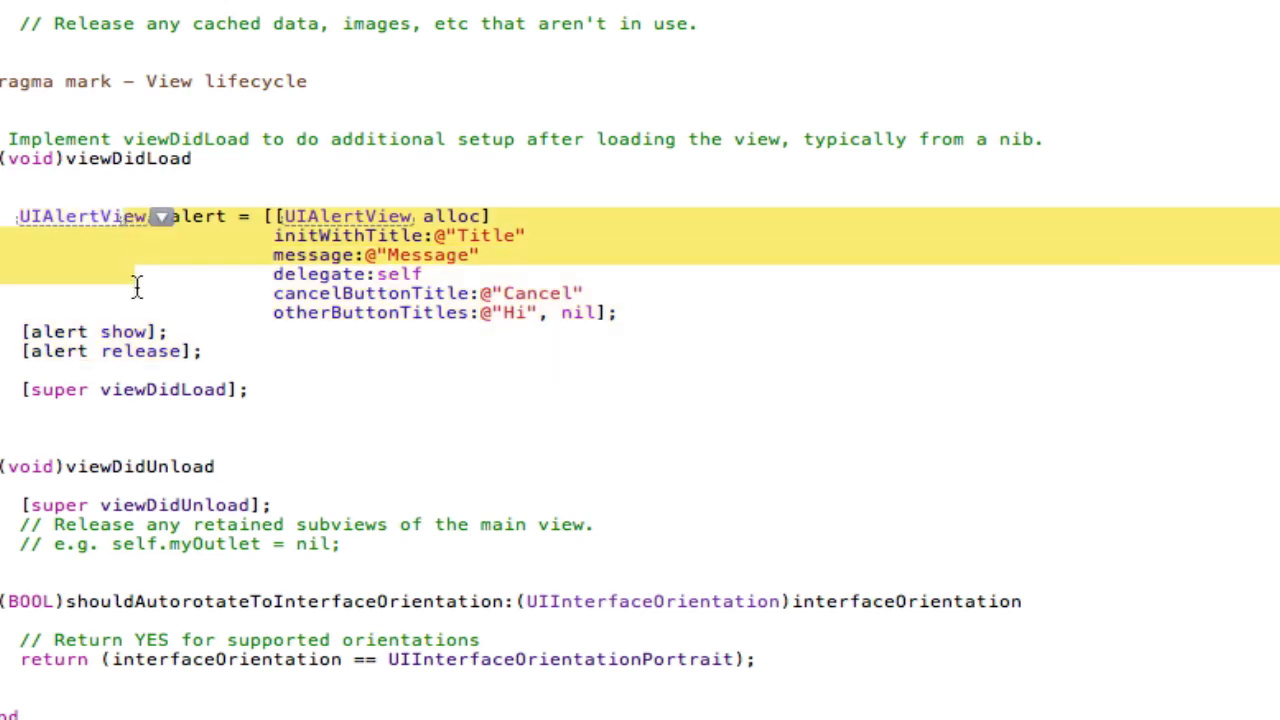
drag(137, 288, 222, 375)
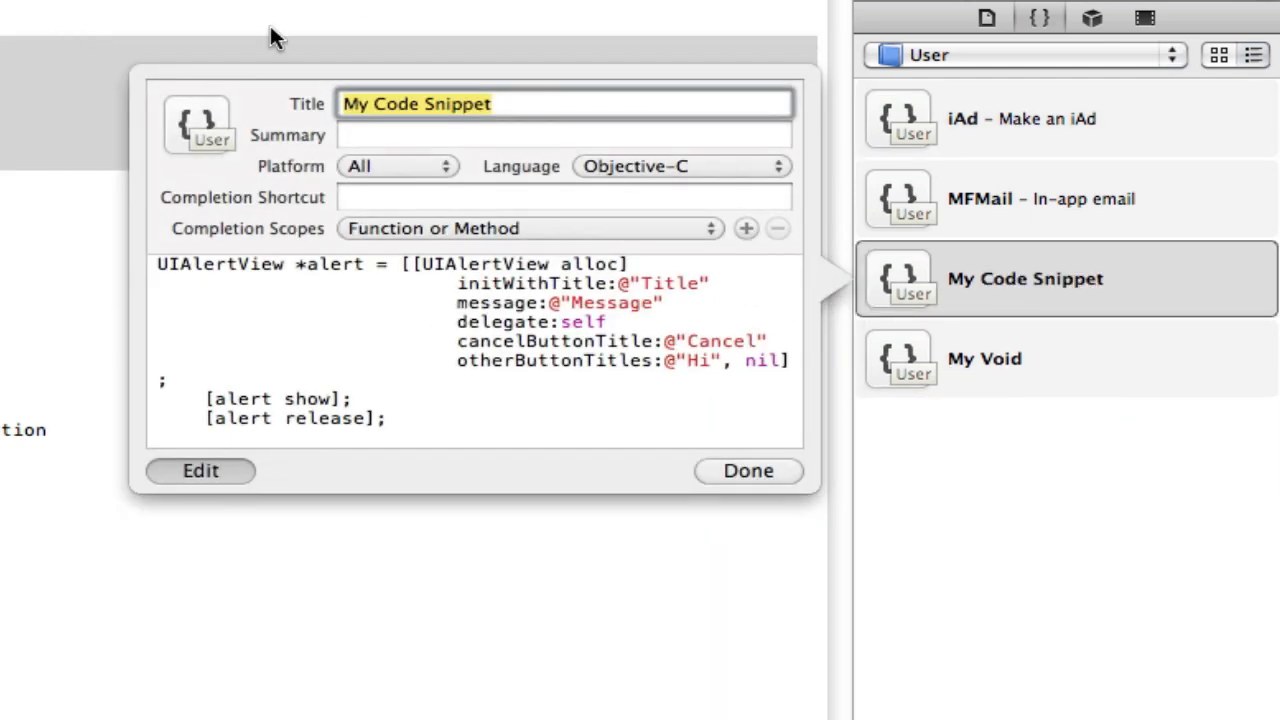
mouse_move(293, 173)
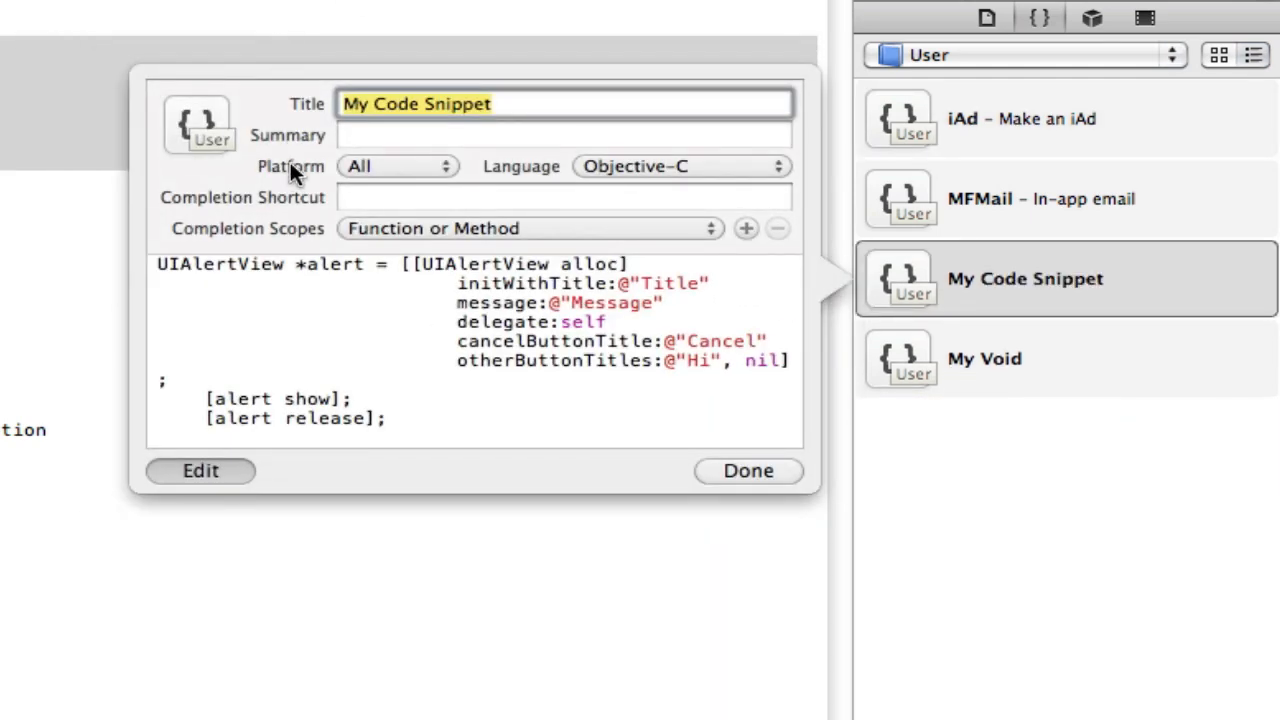
mouse_move(500, 388)
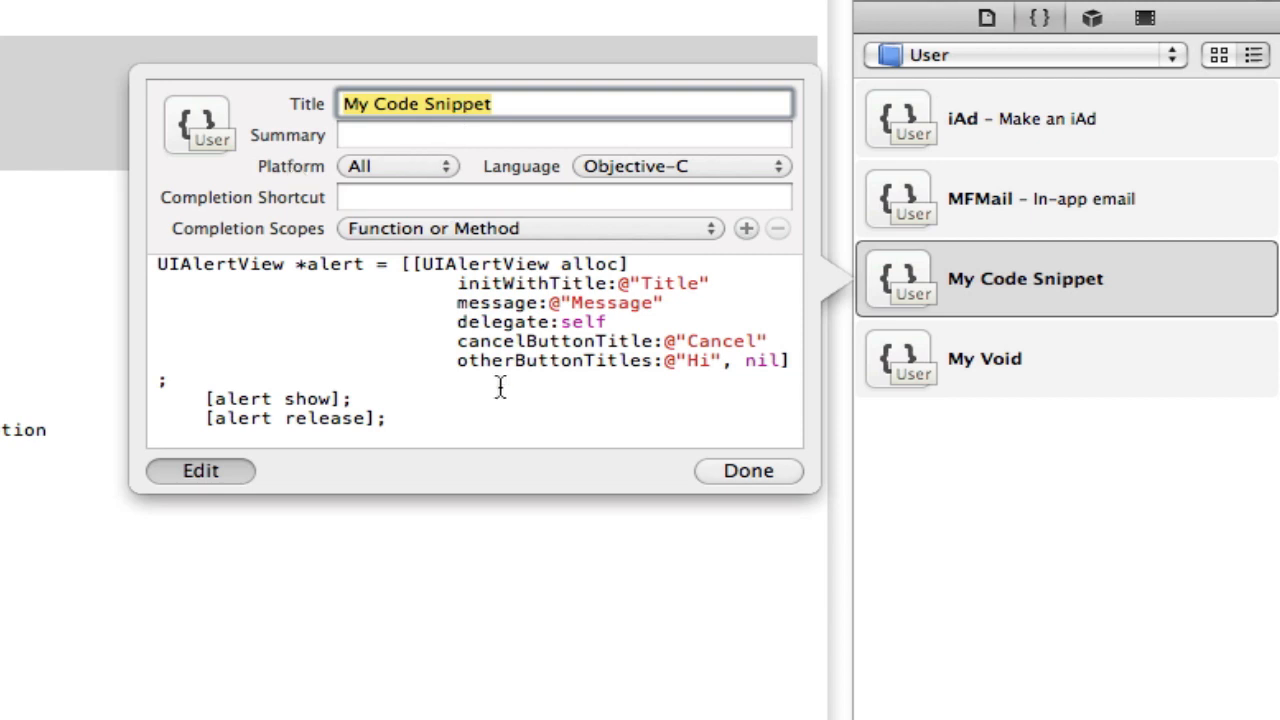
Retitle the new snippet 'Alert View'.
text(A)
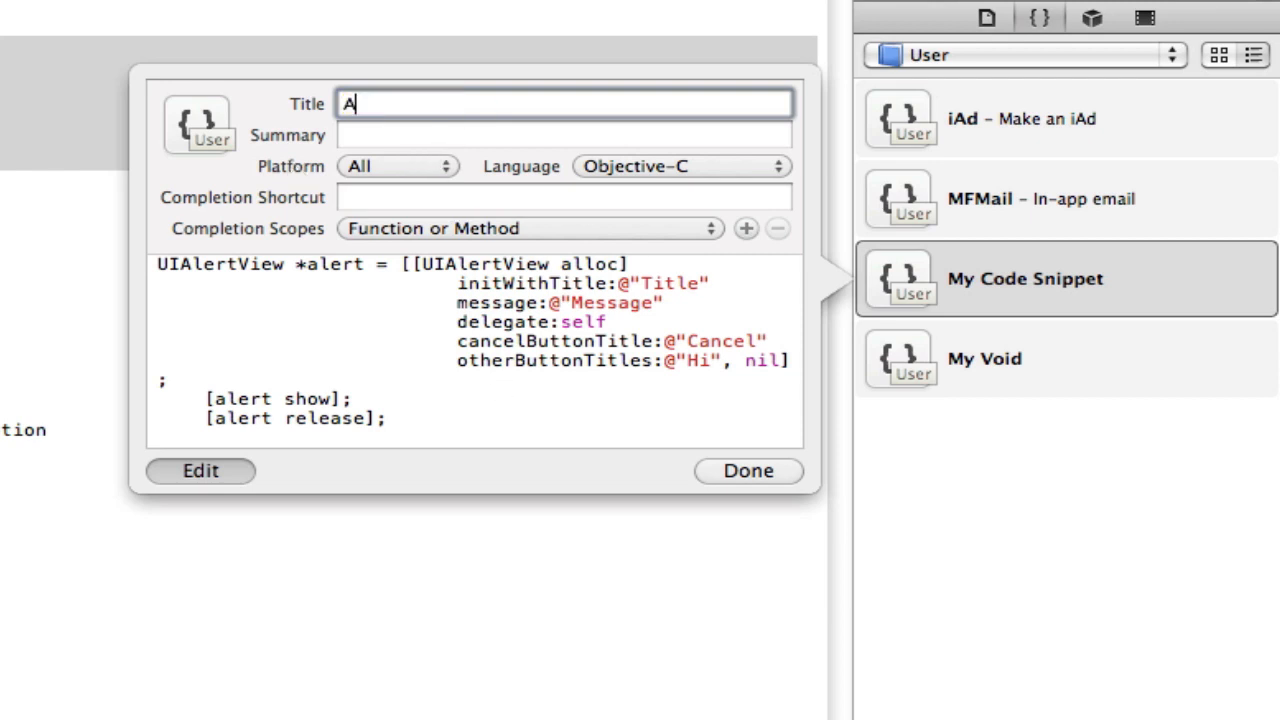
text(lert)
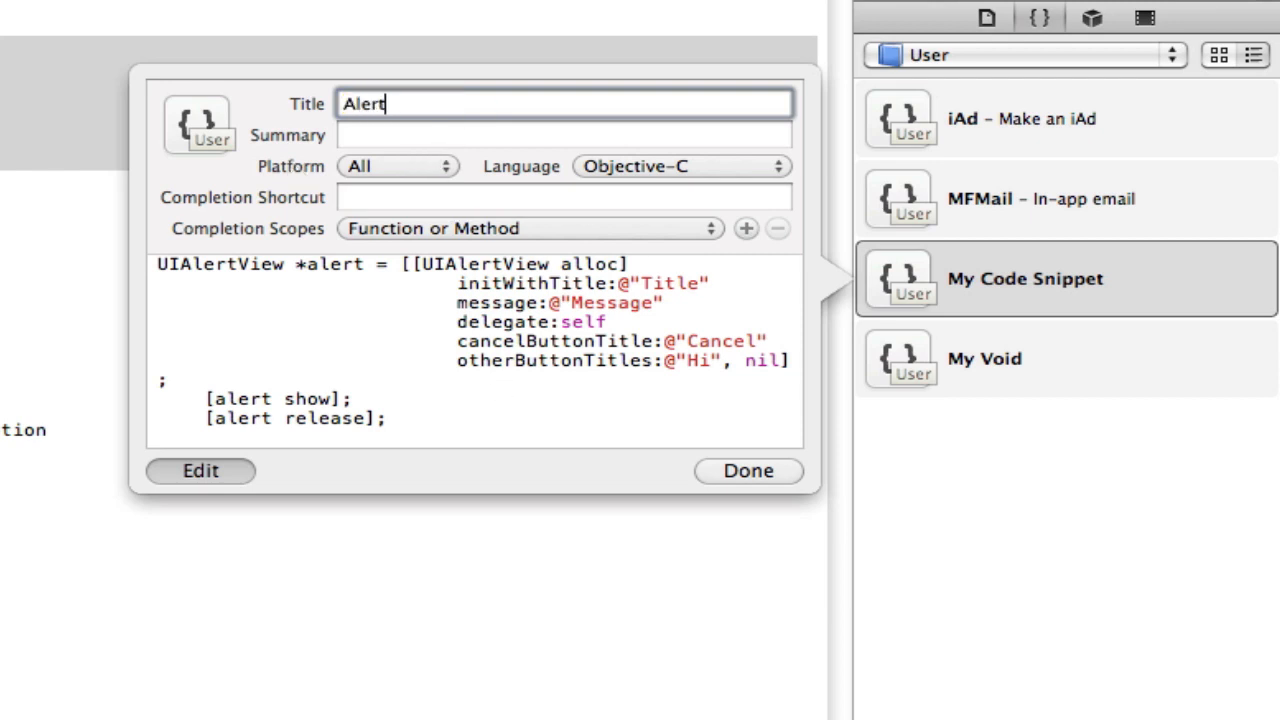
text(View)
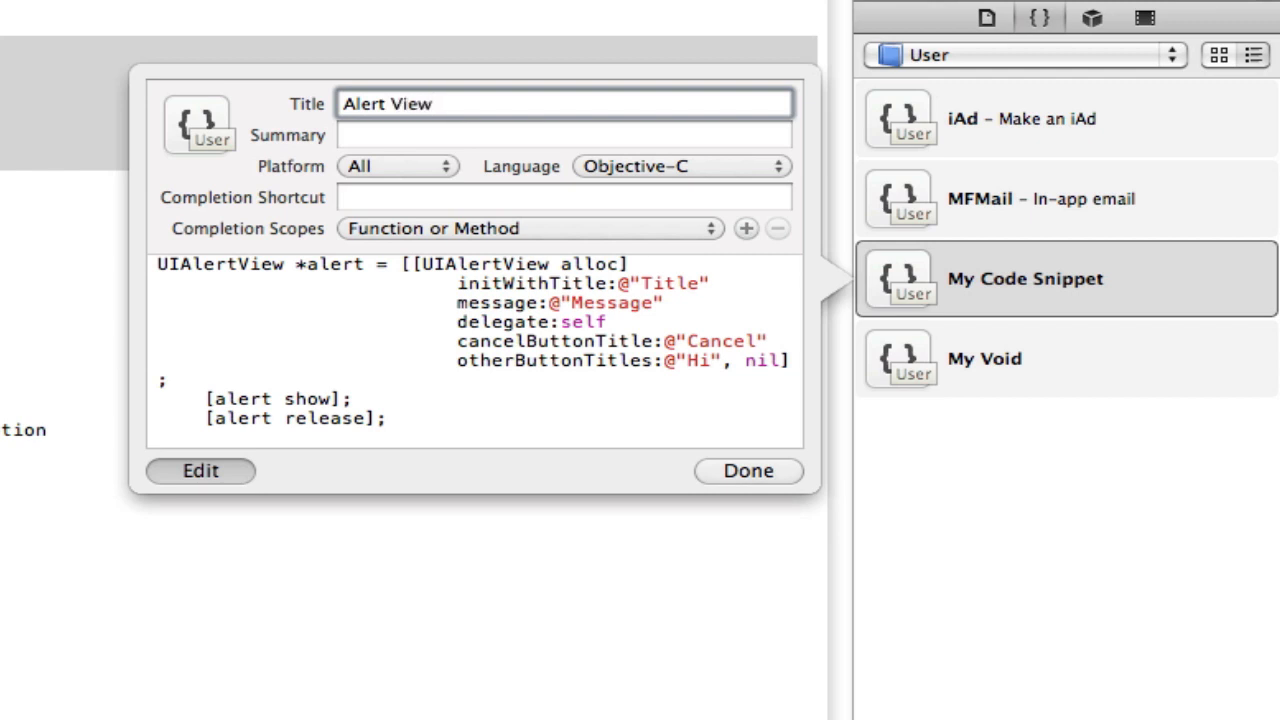
Give the snippet the summary 'Make an alertView'.
click(563, 134)
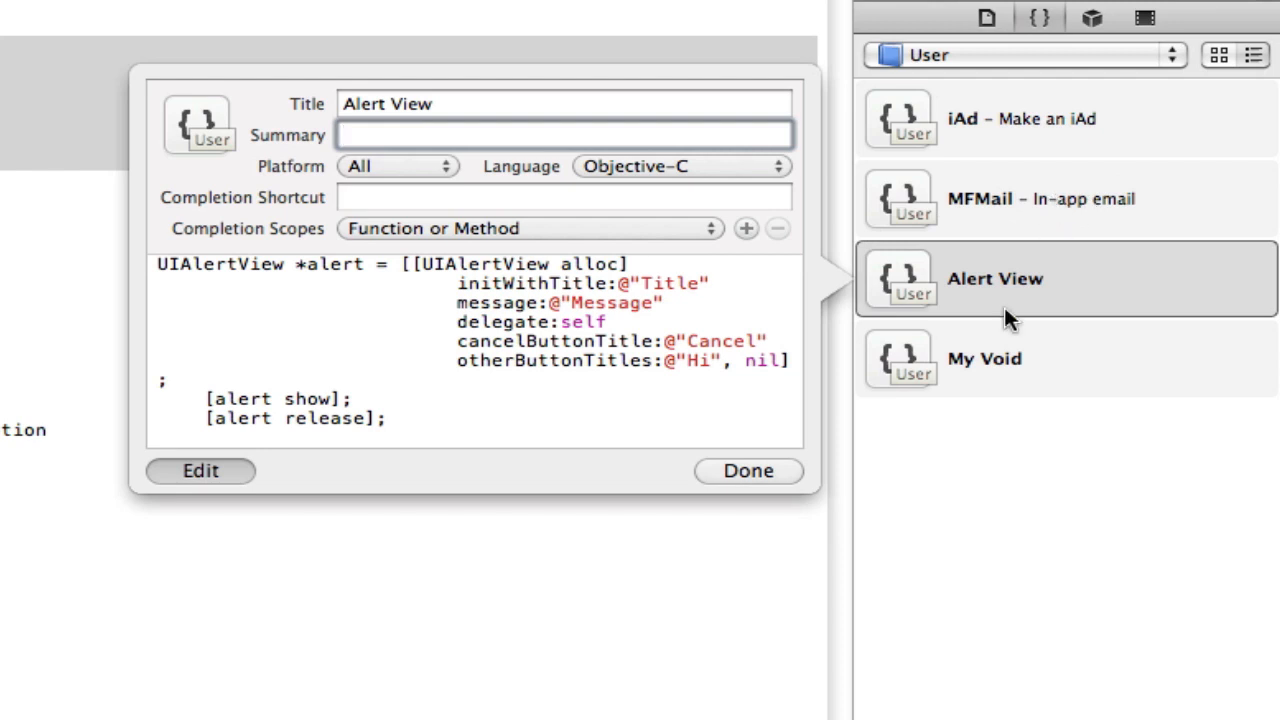
text(Make a)
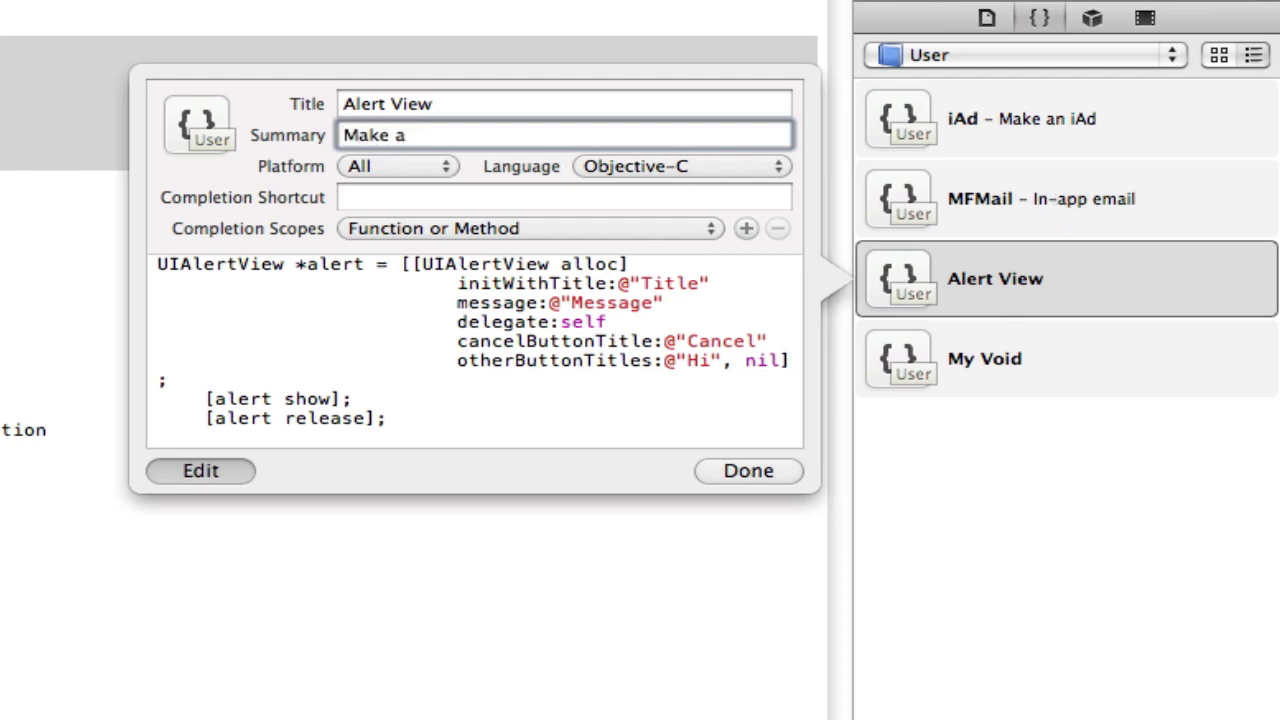
text(n alerrtv)
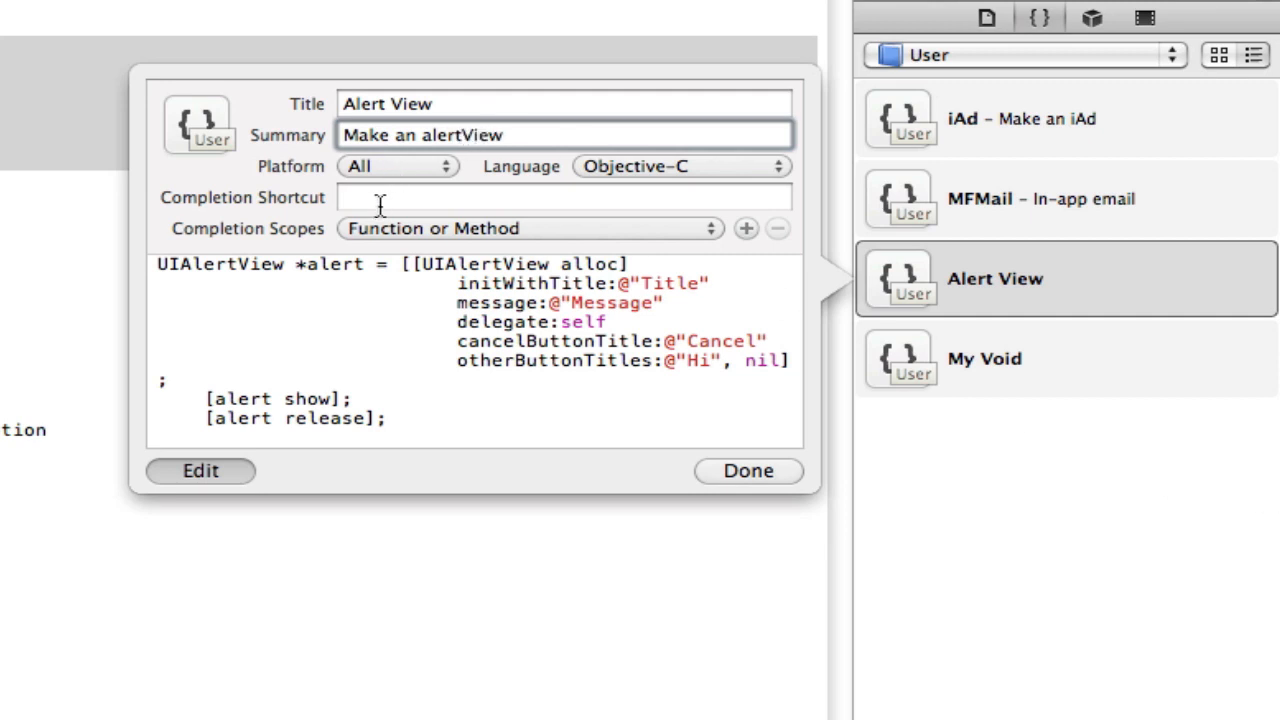
Set the snippet's completion shortcut to 'alert'.
click(564, 197)
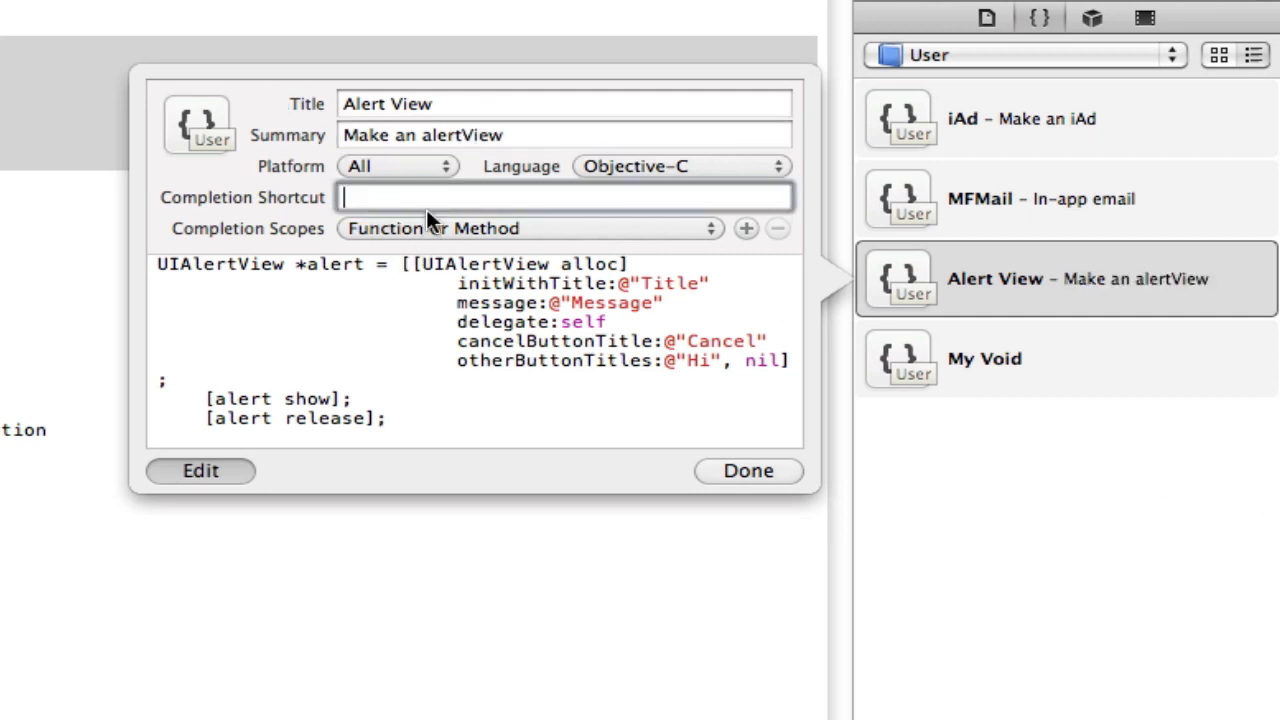
mouse_move(5, 110)
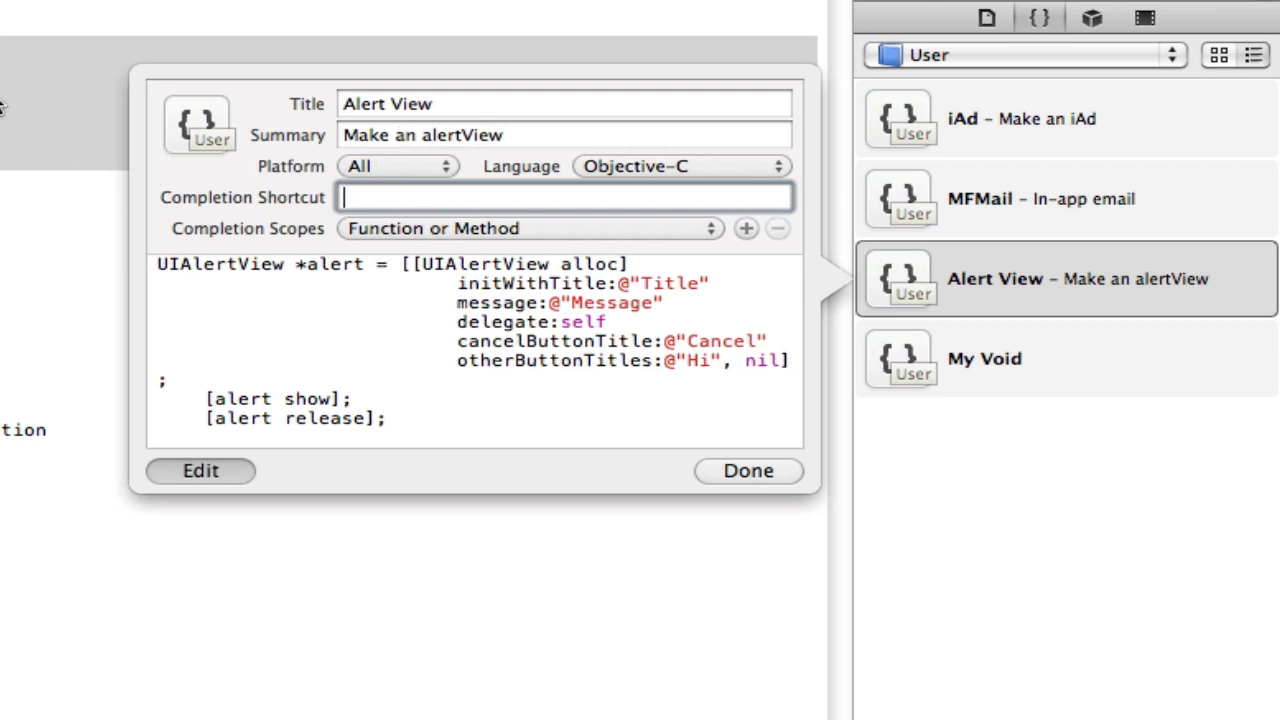
mouse_move(28, 185)
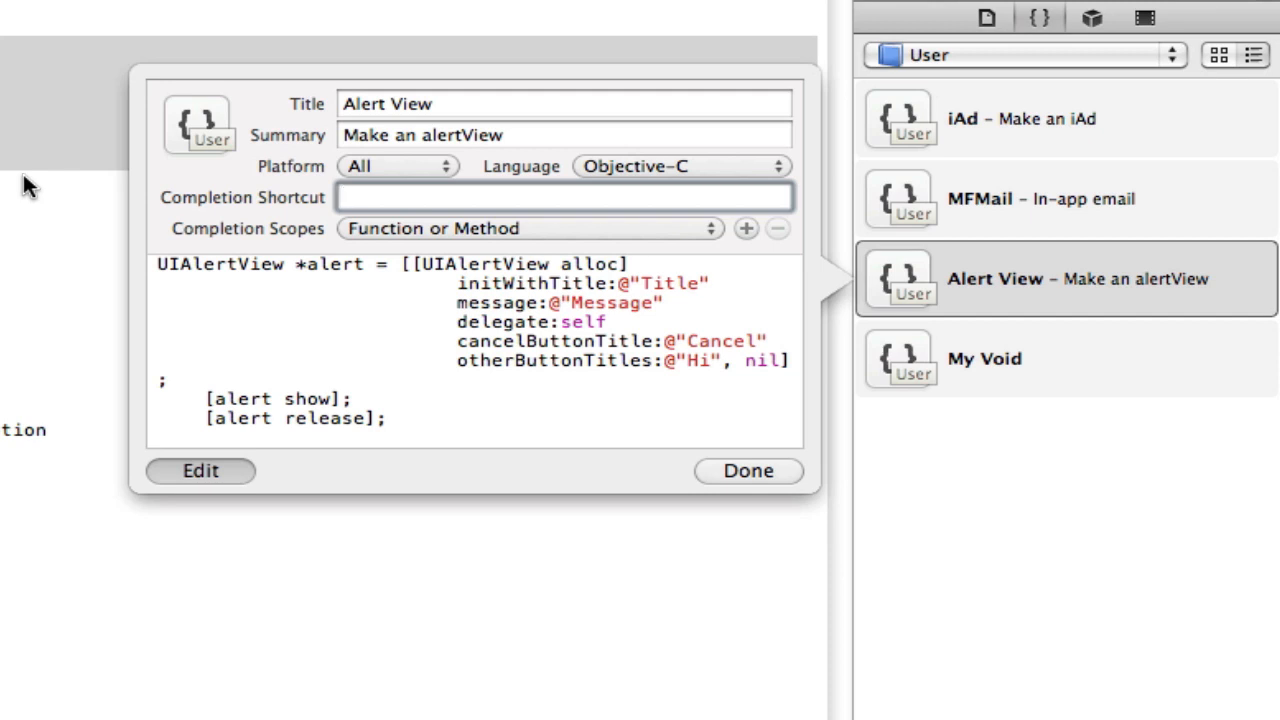
click(563, 197)
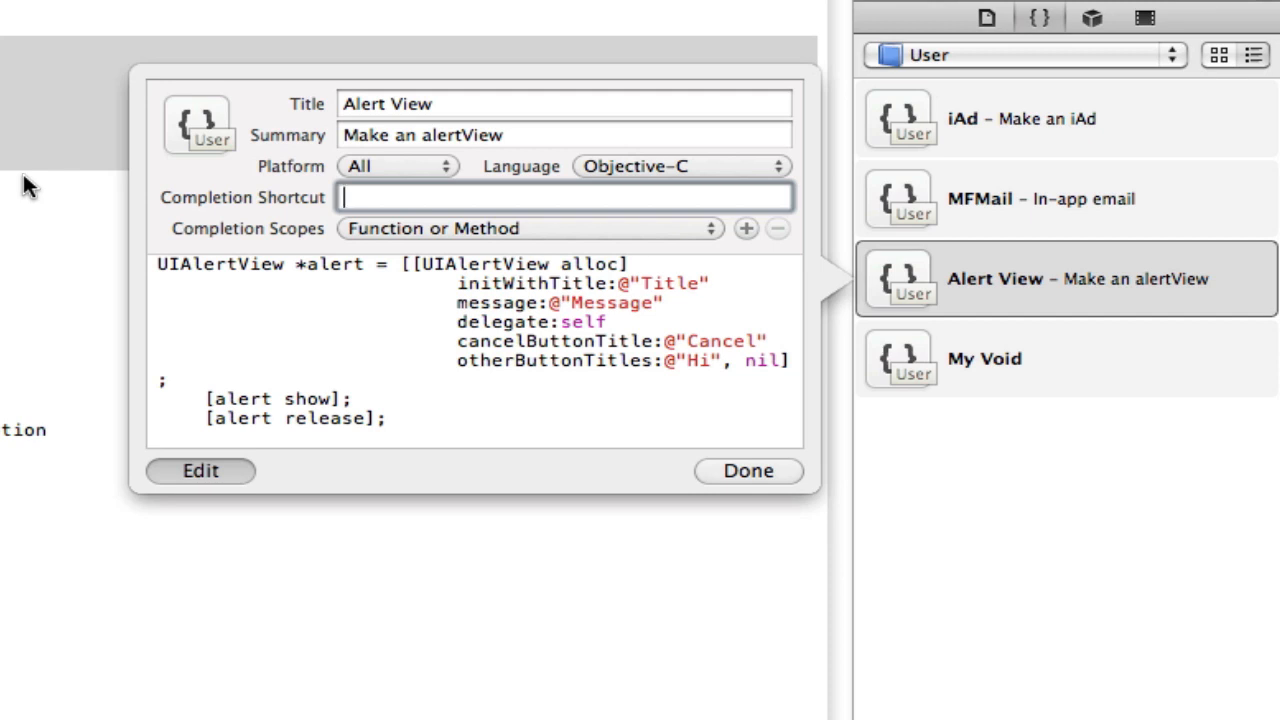
text(alert)
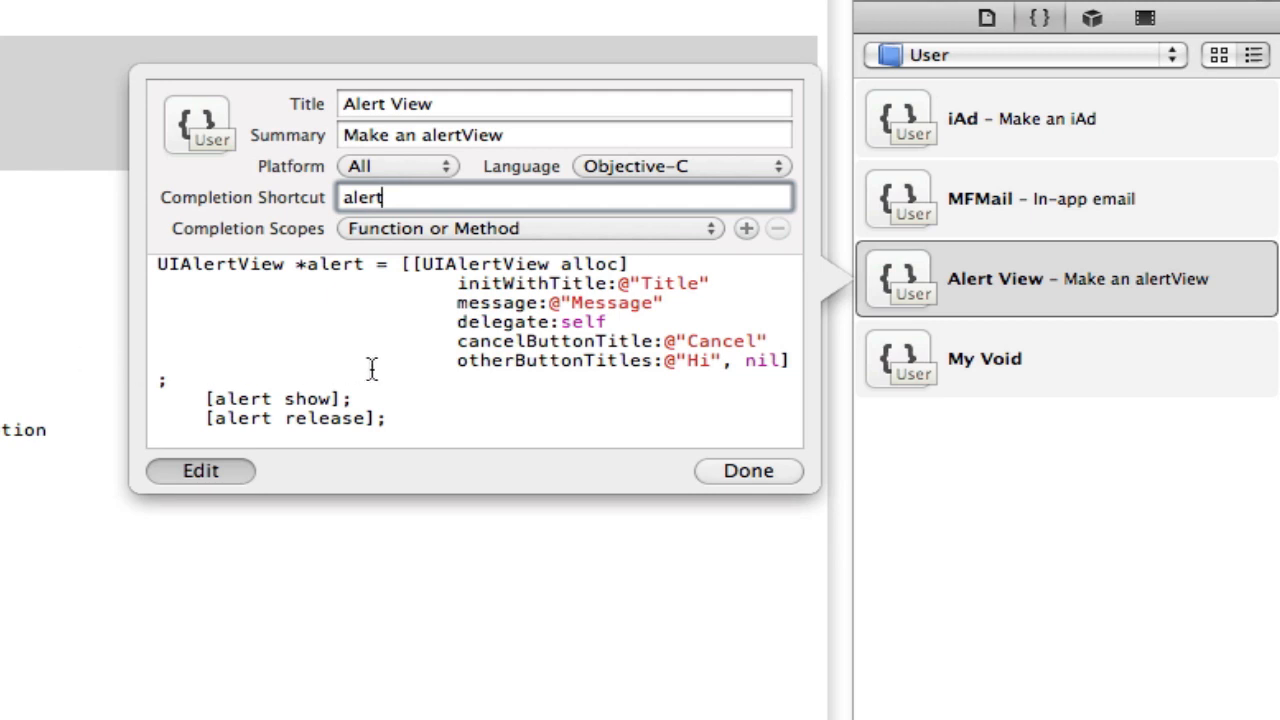
mouse_move(485, 228)
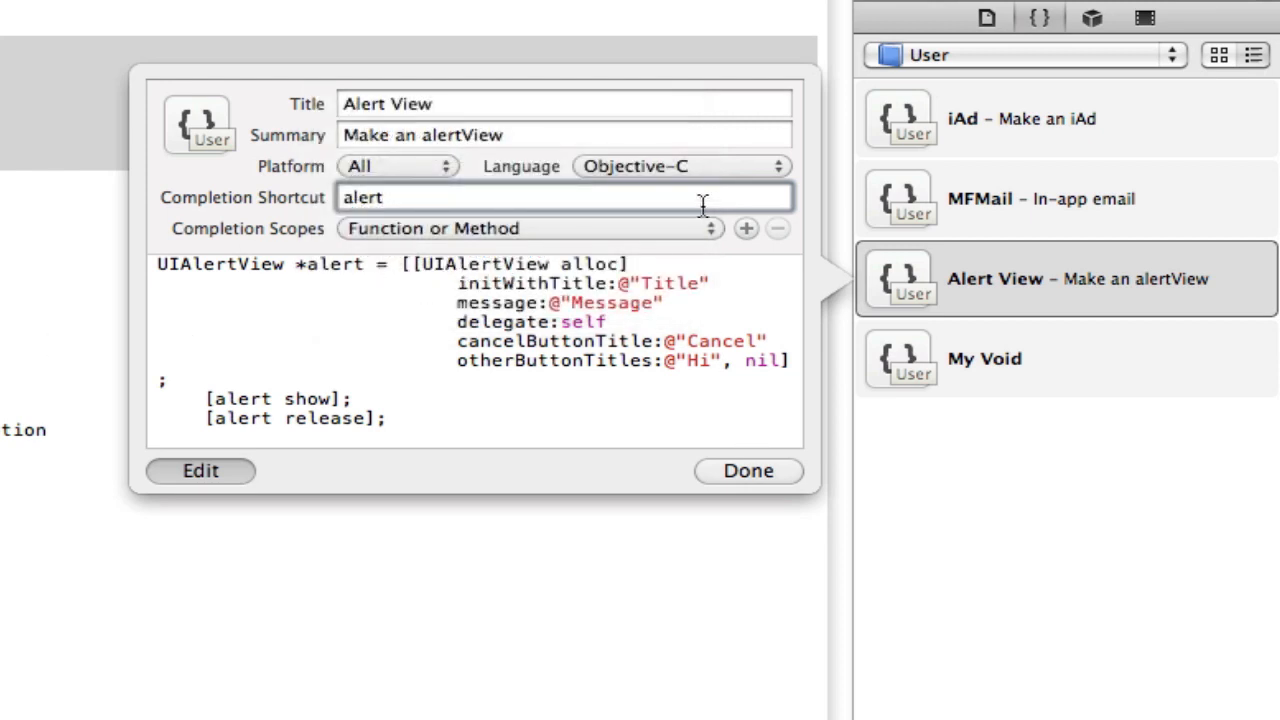
Review the Language and Platform pop-ups, keeping Objective-C and All platforms.
click(680, 166)
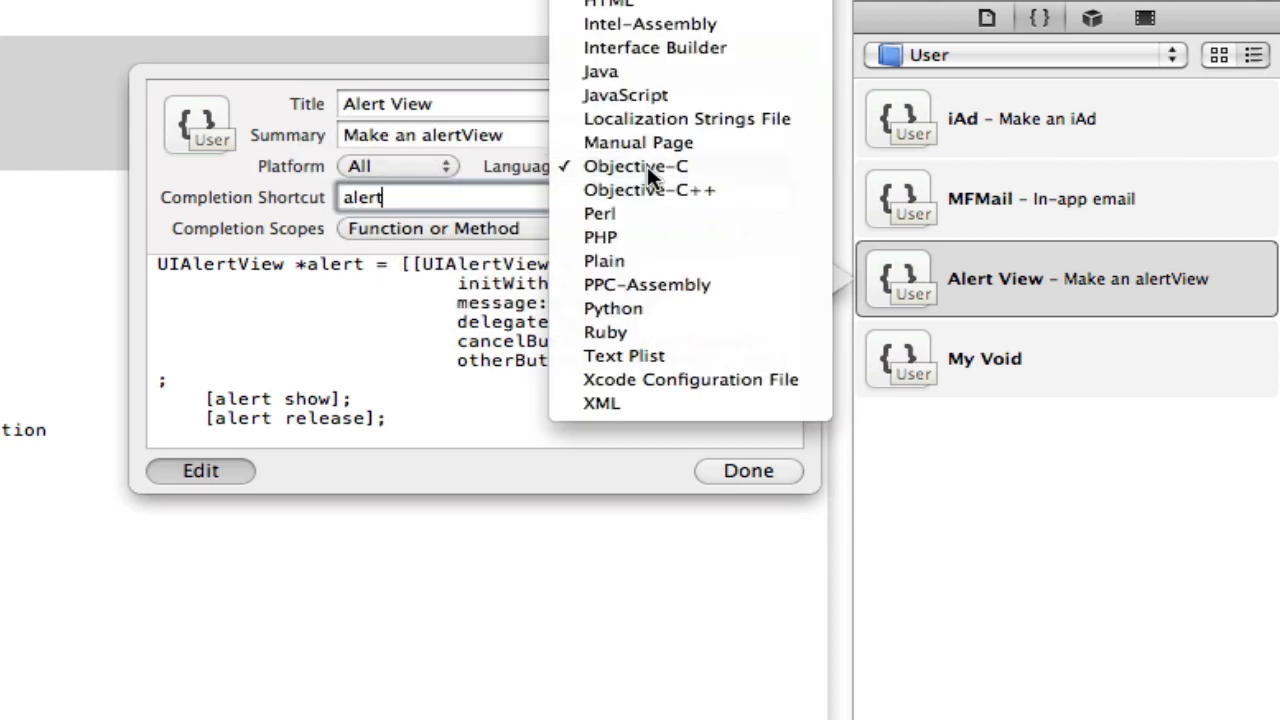
click(636, 166)
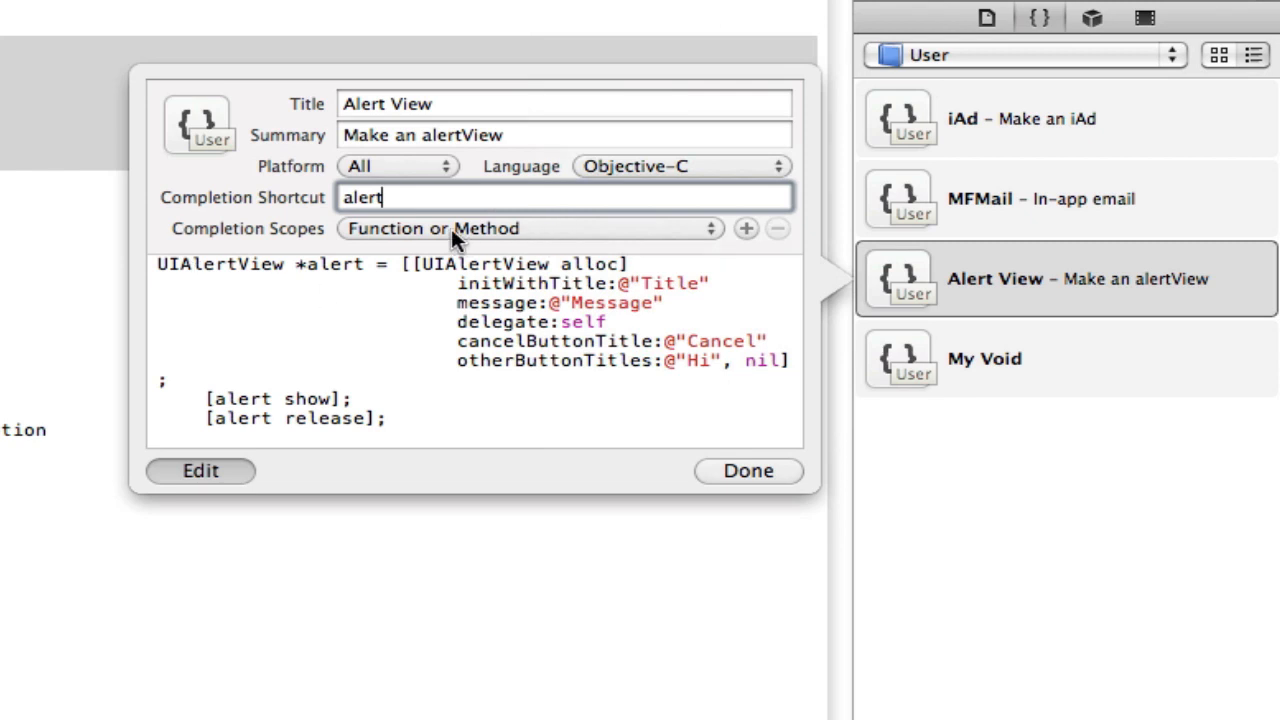
click(396, 166)
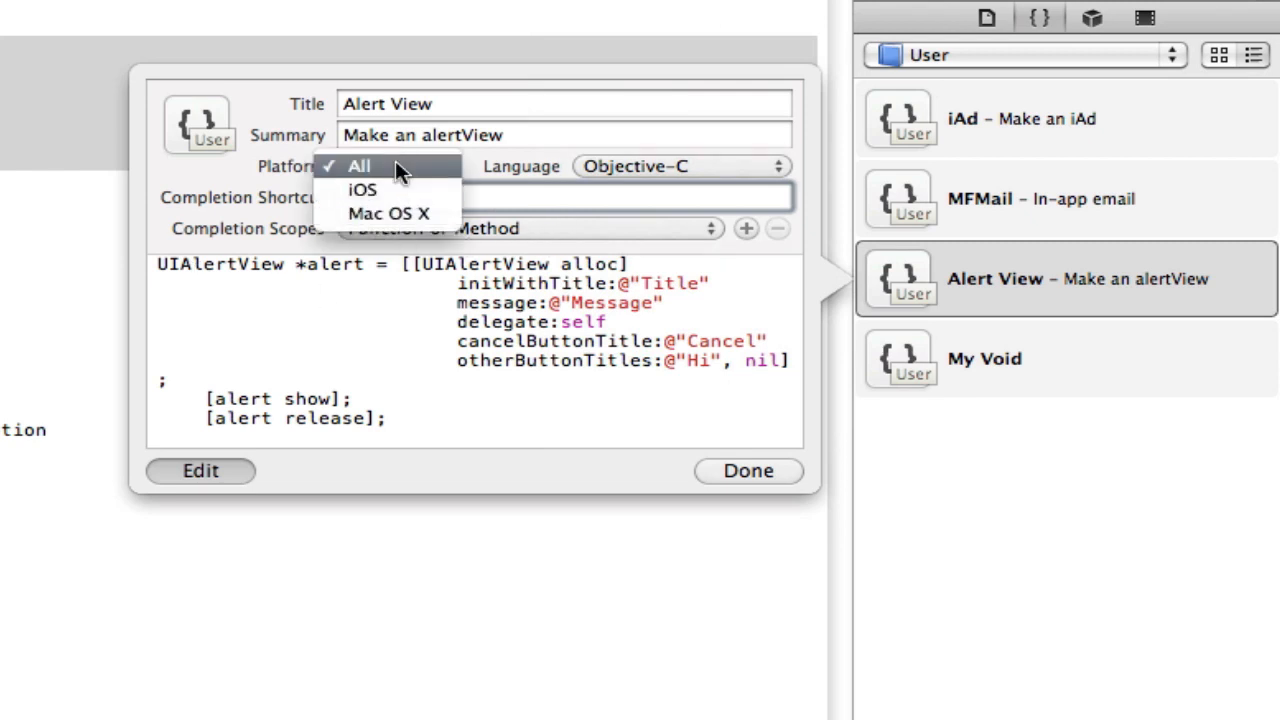
click(358, 166)
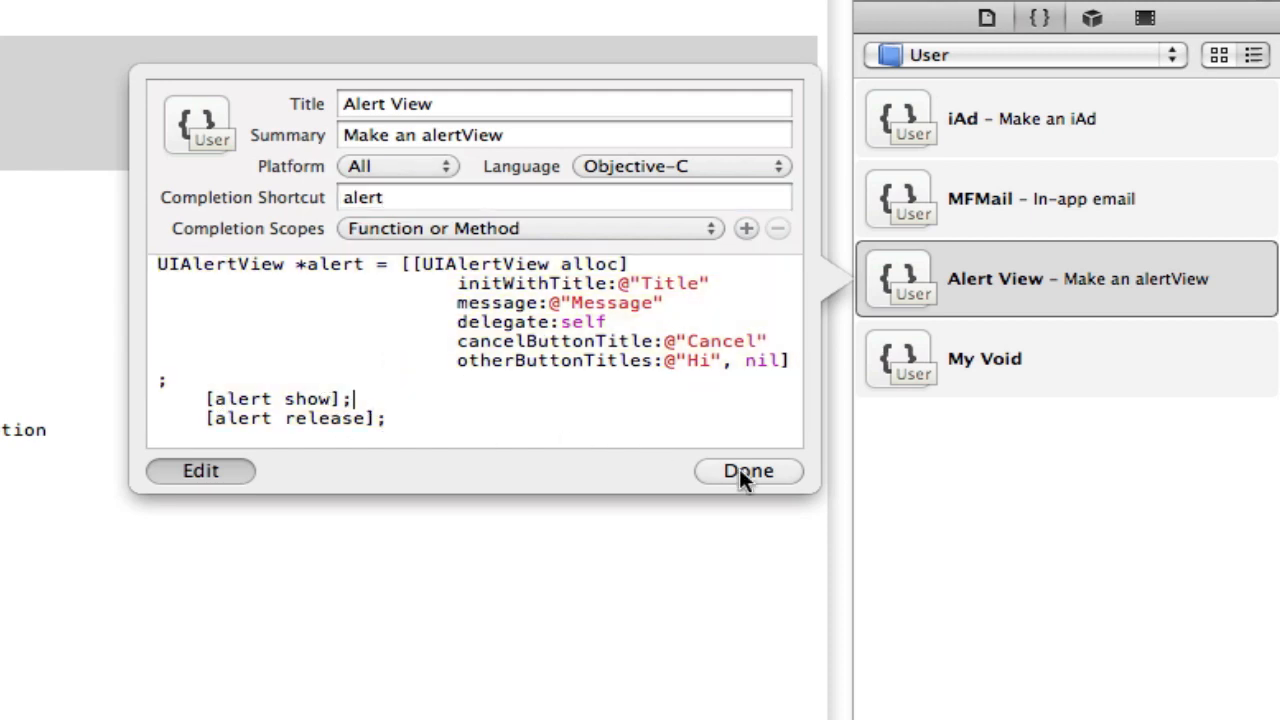
Finish the snippet, then insert its alert code into viewDidLoad via the 'alert' shortcut after undoing a drag insert.
click(748, 471)
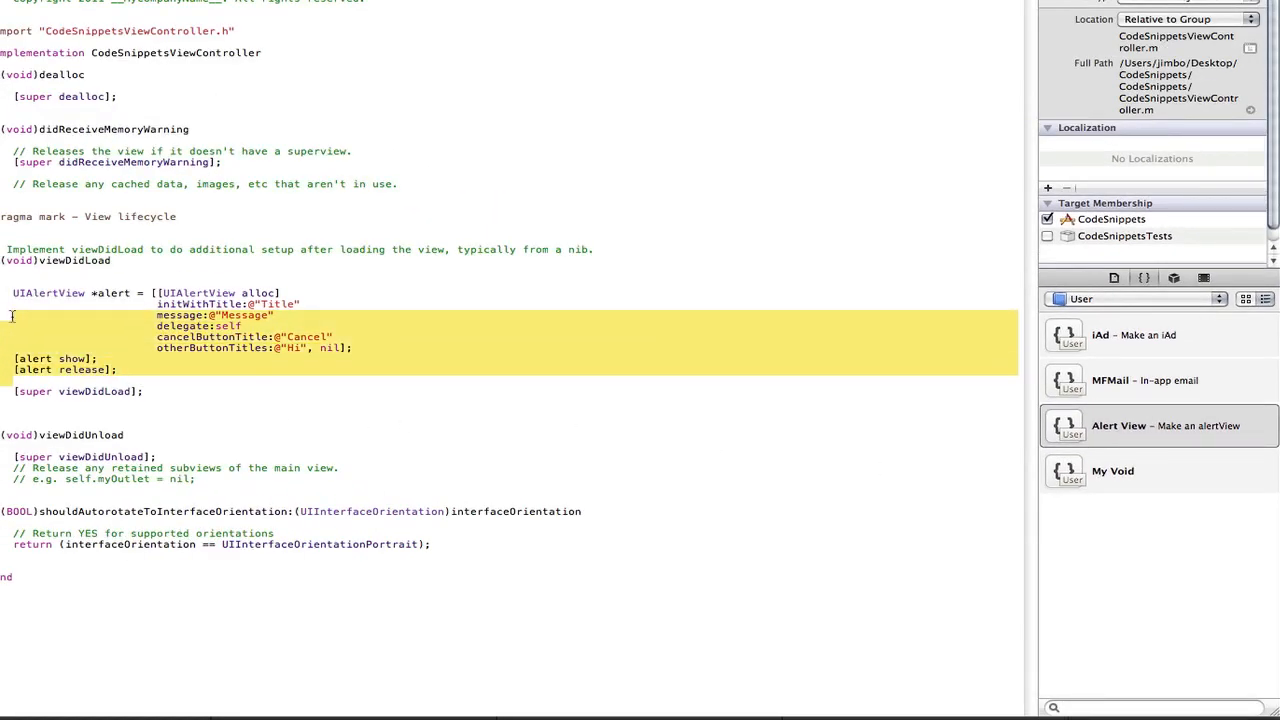
key(Delete)
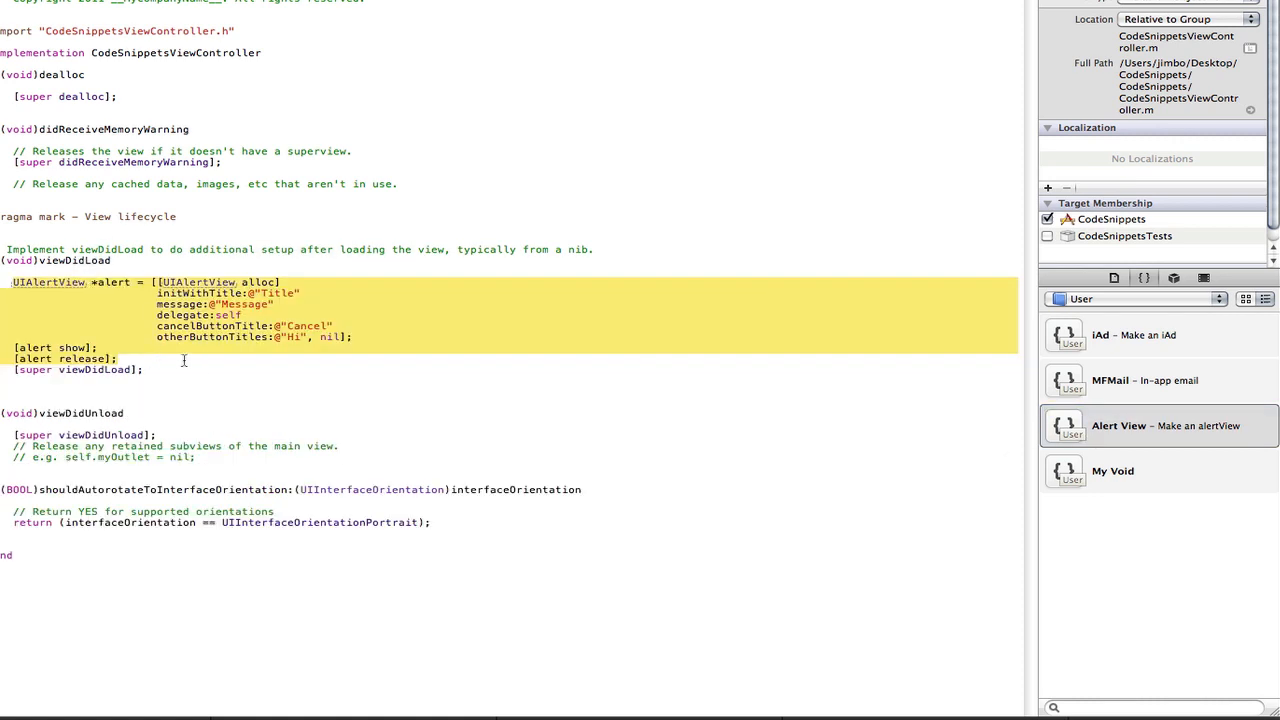
key(delete)
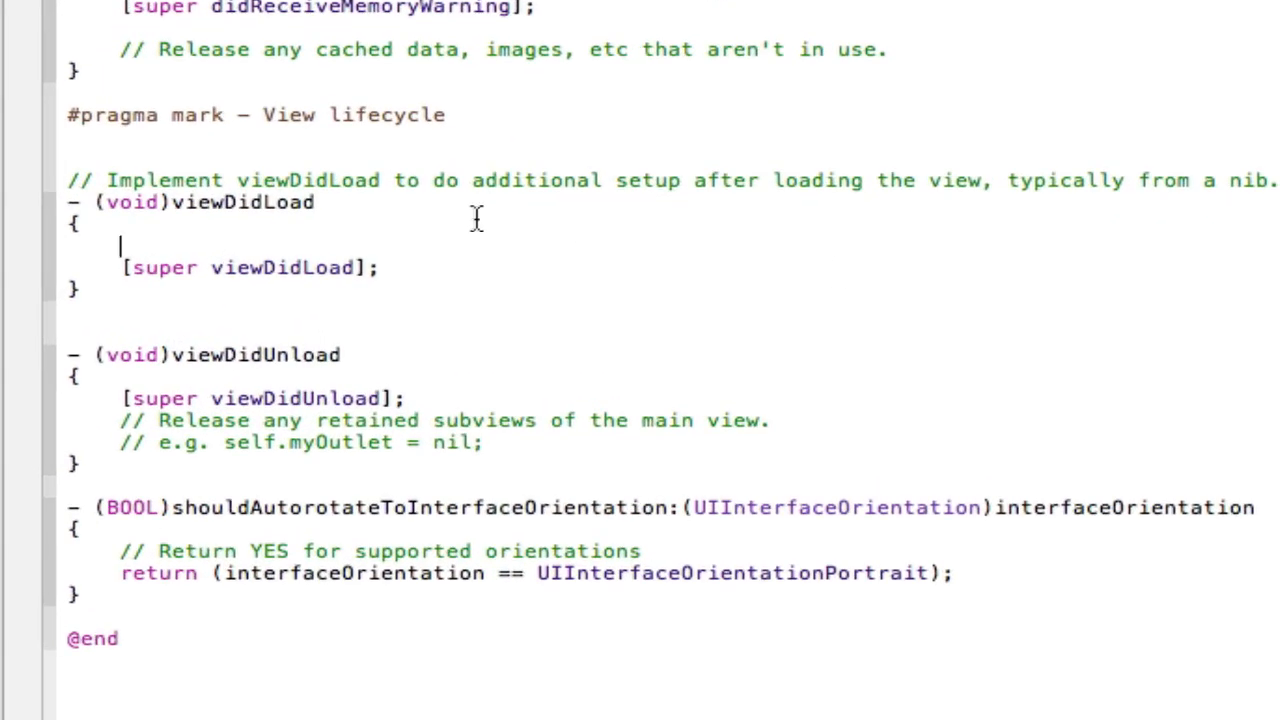
text(alert = [[UIAlertView alloc)
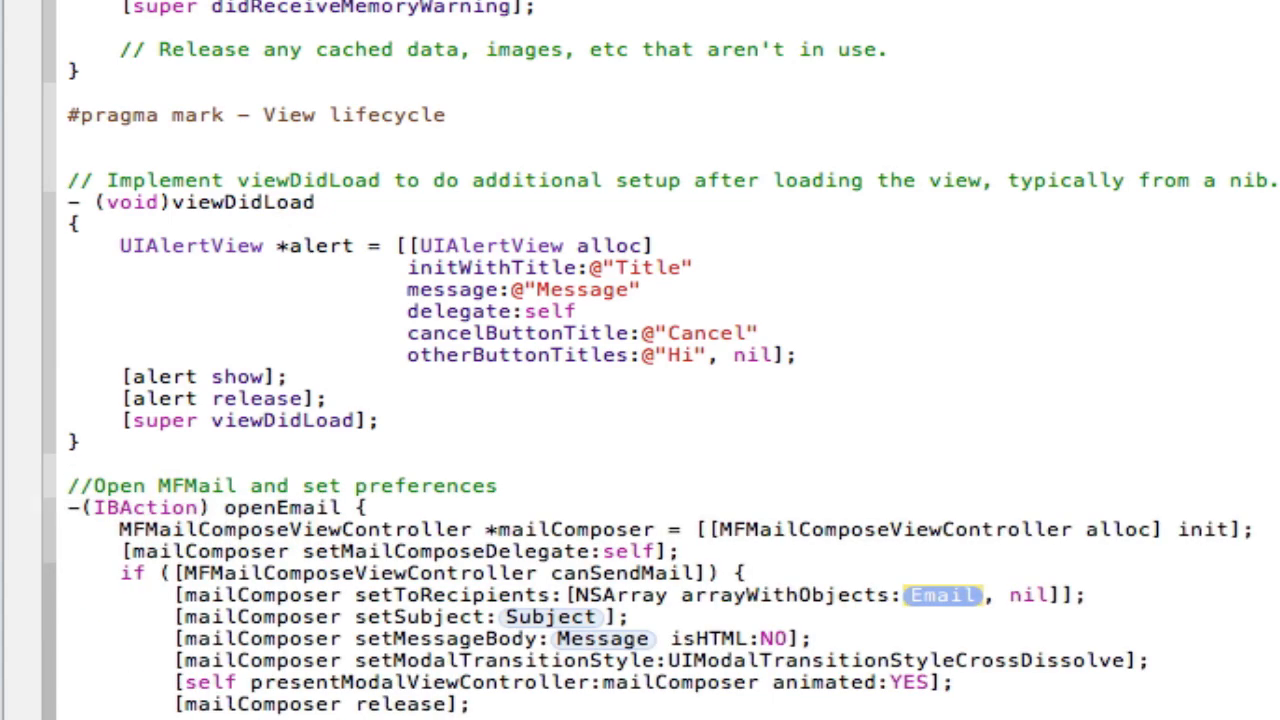
Inspect the MFMail placeholder tokens below, then reselect and retype the alert's Title string.
scroll(down, 3)
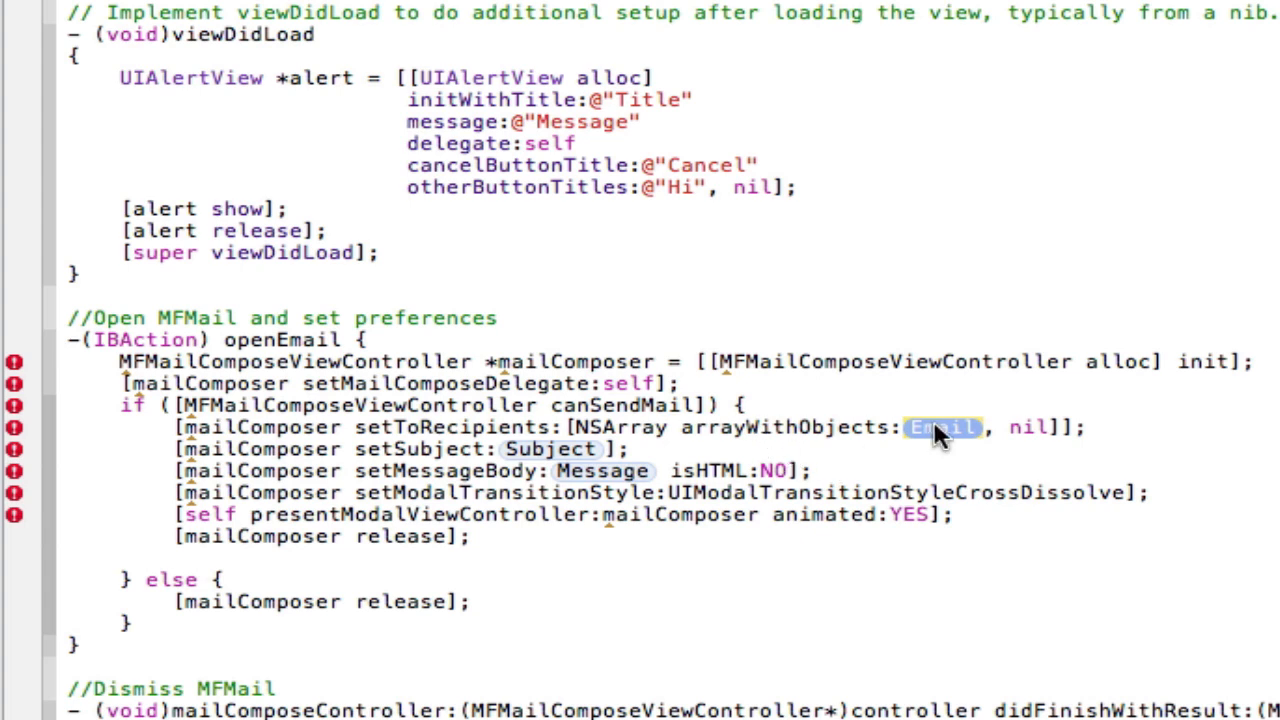
mouse_move(822, 380)
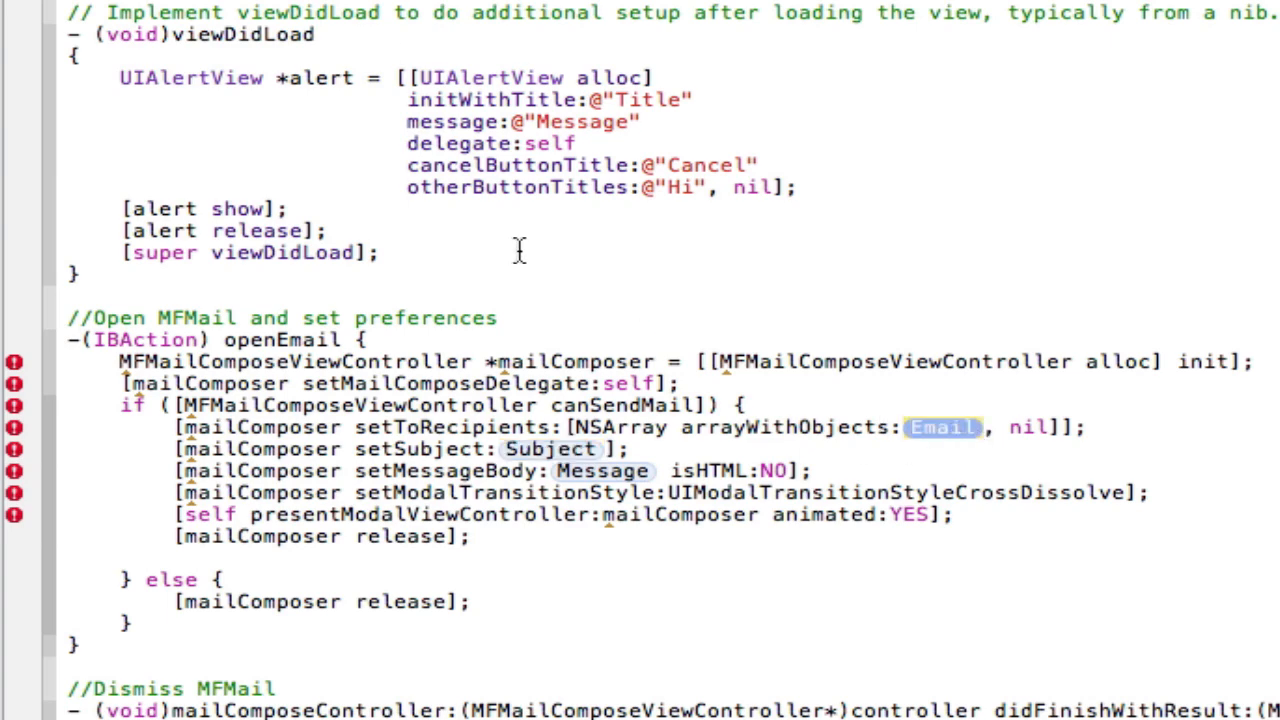
scroll(up, 3)
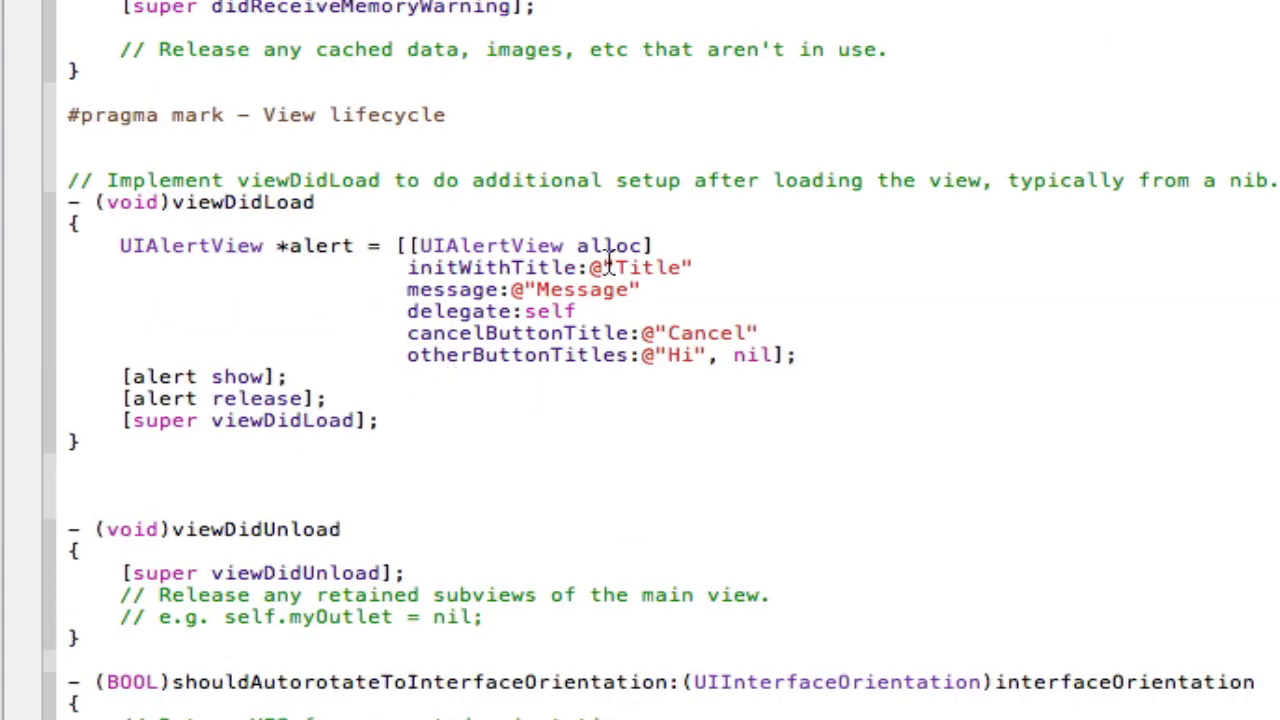
double_click(648, 267)
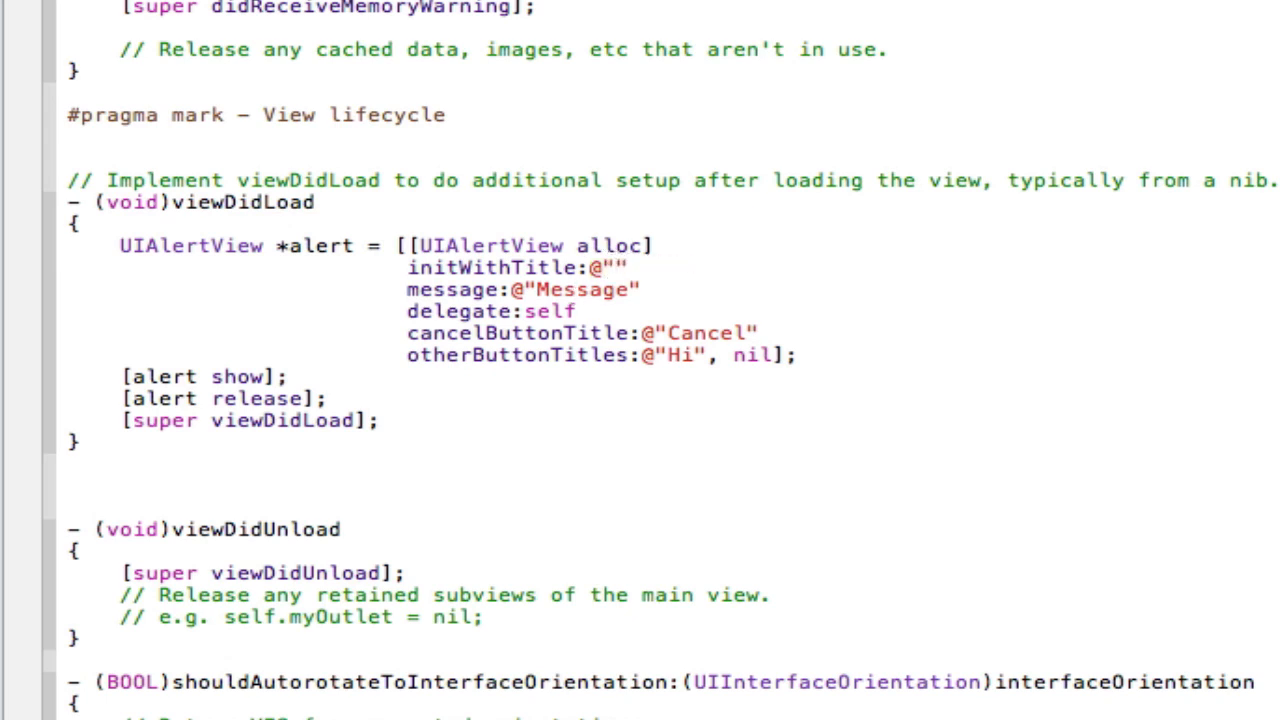
text(Title)
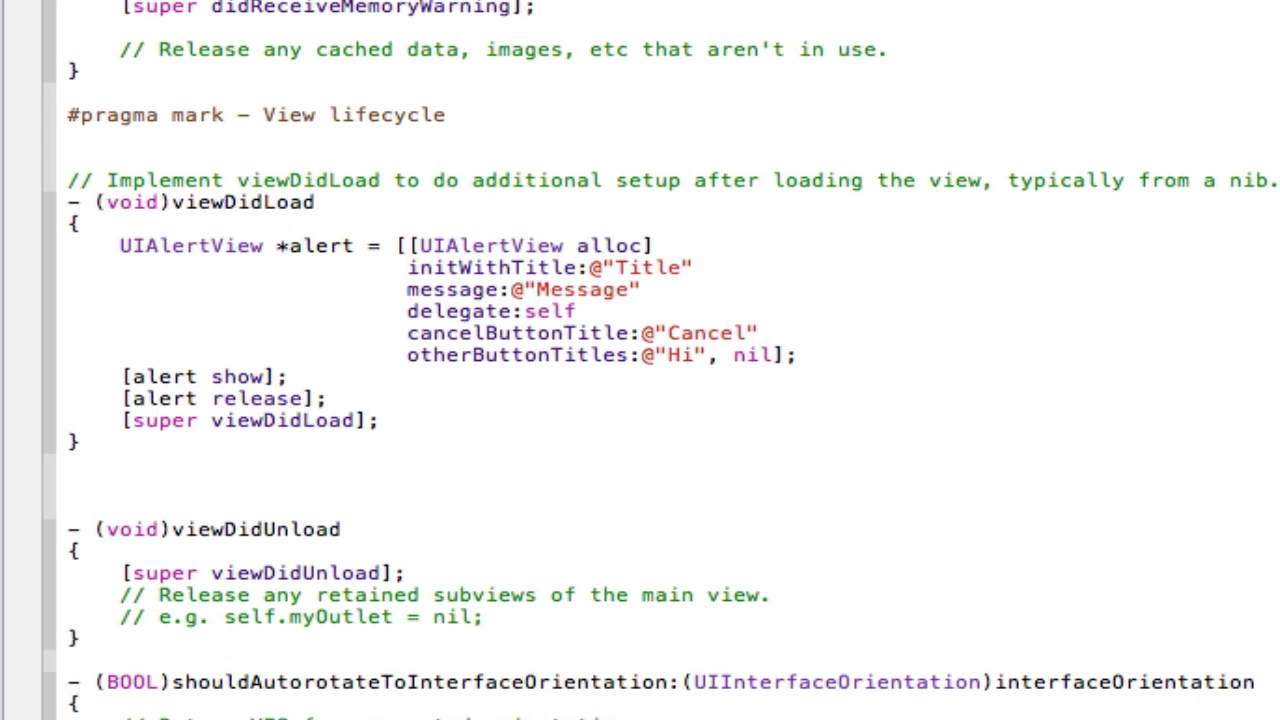
double_click(645, 267)
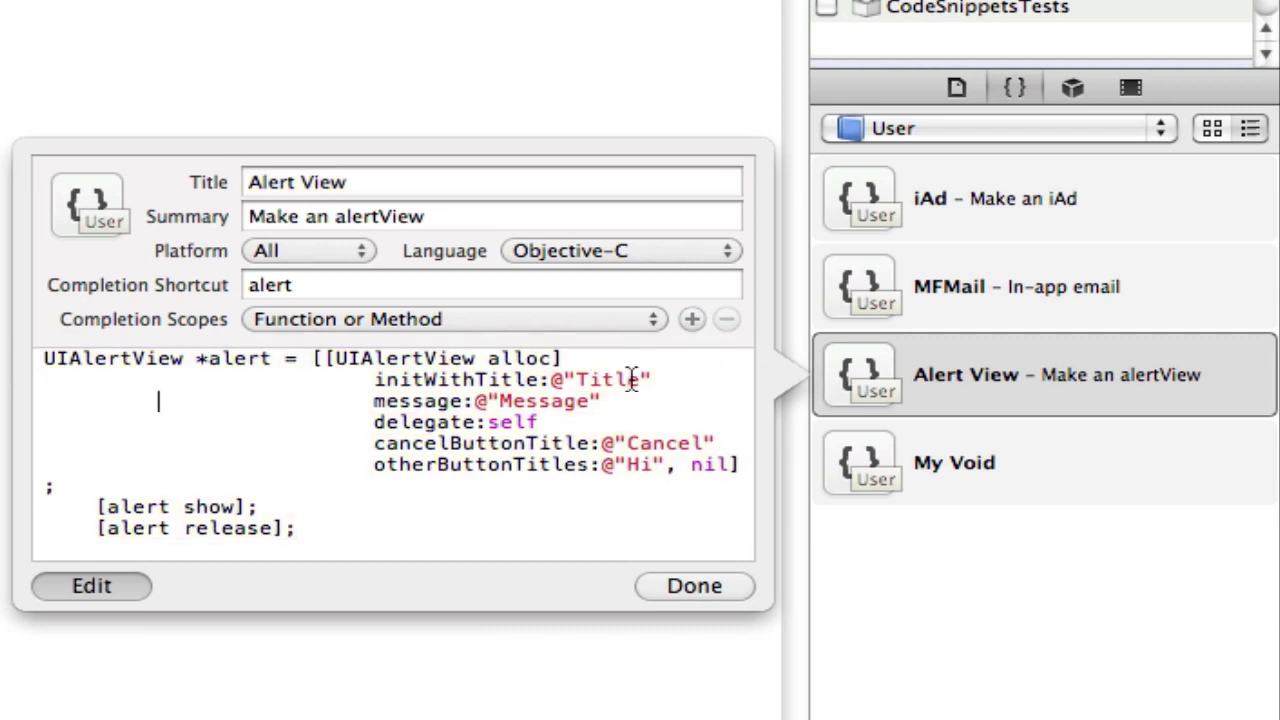
Wrap Title, Message, Cancel and Other in <# #> placeholder tokens and finish with Done.
double_click(600, 379)
text(<)
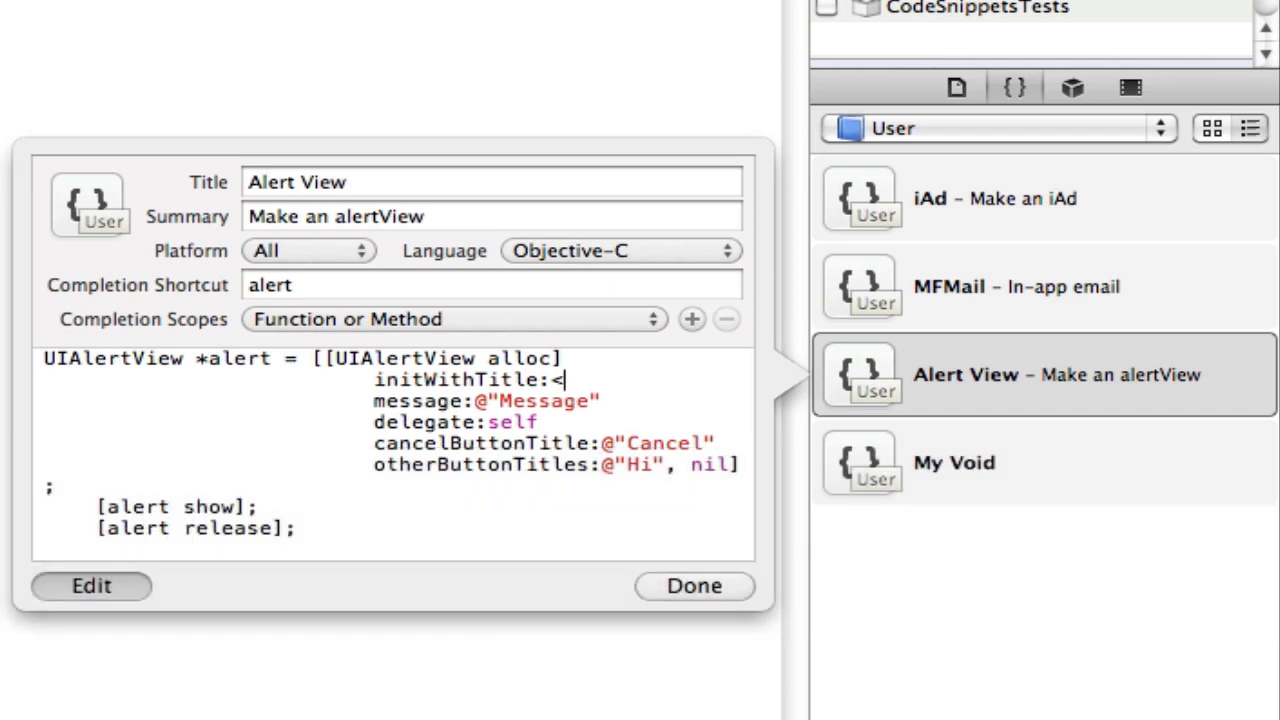
text(#)
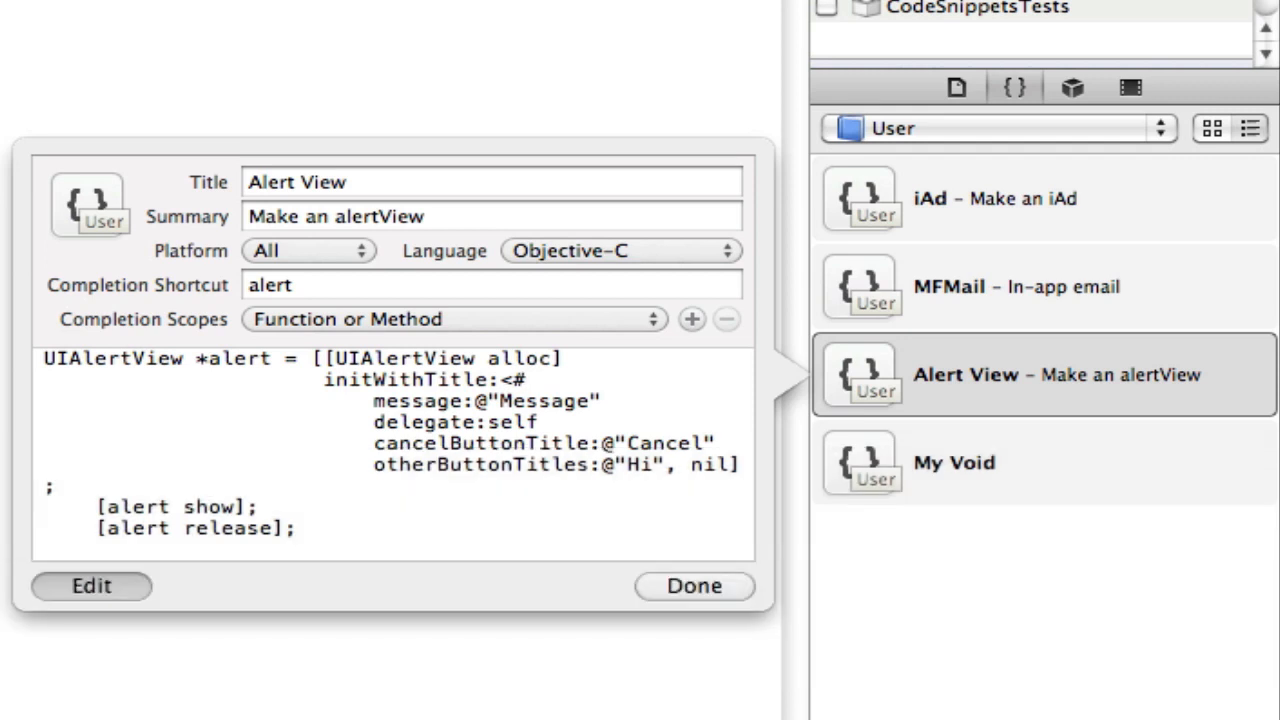
text(Title)
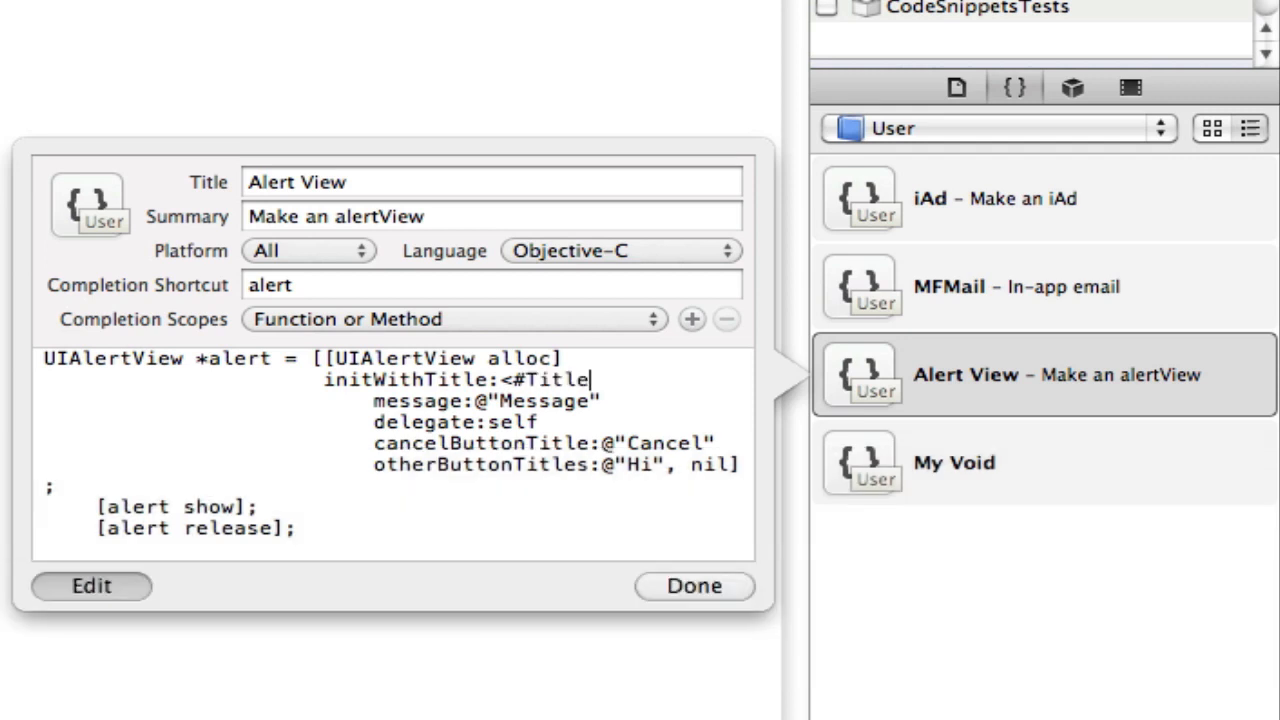
text(#>)
click(487, 401)
text(message:<#)
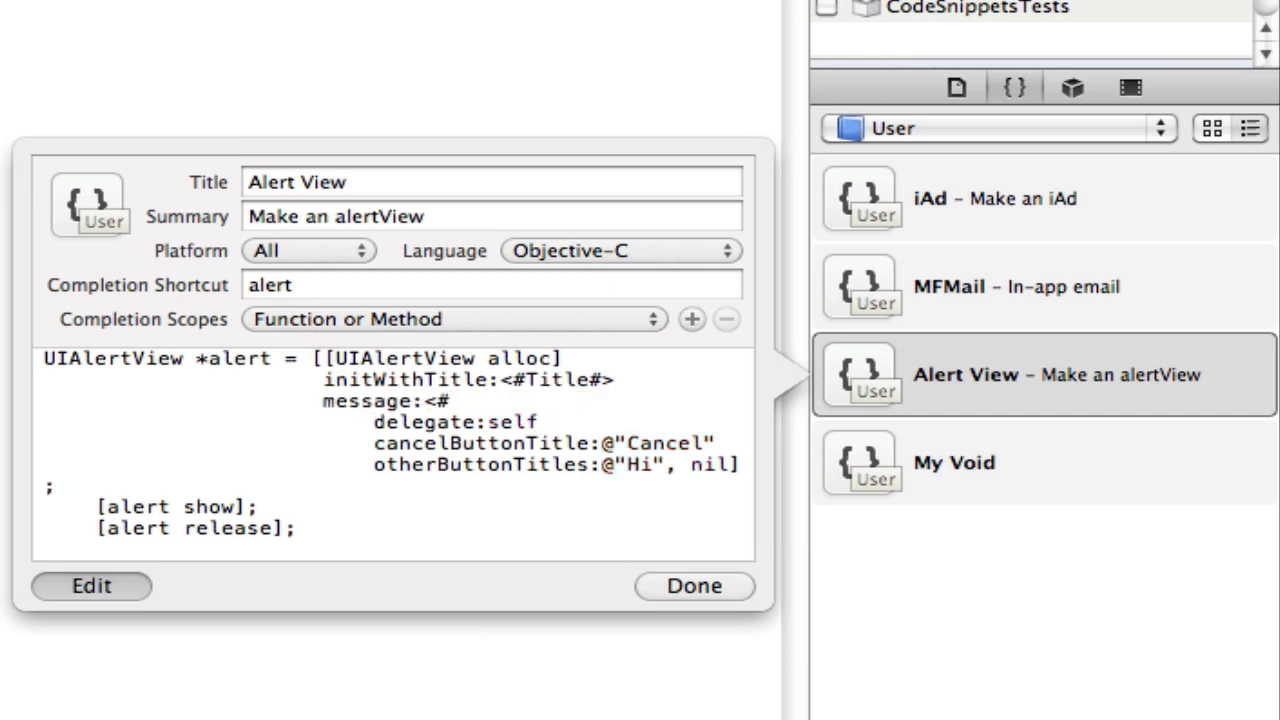
click(448, 400)
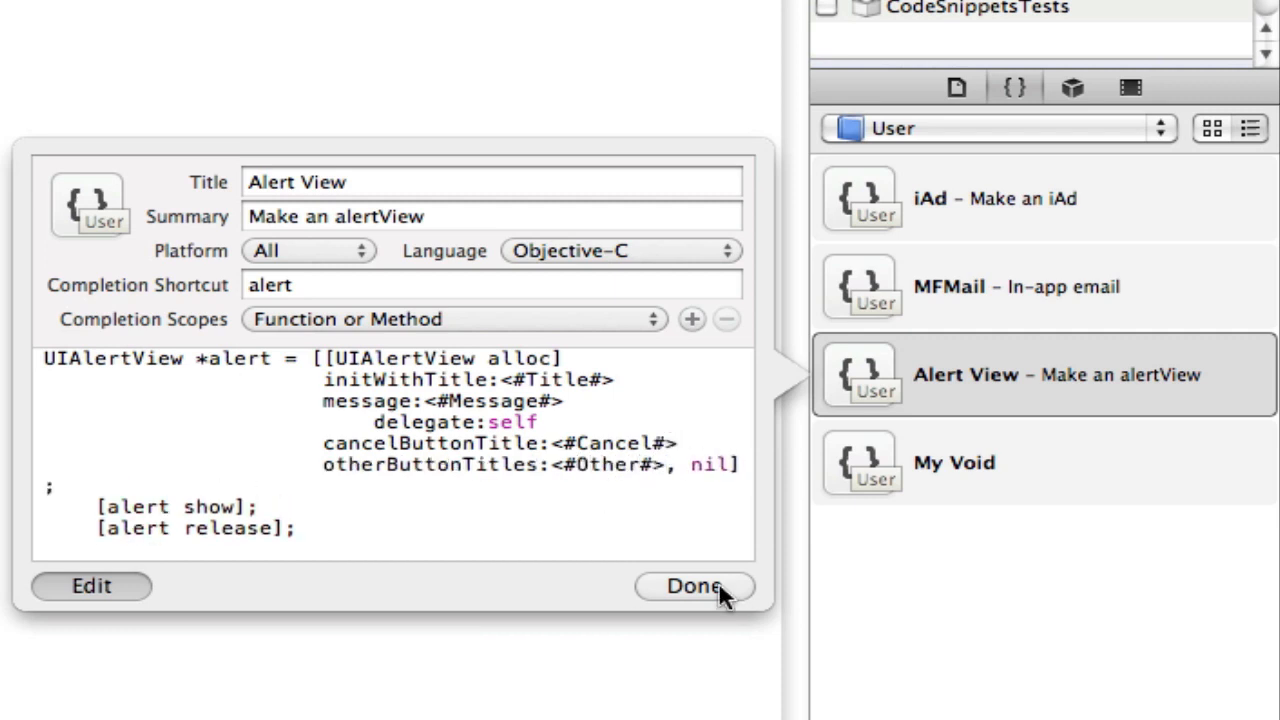
click(694, 585)
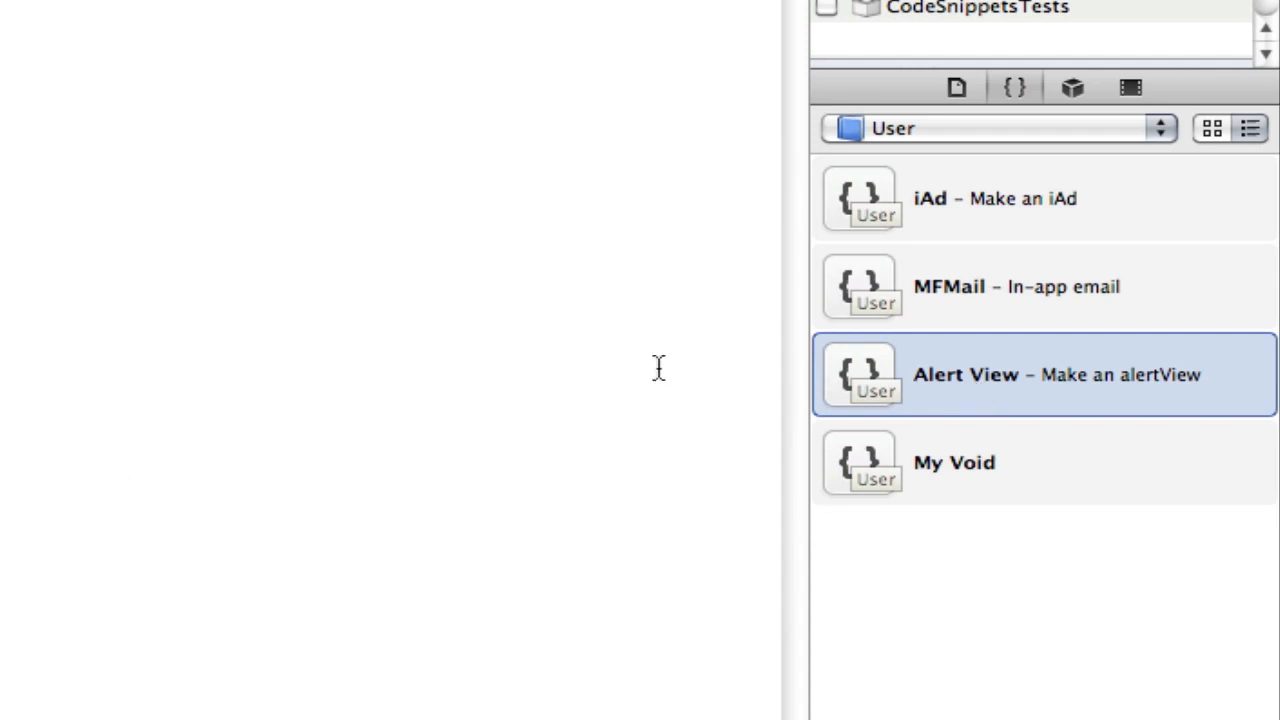
mouse_move(970, 390)
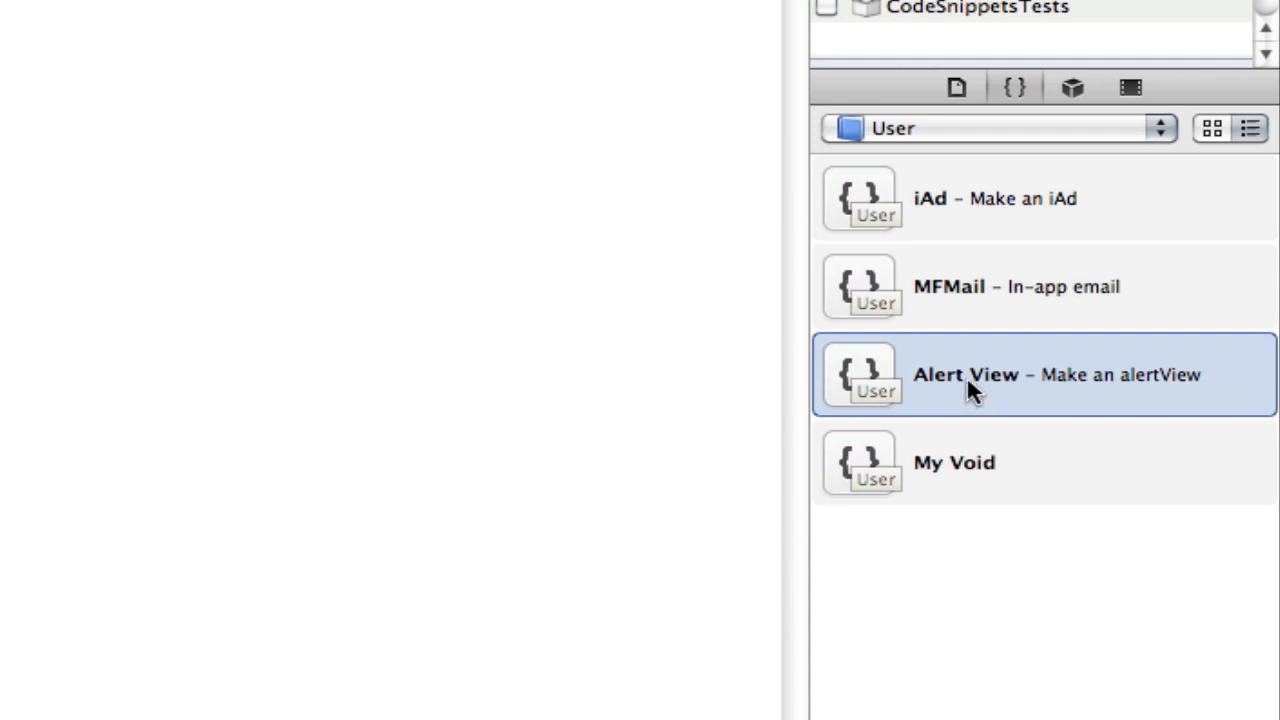
mouse_move(812, 418)
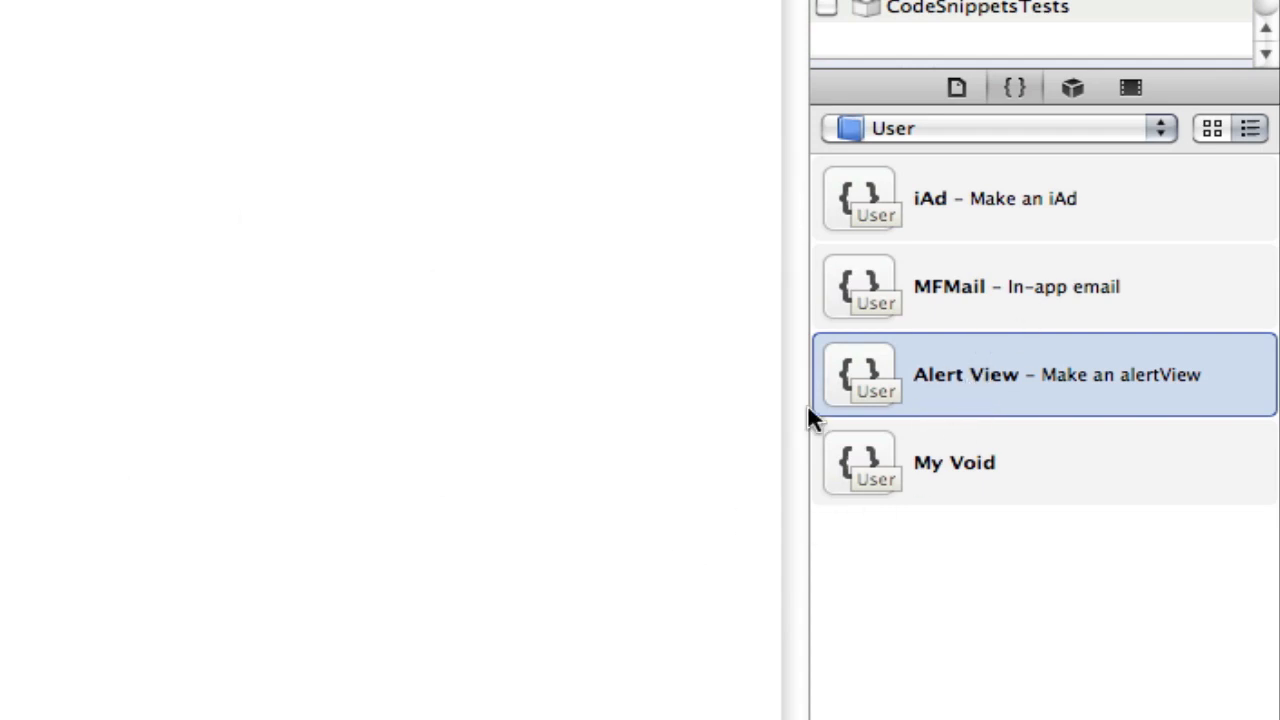
mouse_move(980, 365)
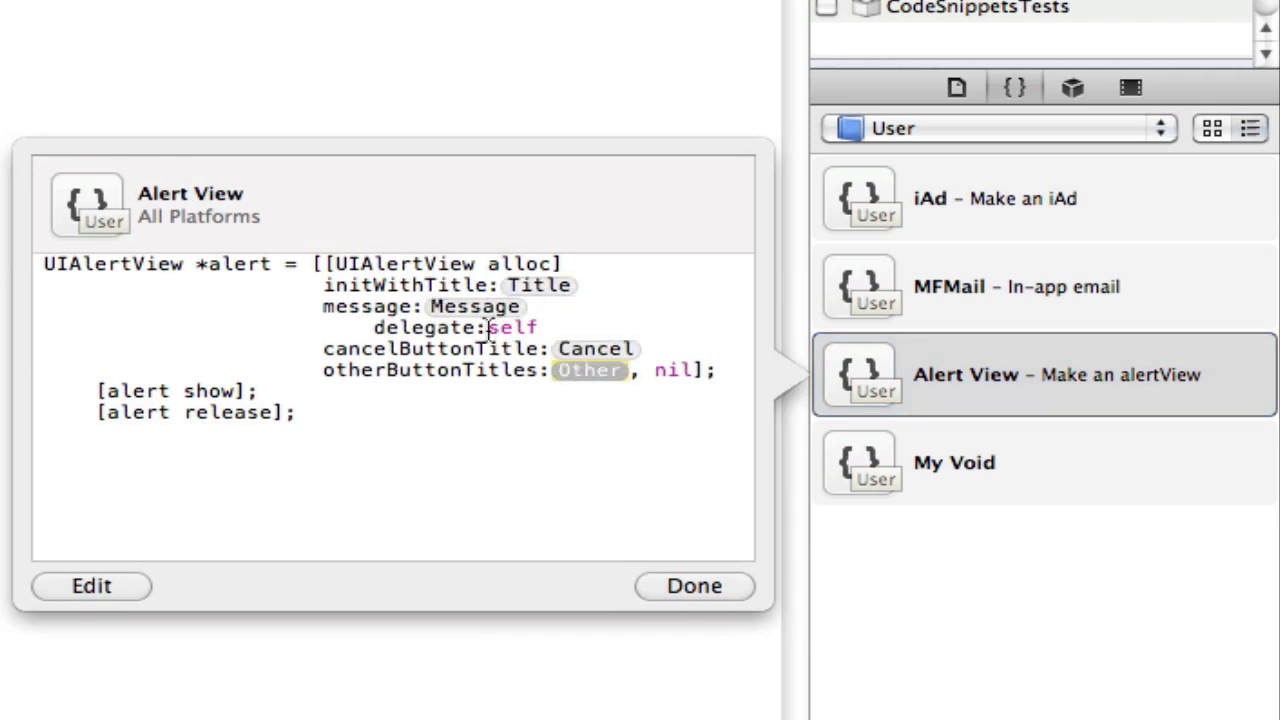
Preview the Alert View snippet's Title, Message, Cancel and Other placeholders, then dismiss the popover.
double_click(237, 264)
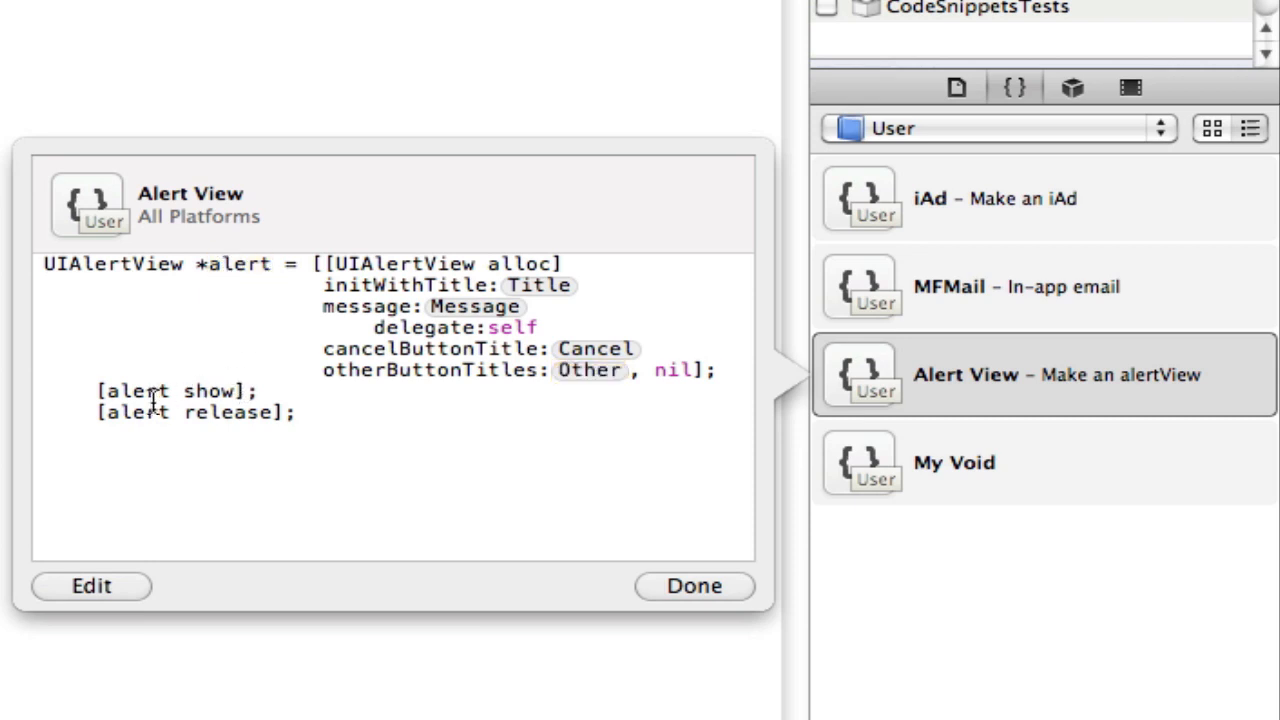
mouse_move(295, 505)
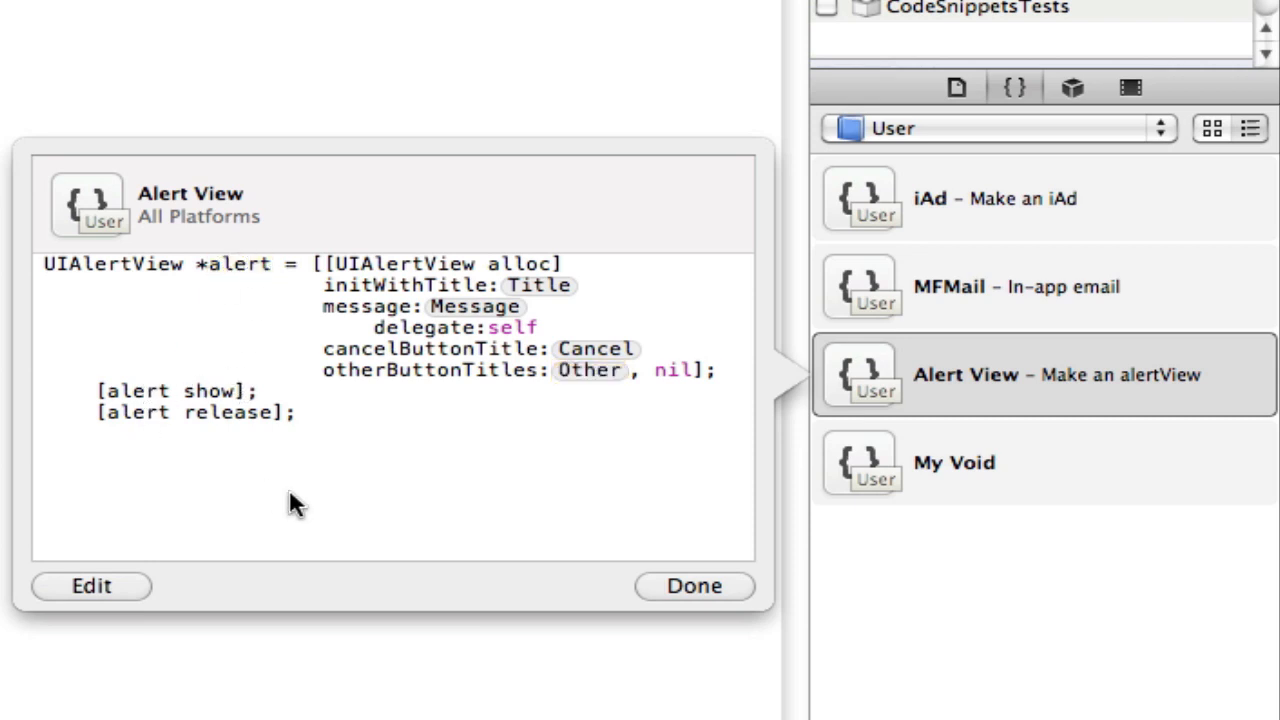
click(693, 586)
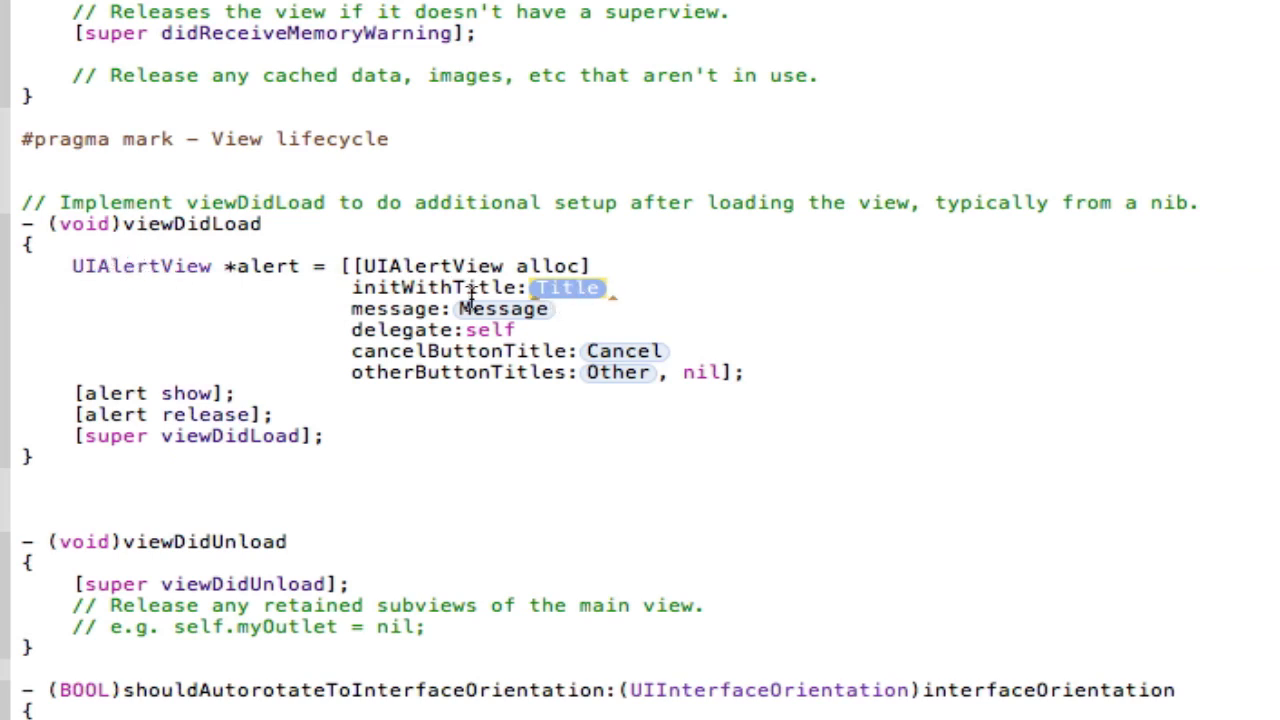
mouse_move(637, 388)
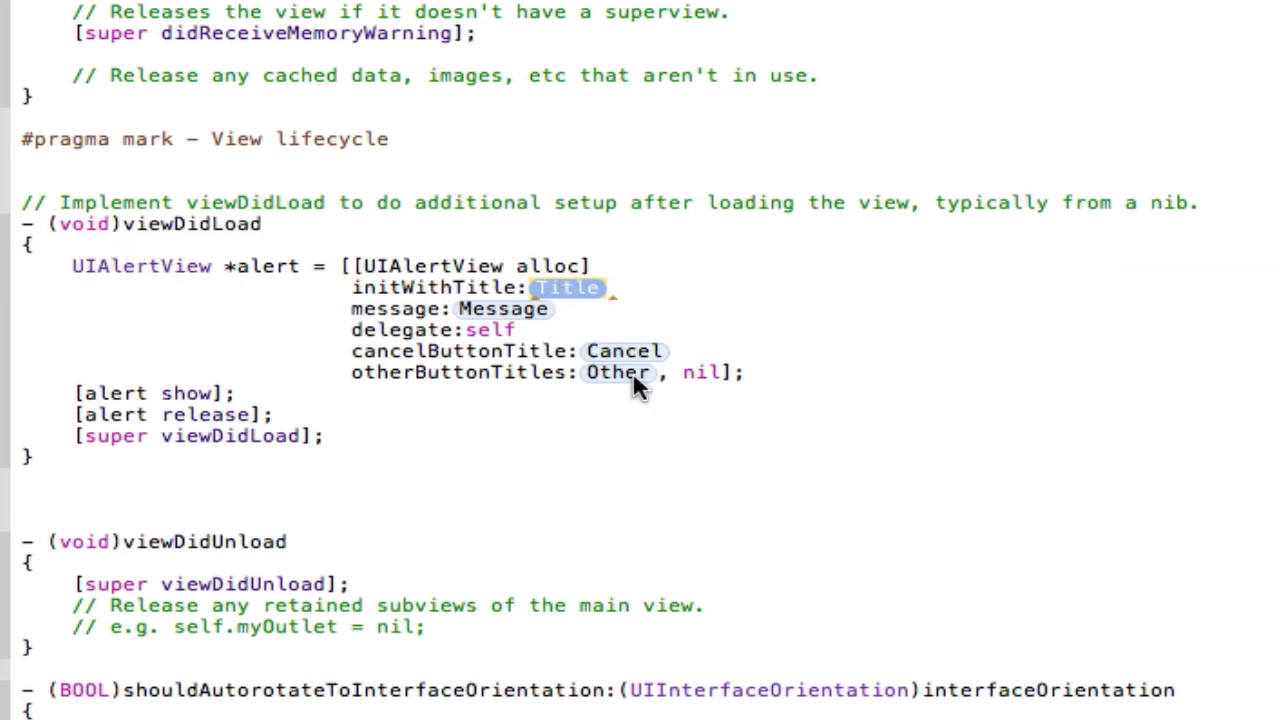
Replace the four alert placeholders with @"Title", @"Message", @"Cancel" and @"Other".
text(@:Tit)
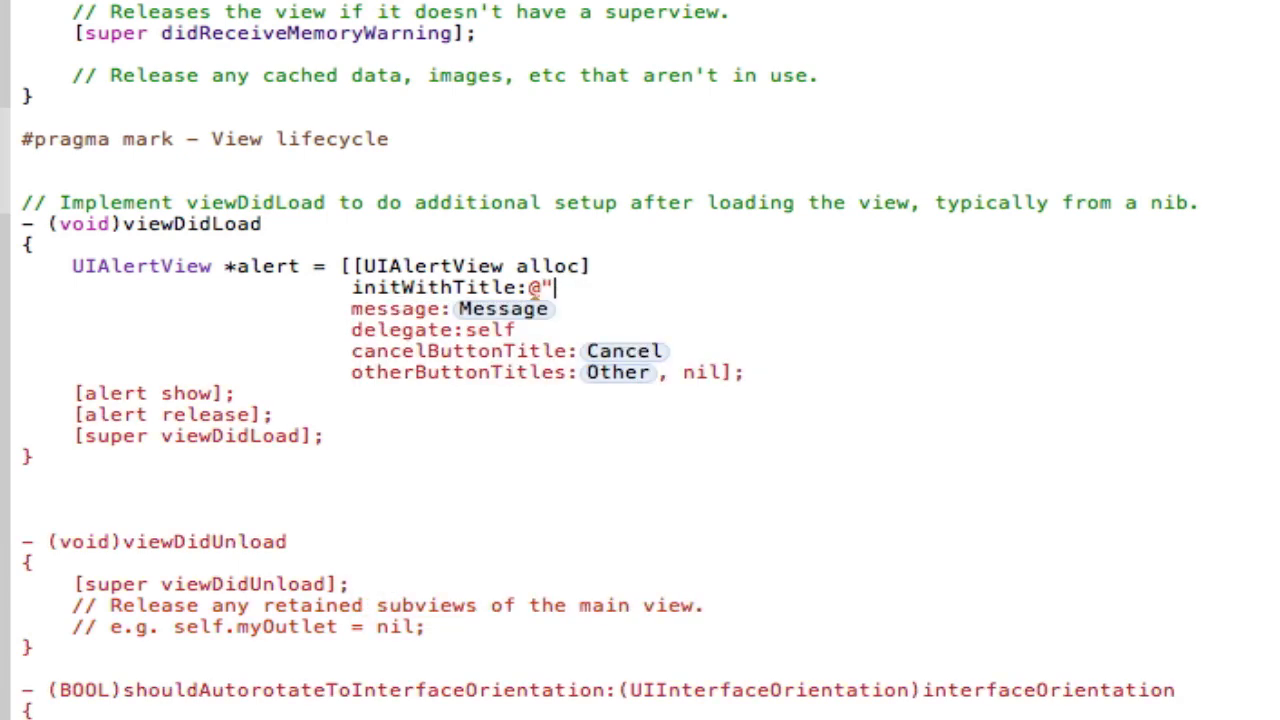
text(Title")
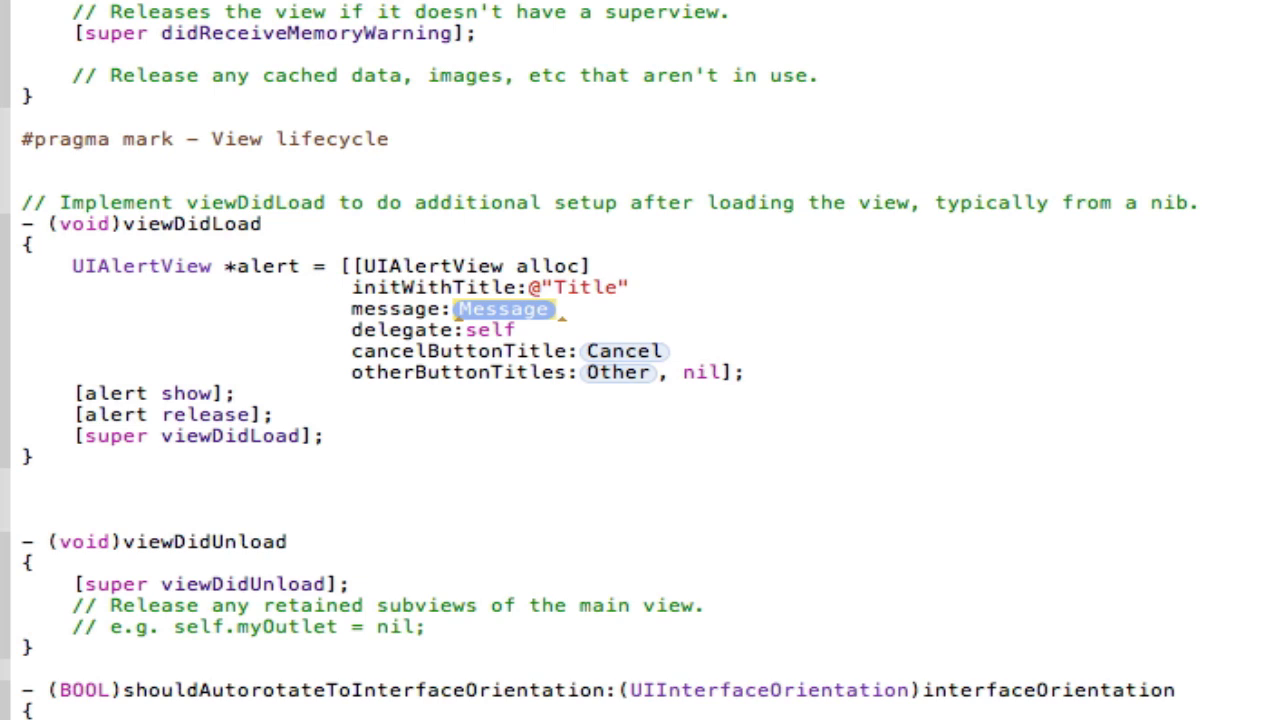
text(@"Message)
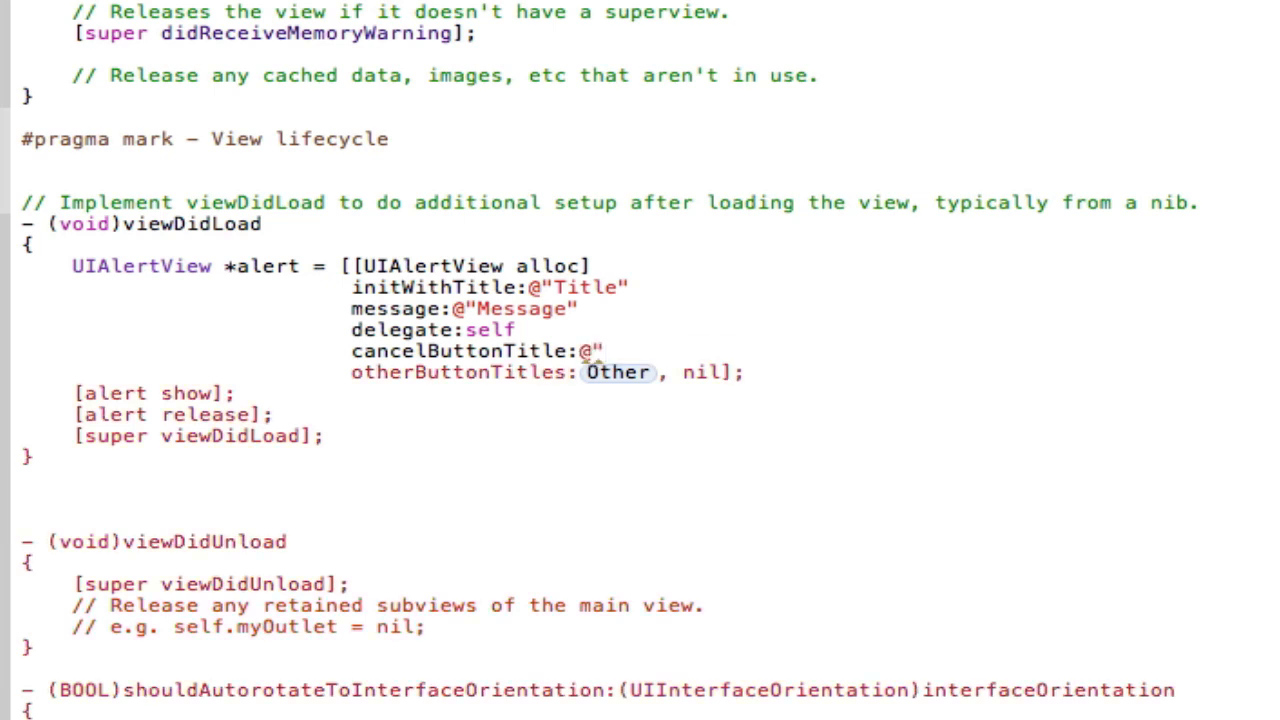
text(Cancel)
click(547, 372)
text(@")
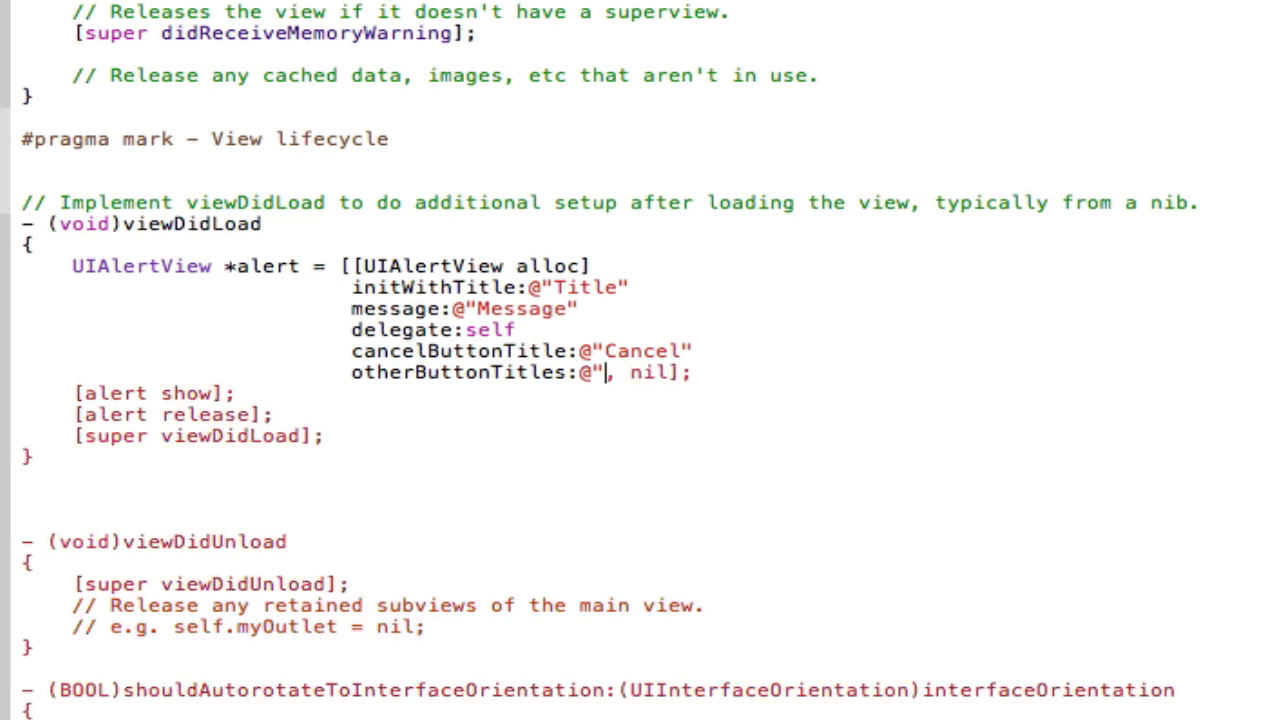
text(Other)
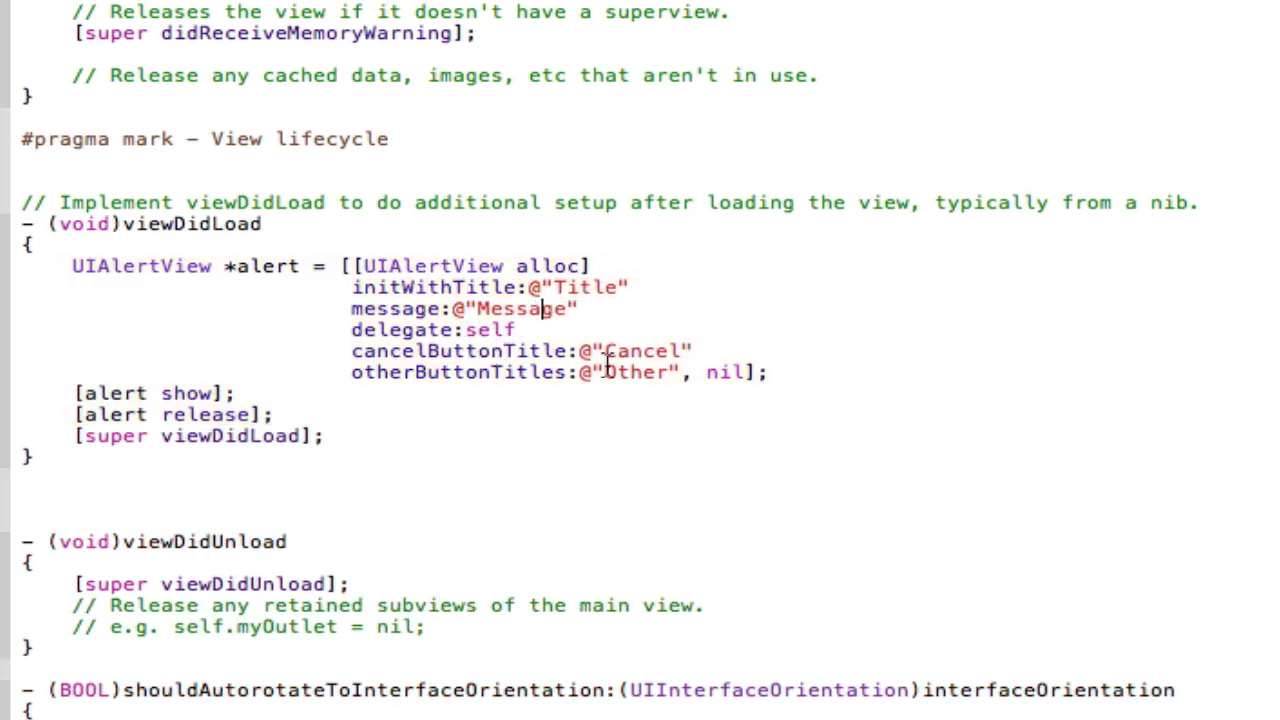
mouse_move(243, 328)
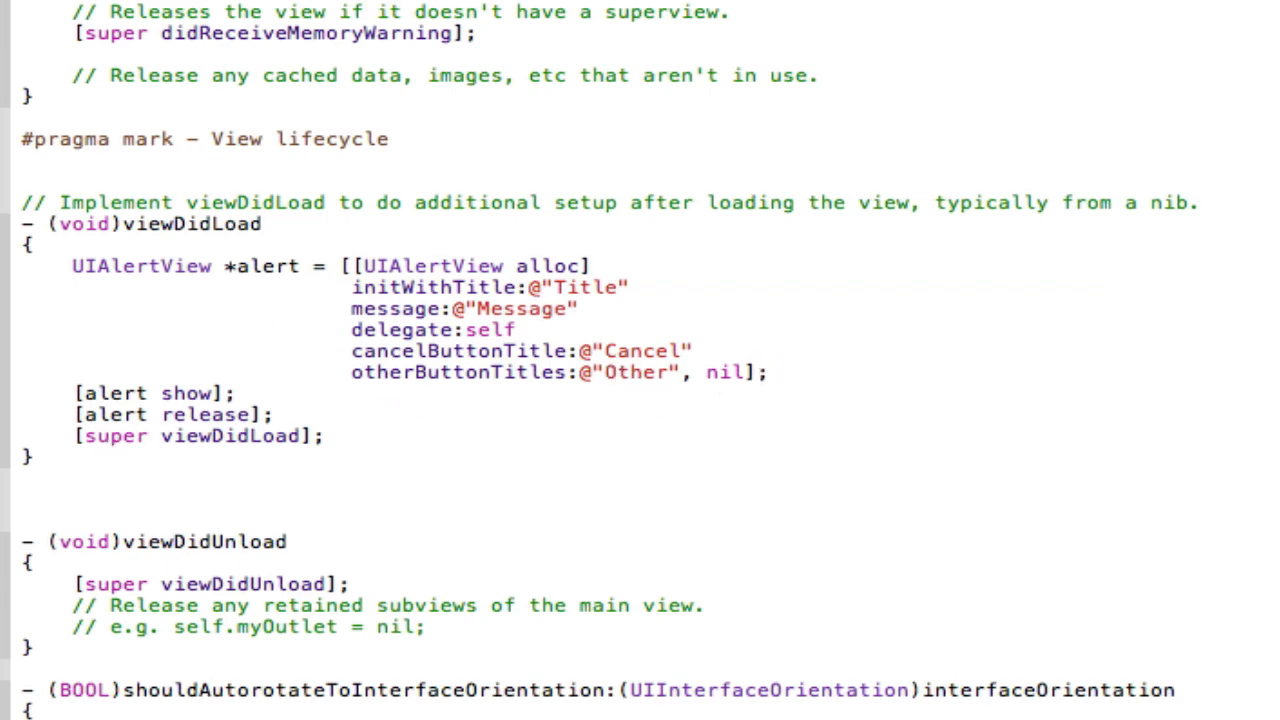
click(1135, 400)
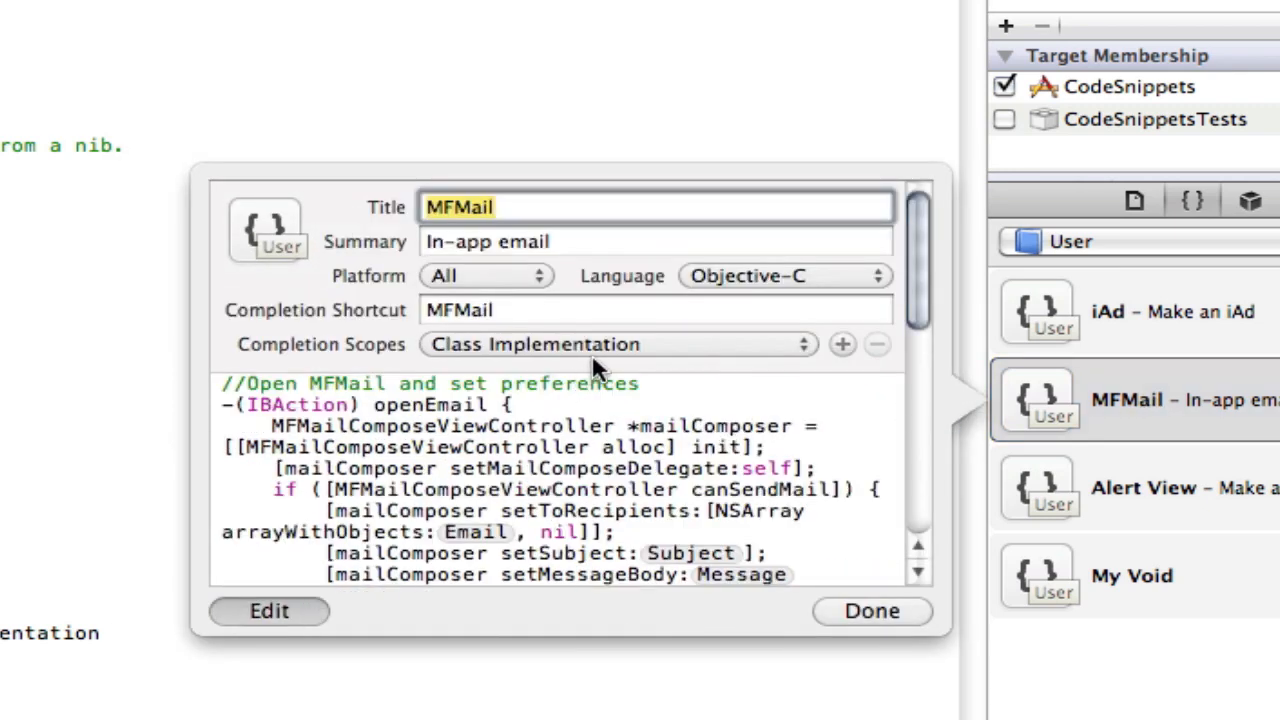
mouse_move(505, 380)
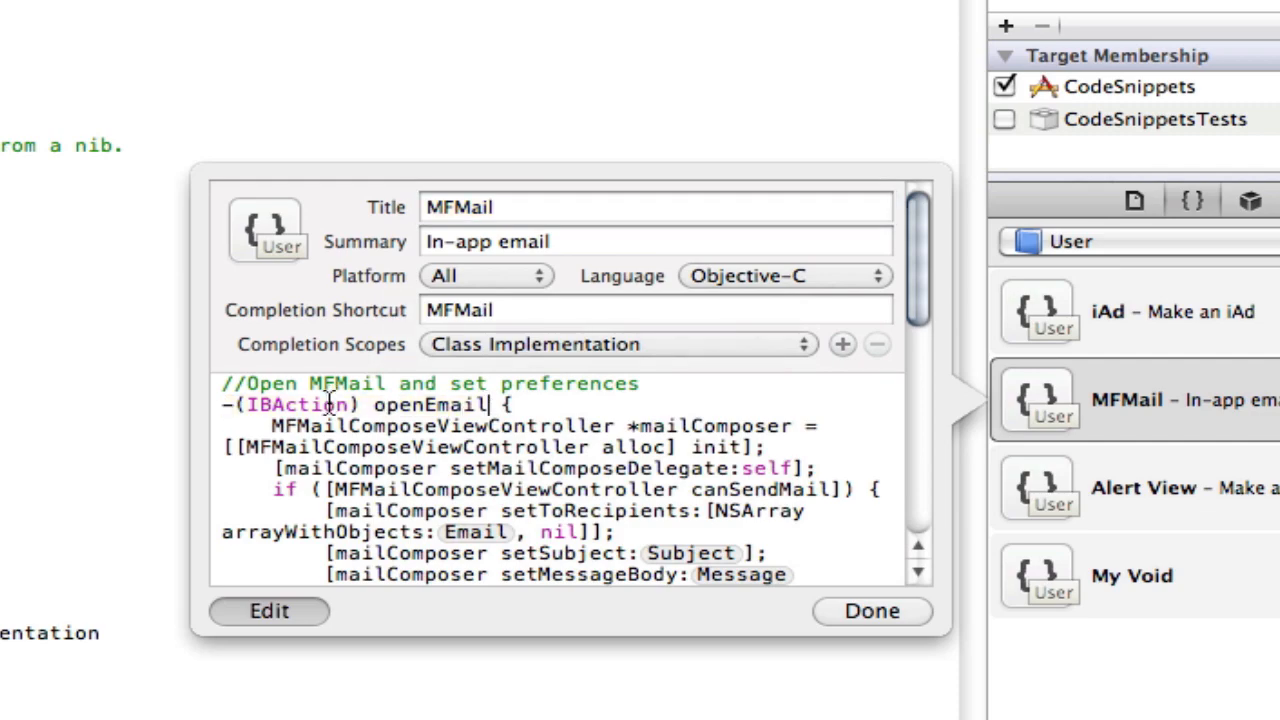
mouse_move(420, 434)
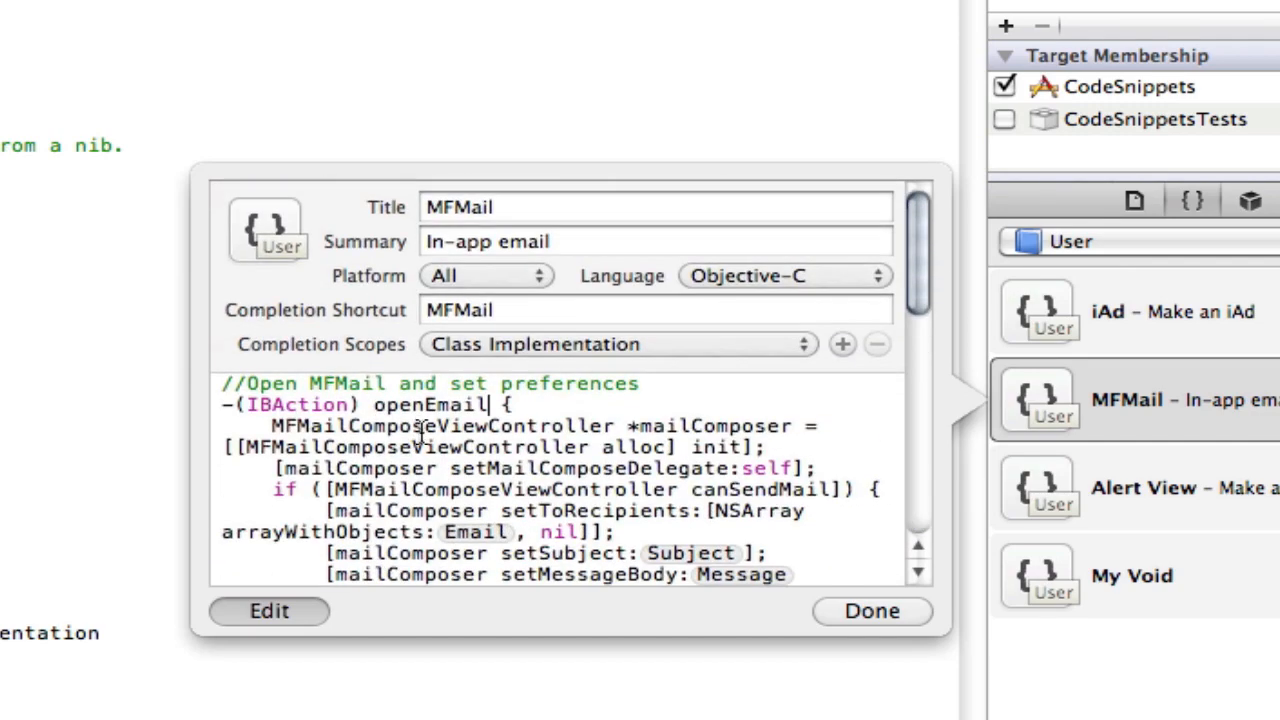
mouse_move(1088, 477)
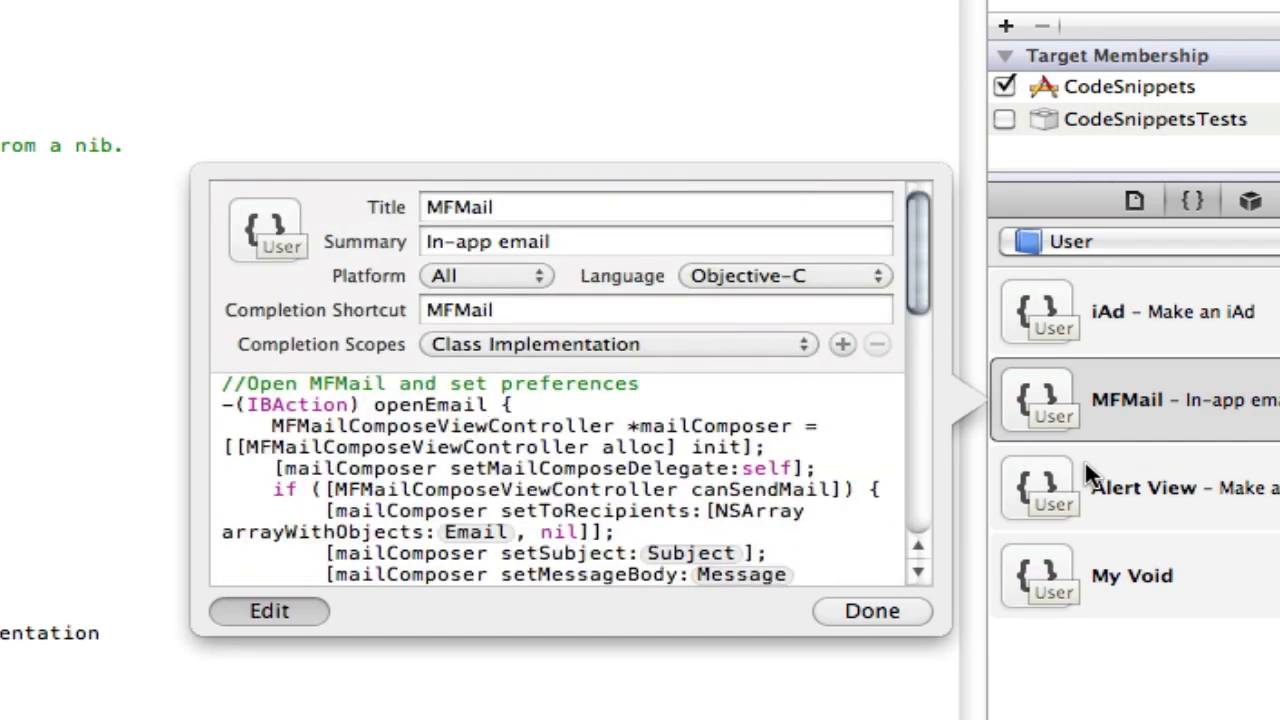
click(1140, 488)
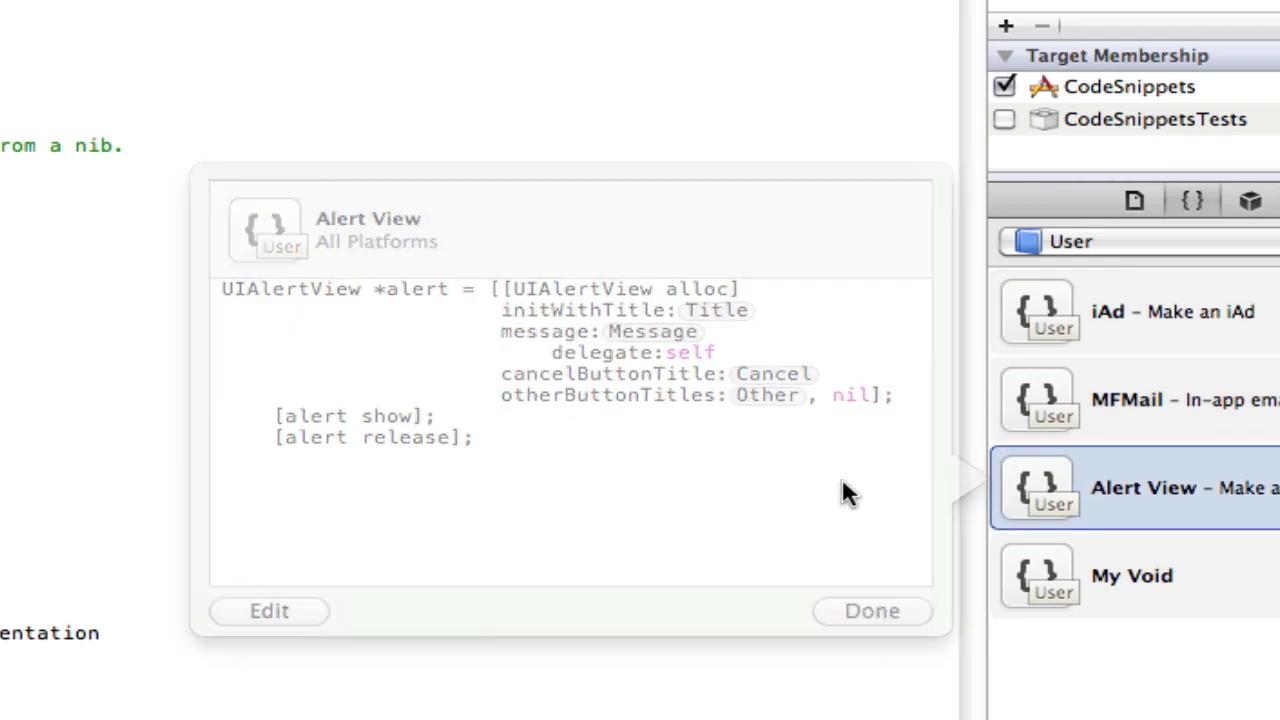
click(871, 611)
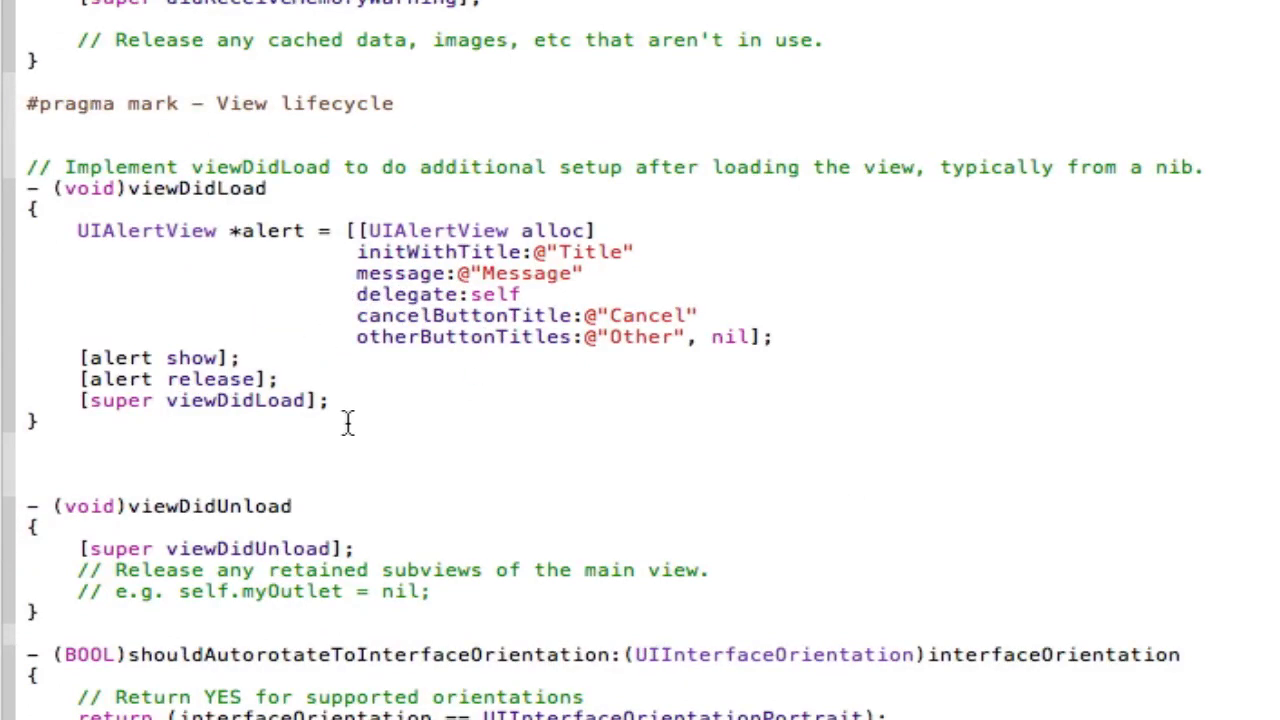
mouse_move(690, 326)
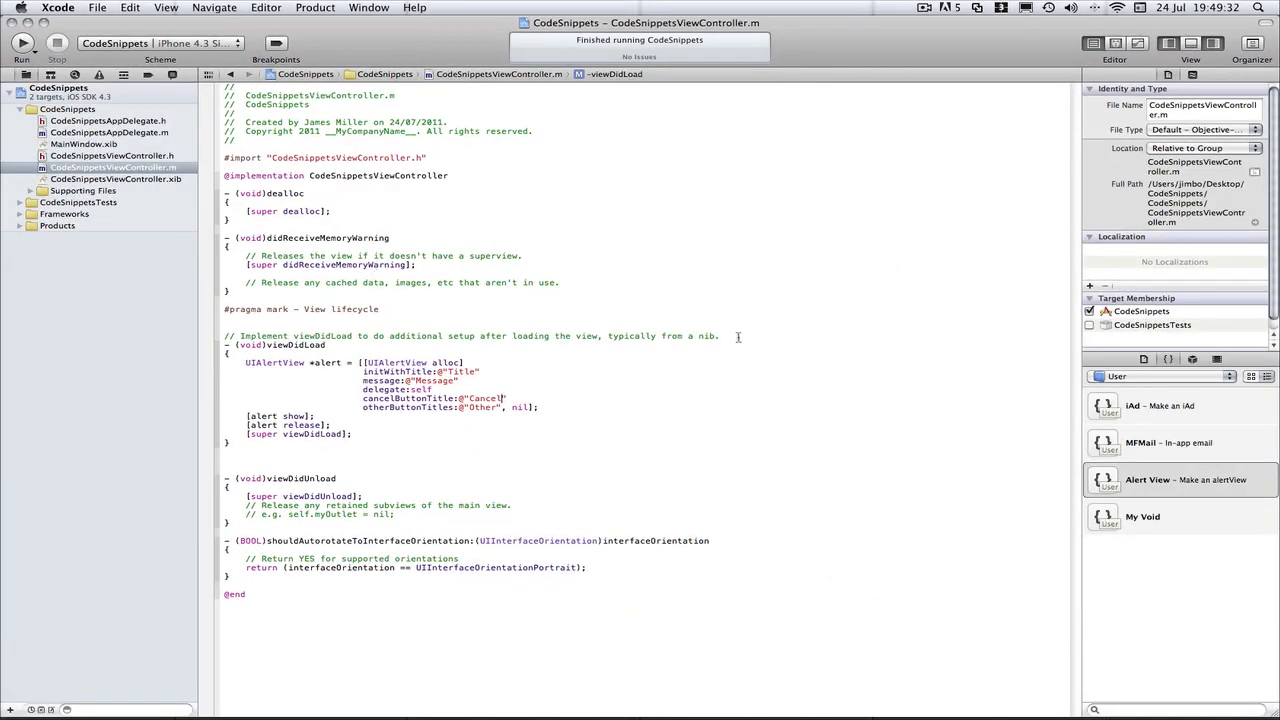
mouse_move(462, 42)
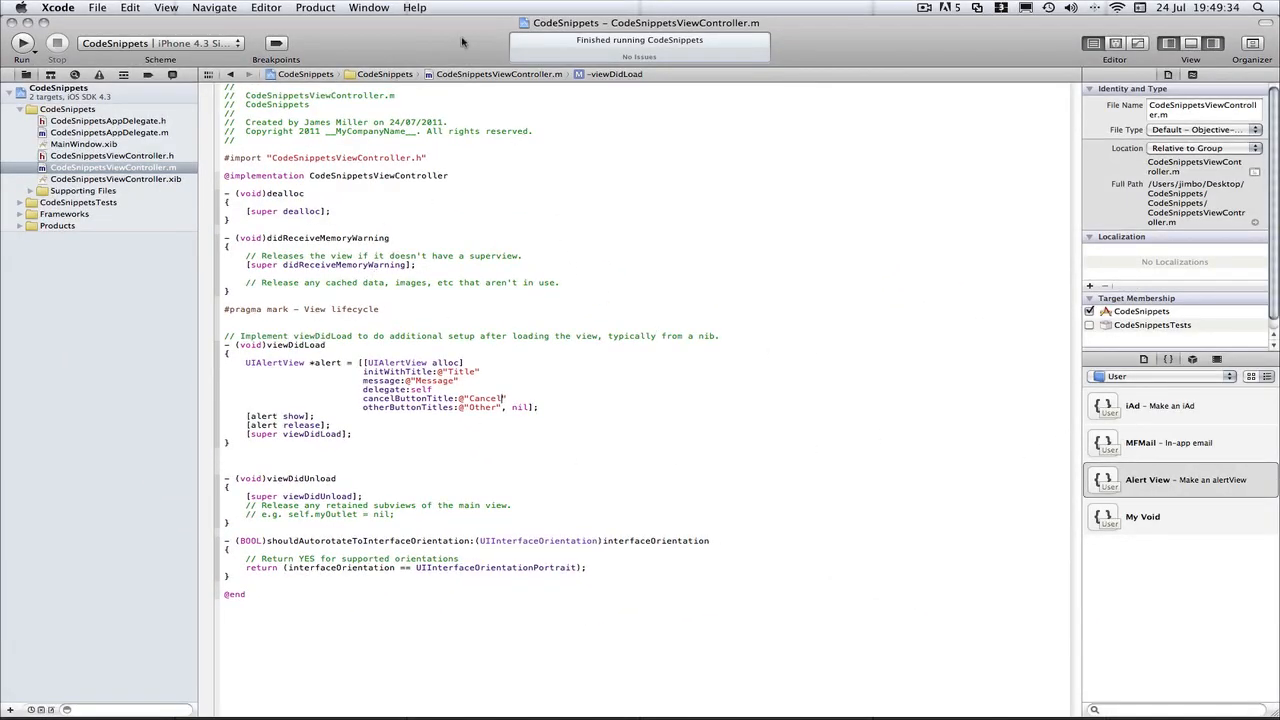